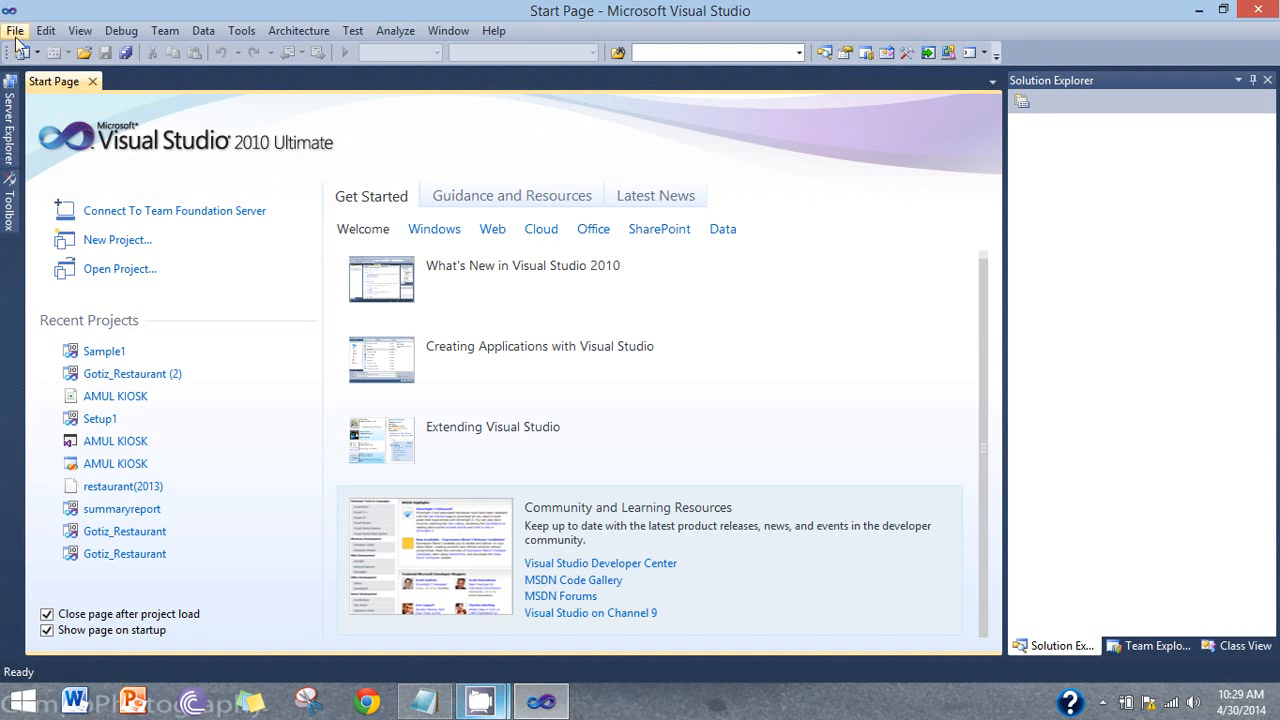
# Create an empty ASP.NET website at the Desktop\sample location
pyautogui.click(15, 30)
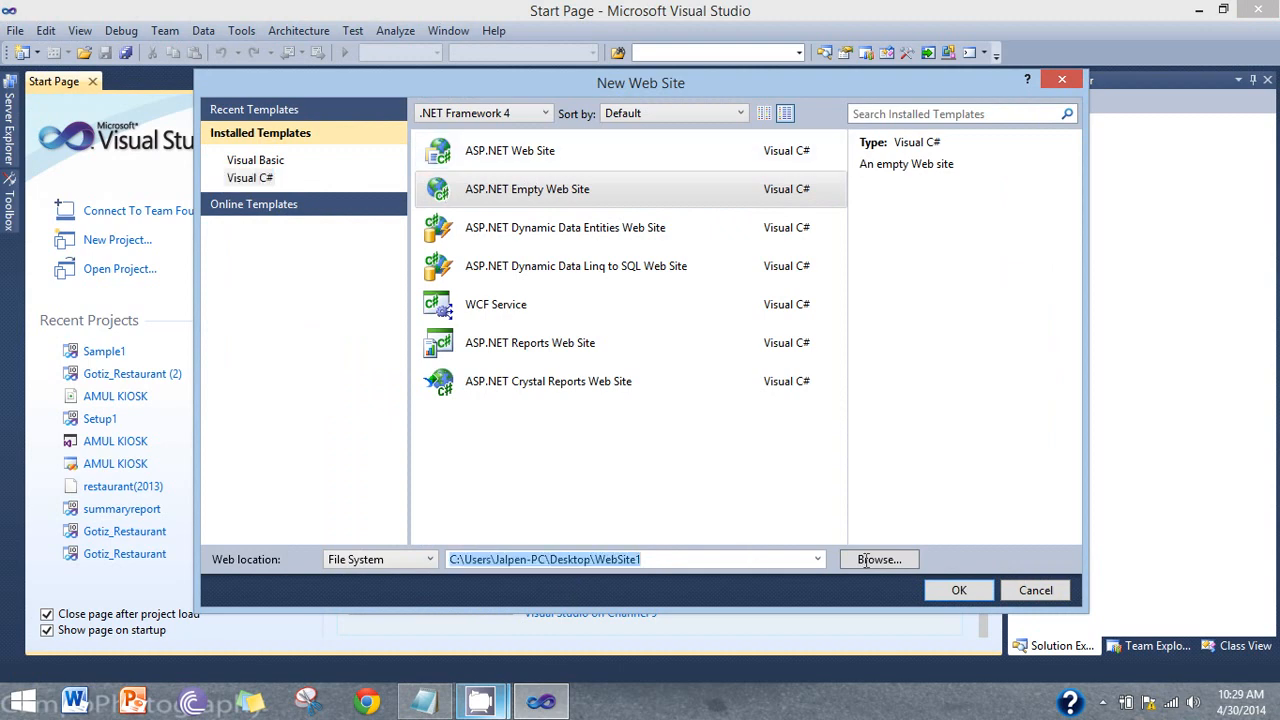
pyautogui.click(878, 559)
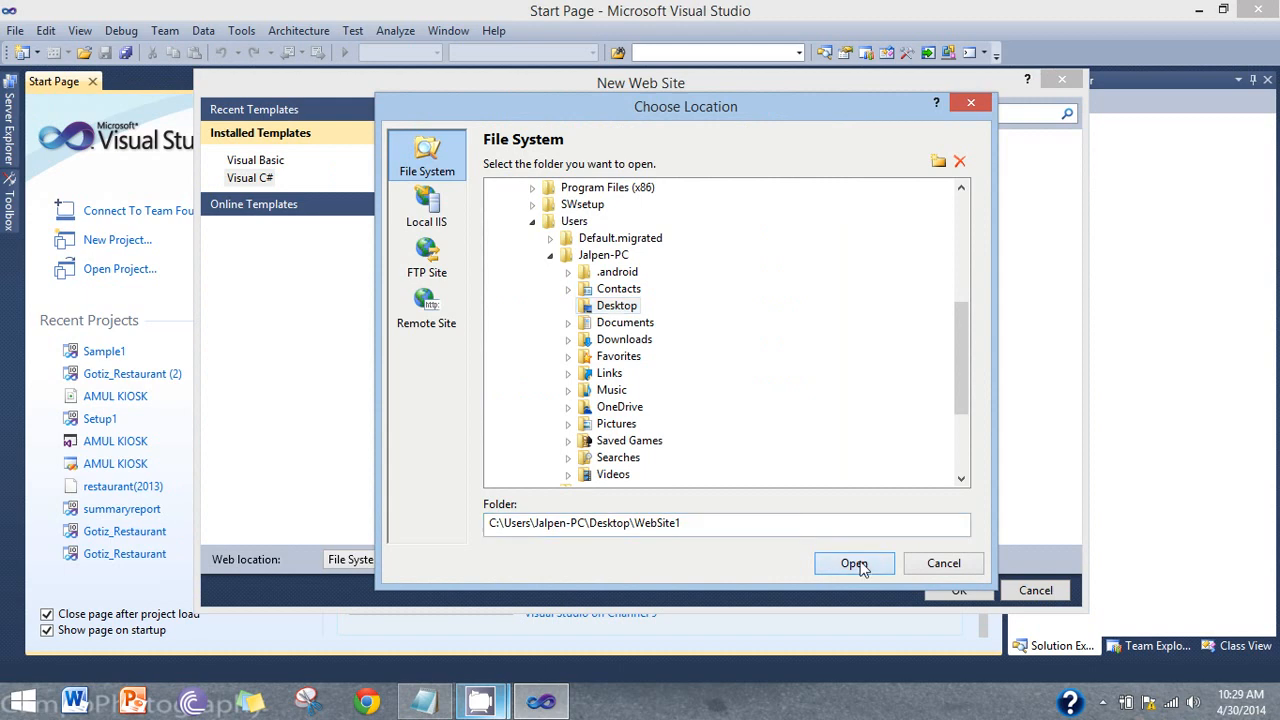
pyautogui.click(854, 563)
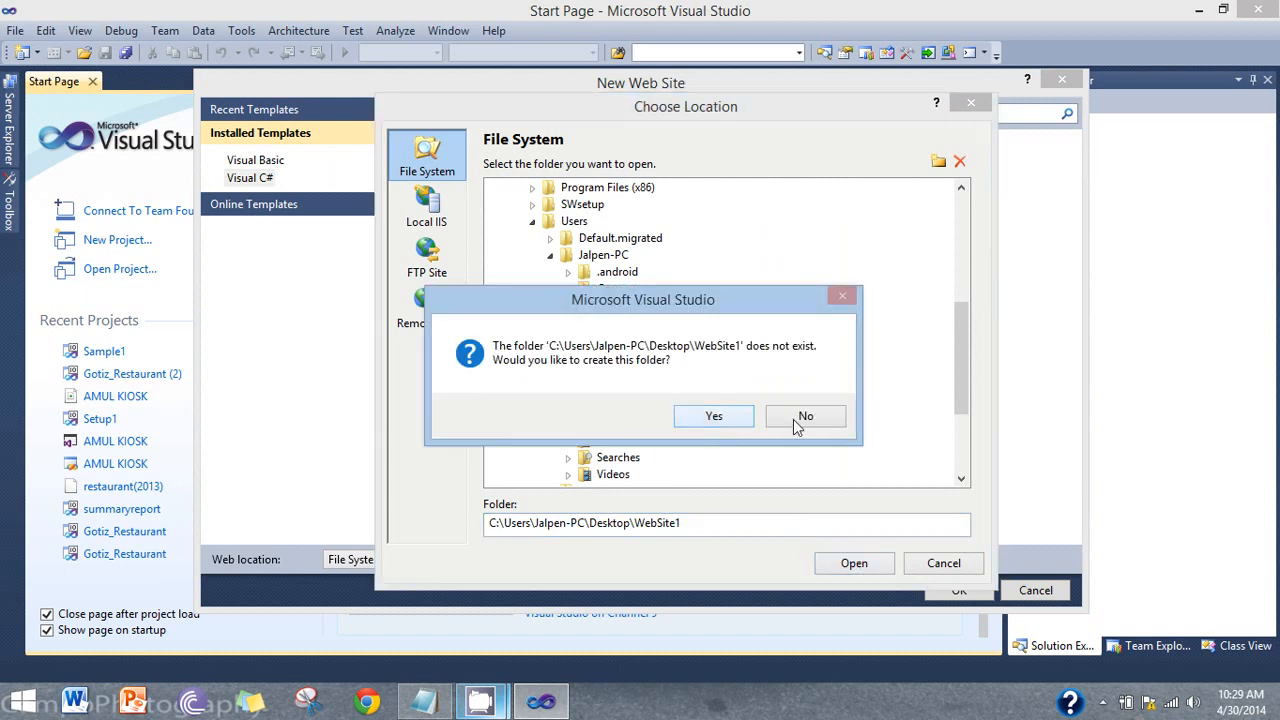
pyautogui.click(805, 416)
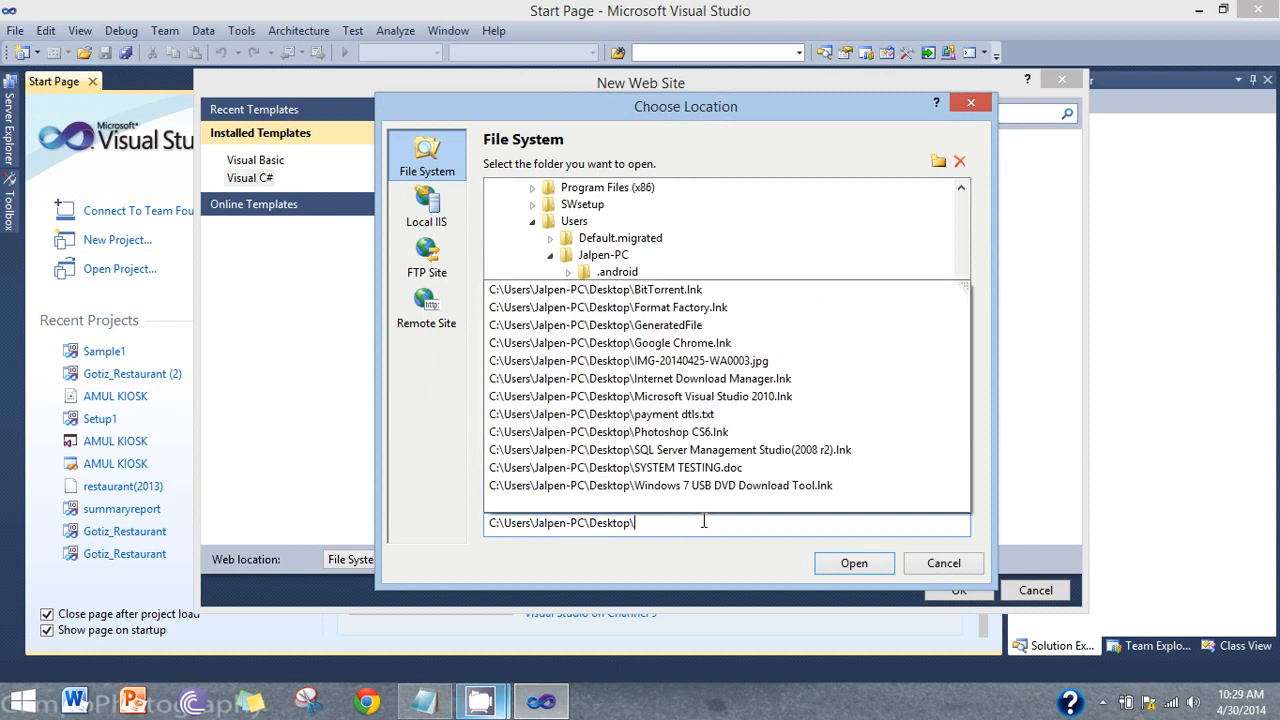
pyautogui.click(853, 563)
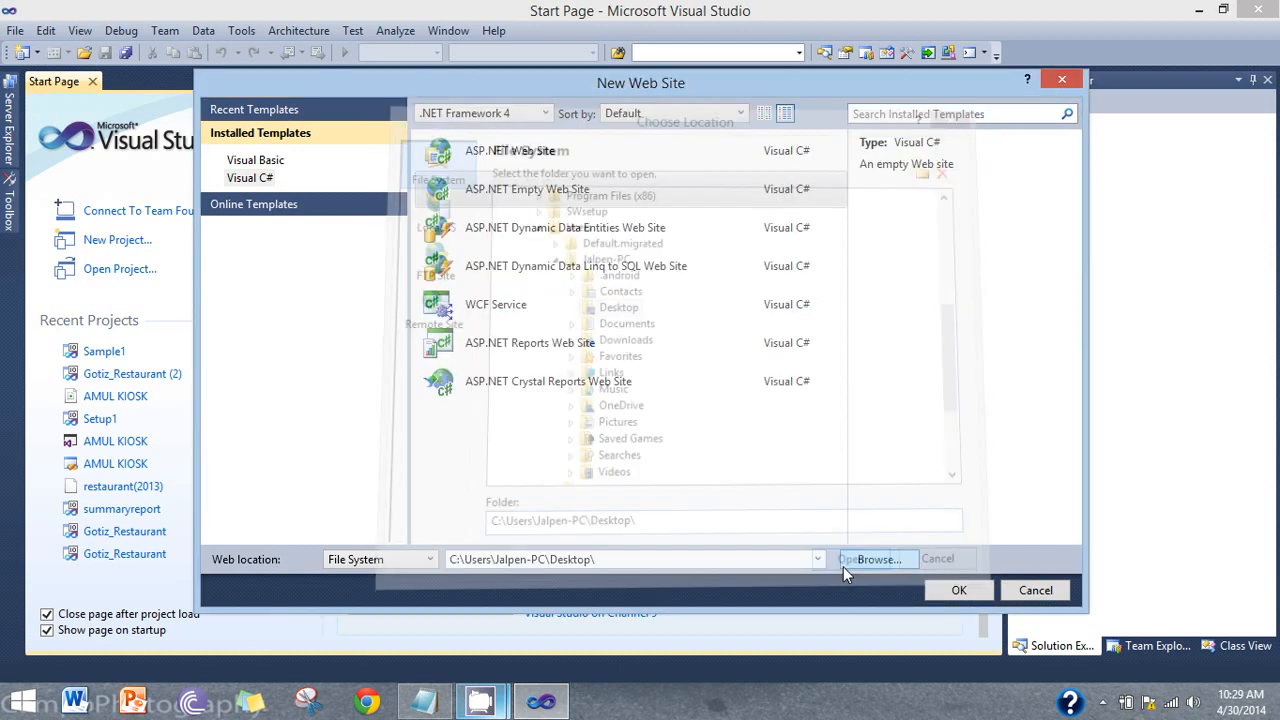
pyautogui.click(937, 558)
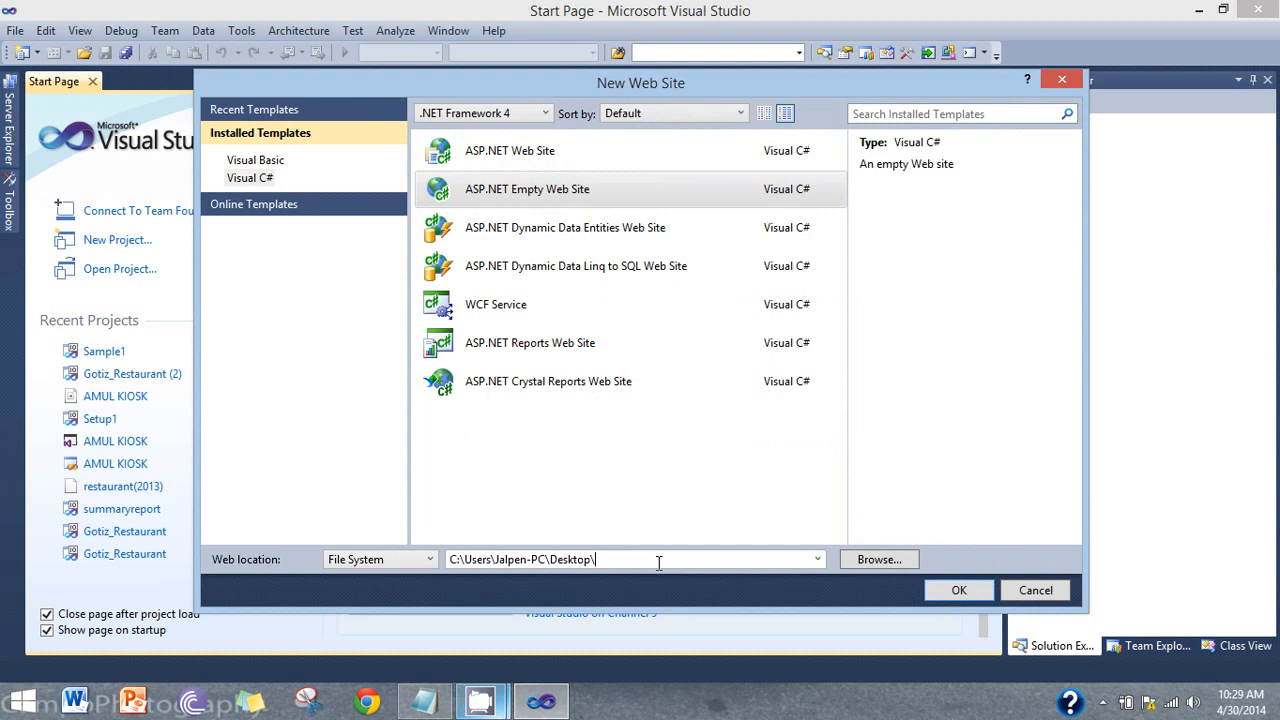
pyautogui.write('sample')
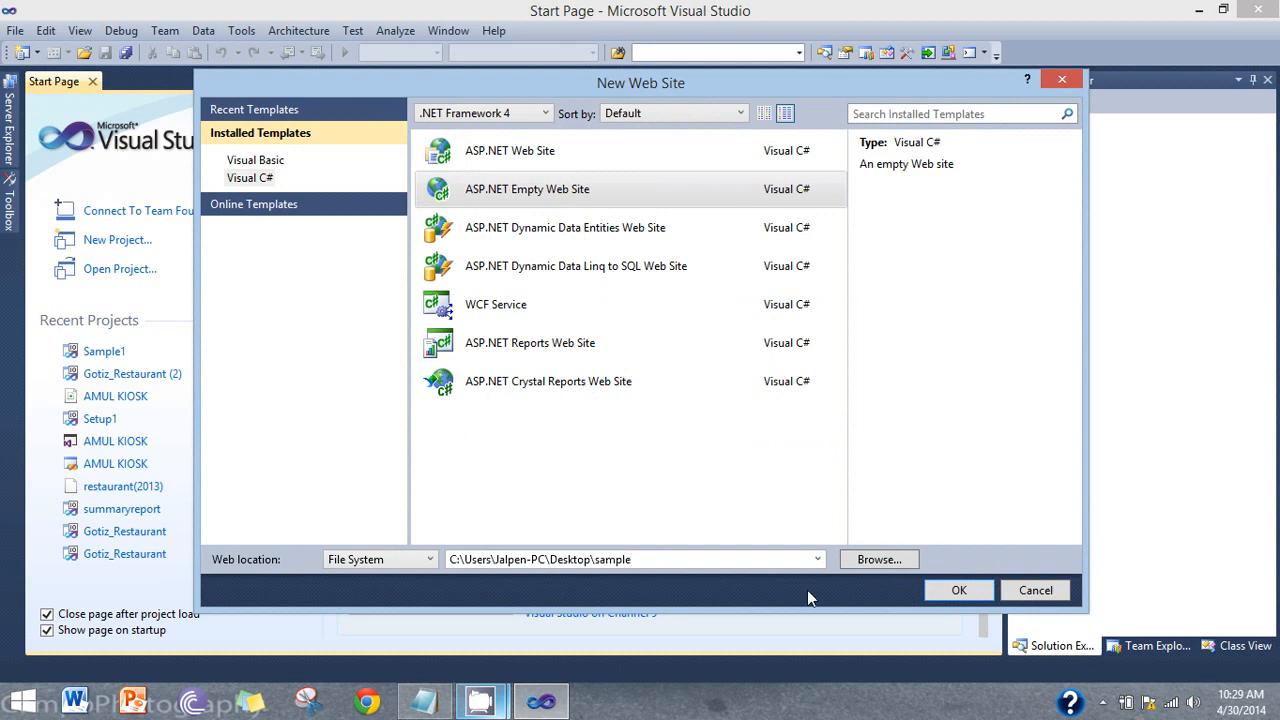
pyautogui.click(957, 590)
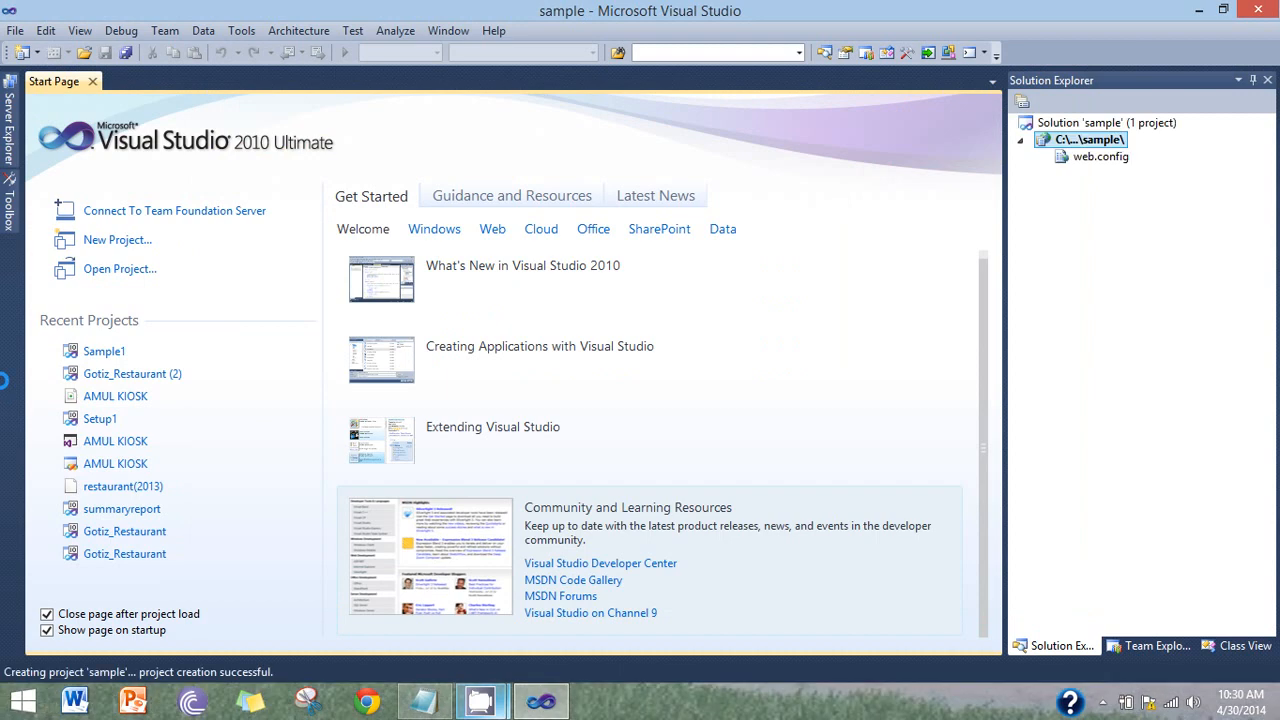
# Close the Start Page and view the jalpen.Sample.dbo connection's properties in Server Explorer
pyautogui.click(91, 81)
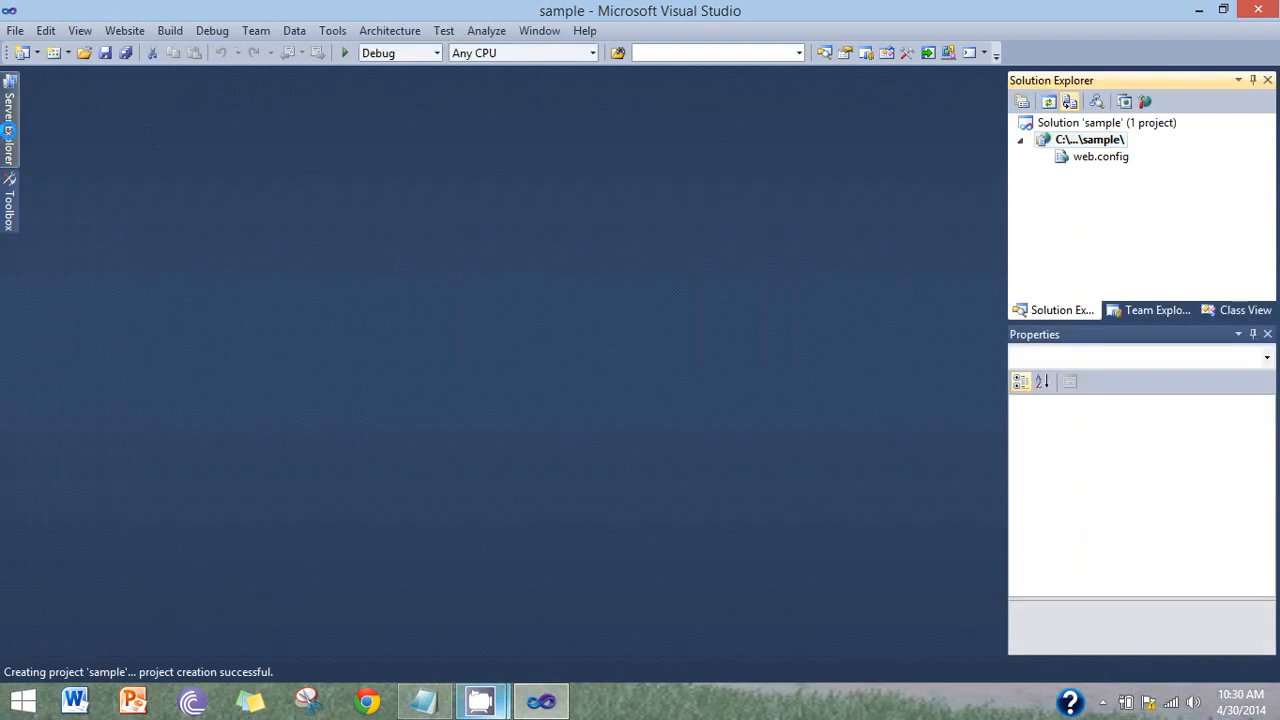
pyautogui.click(10, 120)
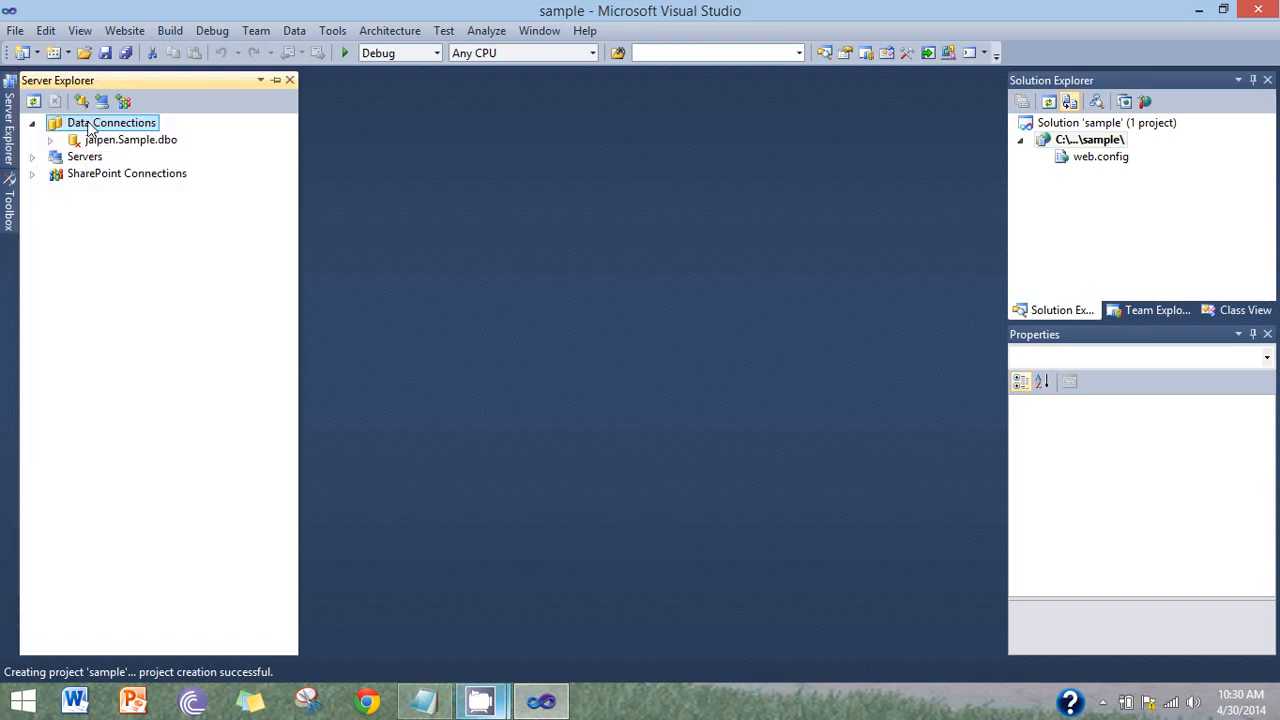
pyautogui.click(130, 139)
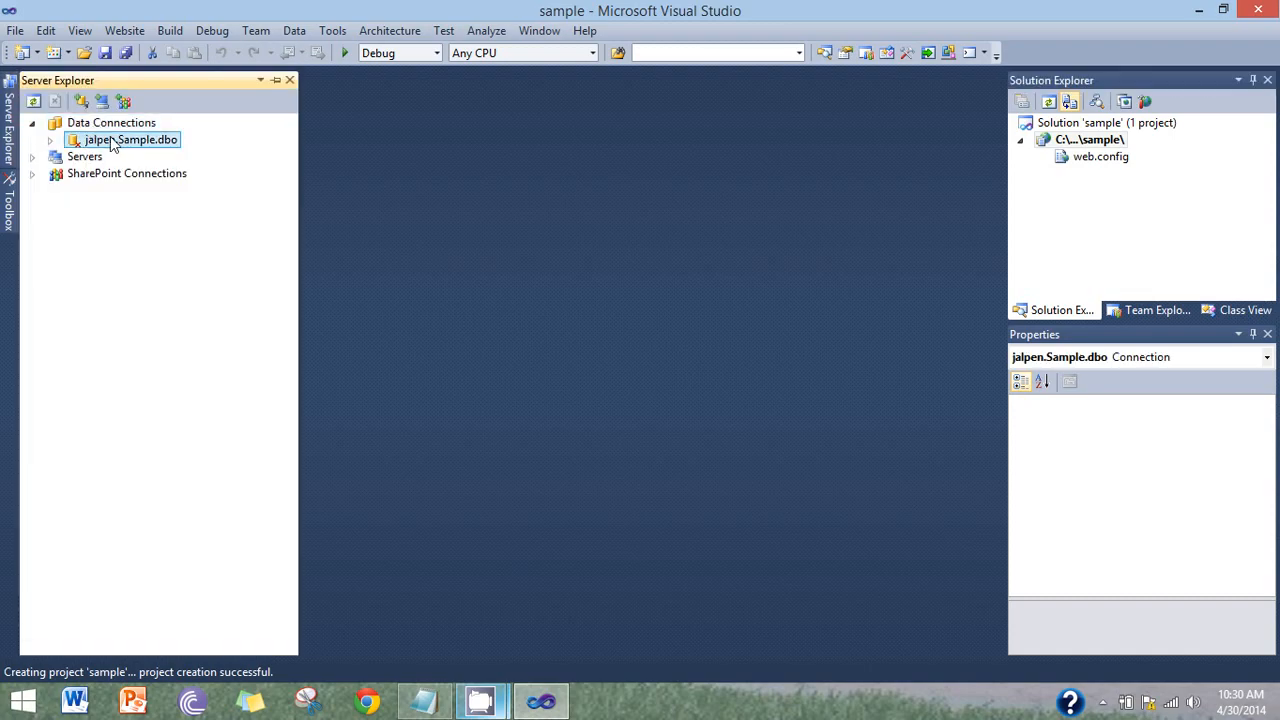
pyautogui.click(130, 139)
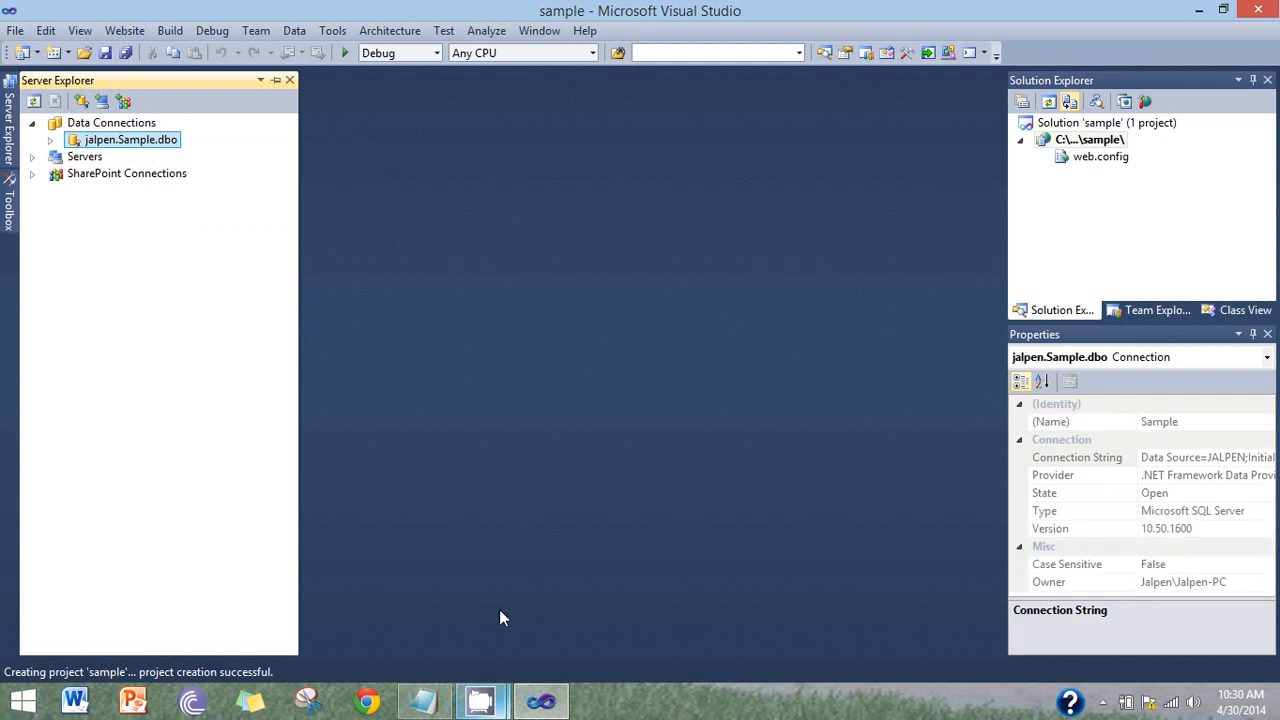
pyautogui.moveTo(22, 699)
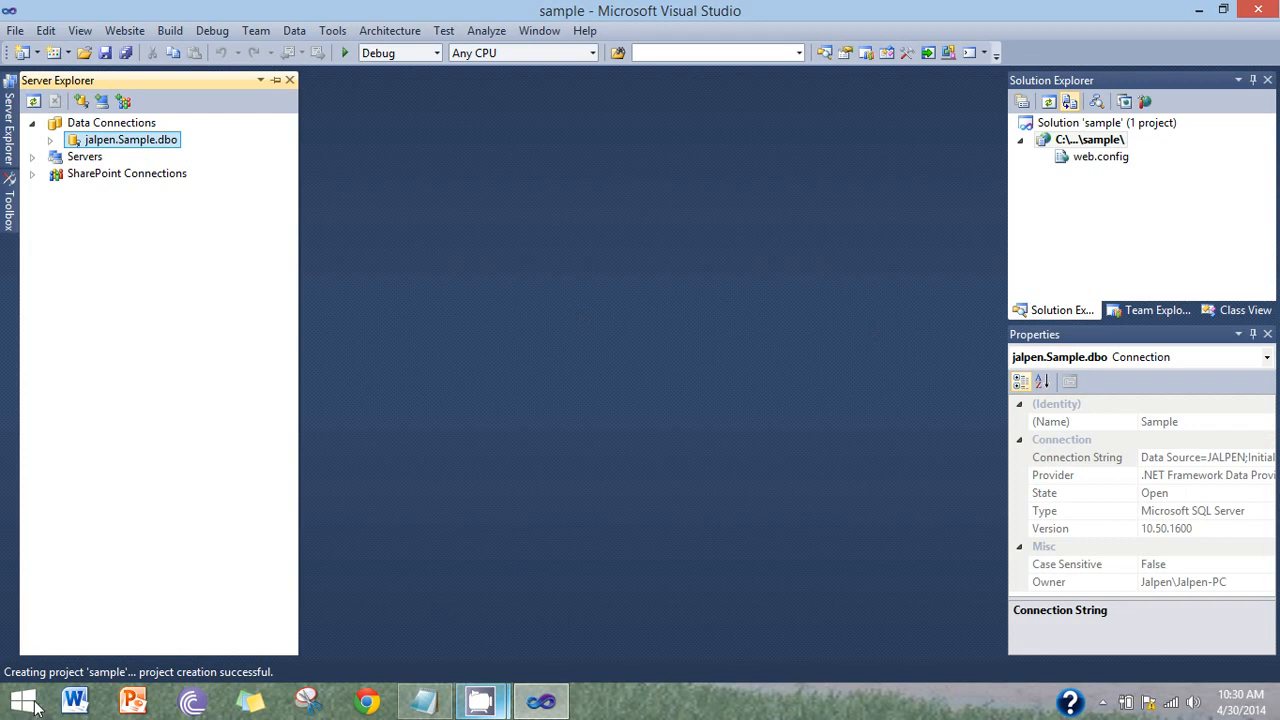
# Open a blank Word document and save it as PDF 'sample' in Desktop\sample
pyautogui.click(74, 699)
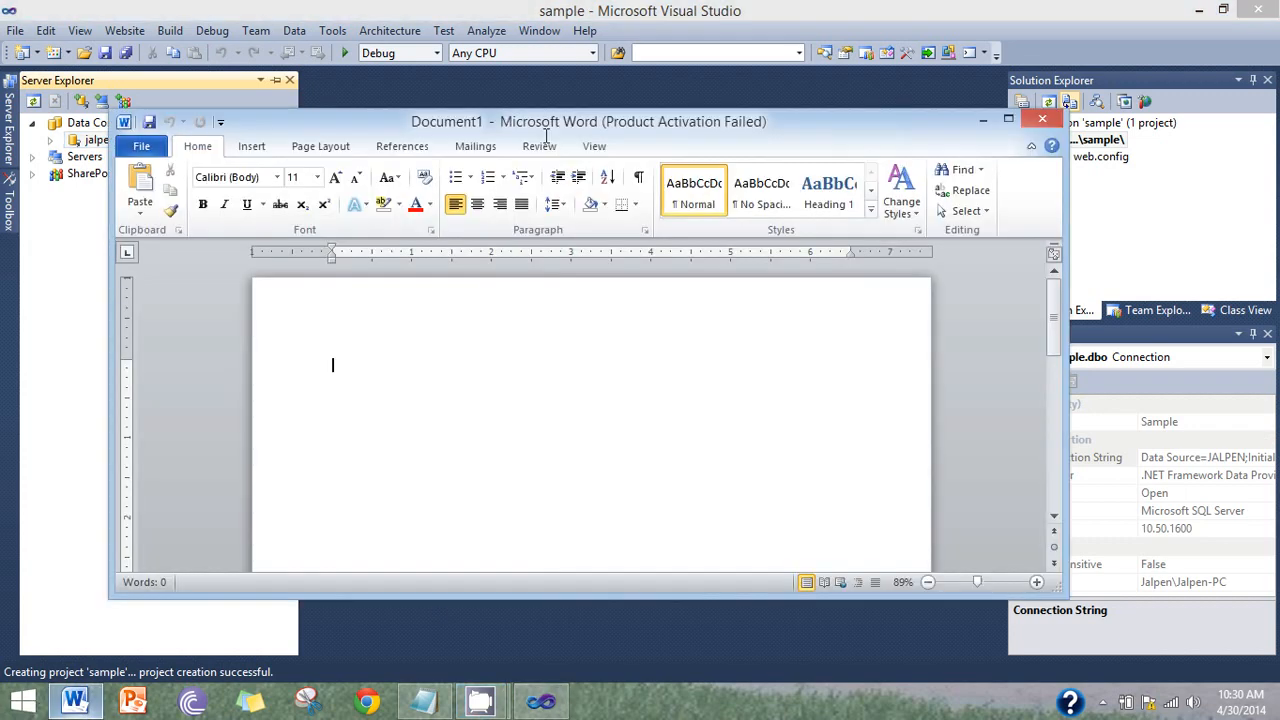
pyautogui.moveTo(925, 130)
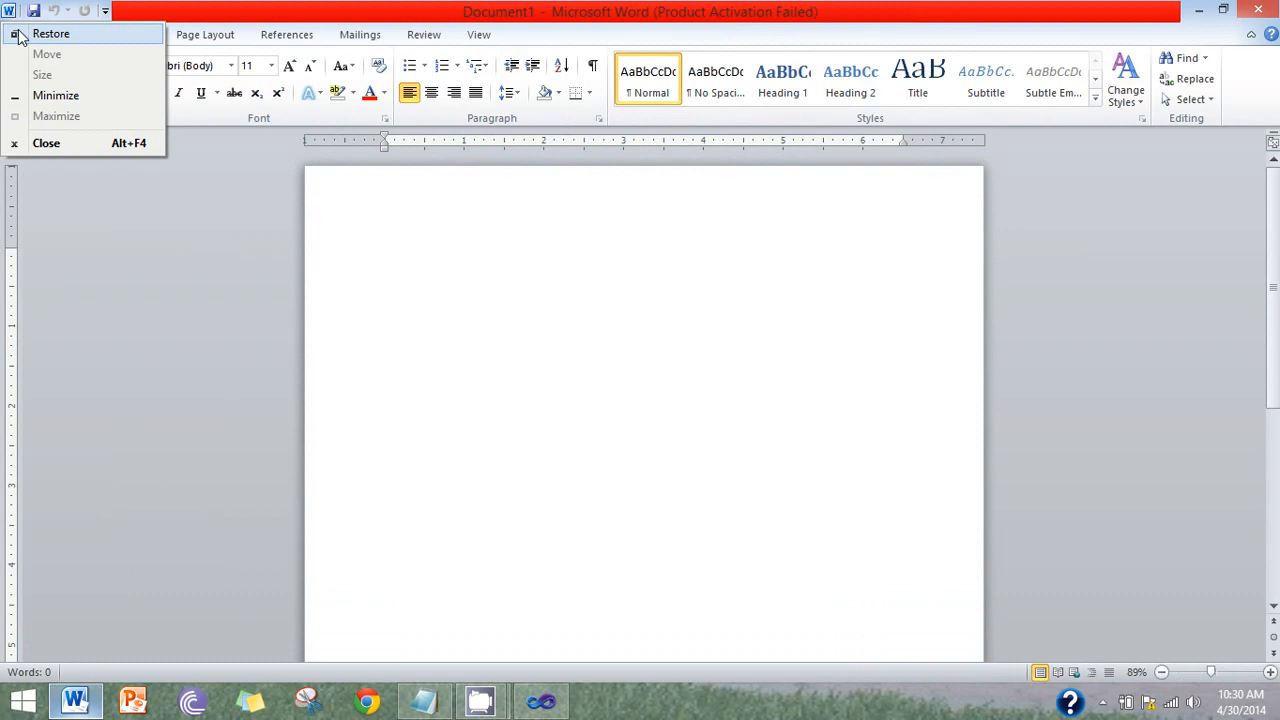
pyautogui.click(53, 175)
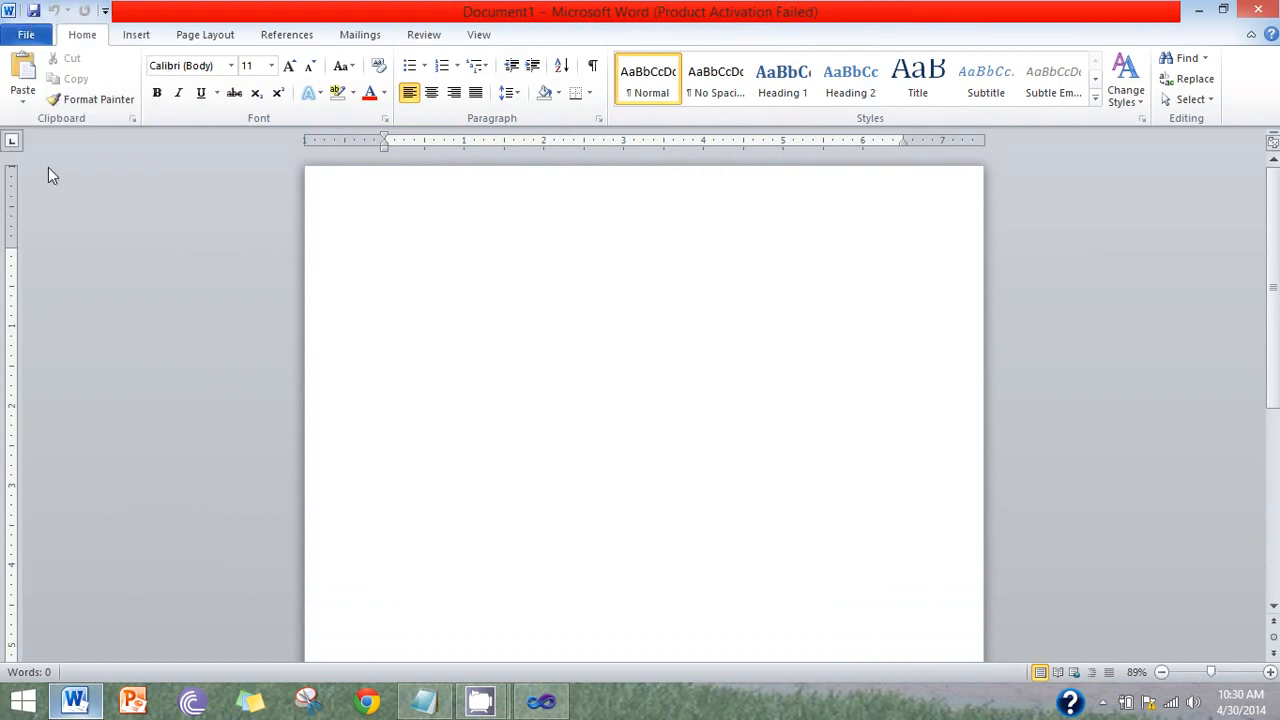
pyautogui.click(26, 34)
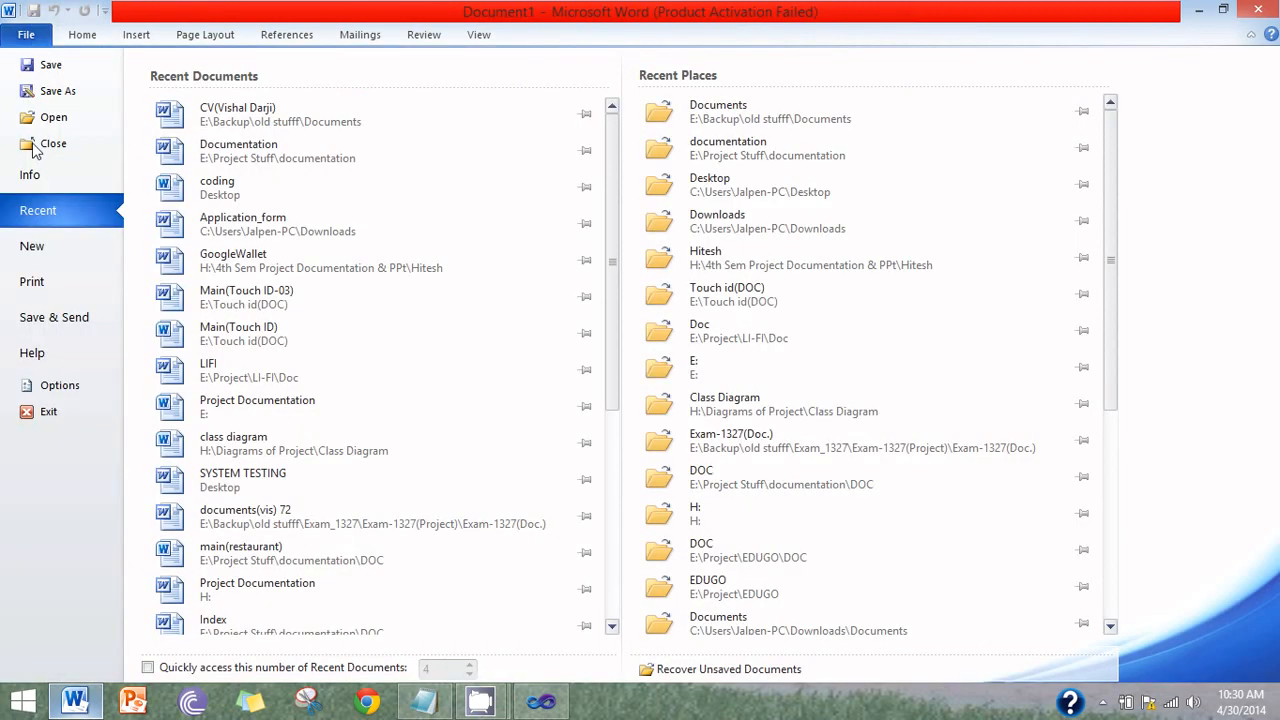
pyautogui.click(53, 143)
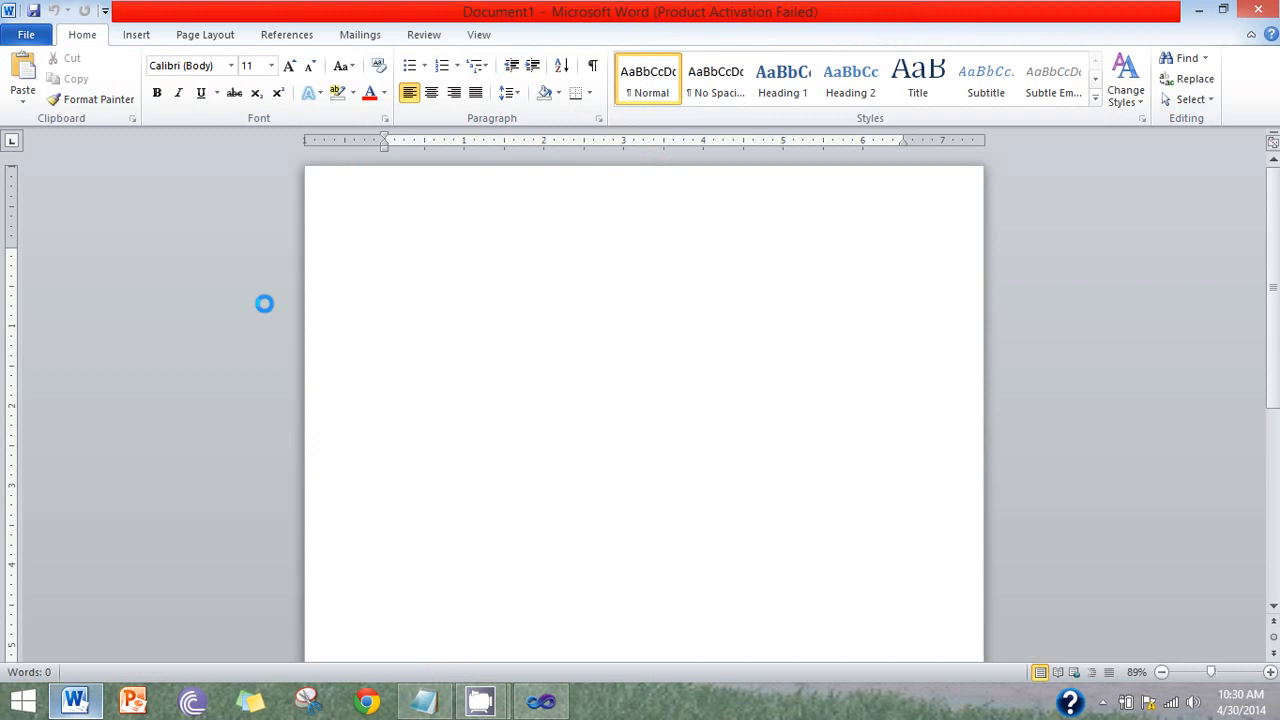
pyautogui.click(375, 342)
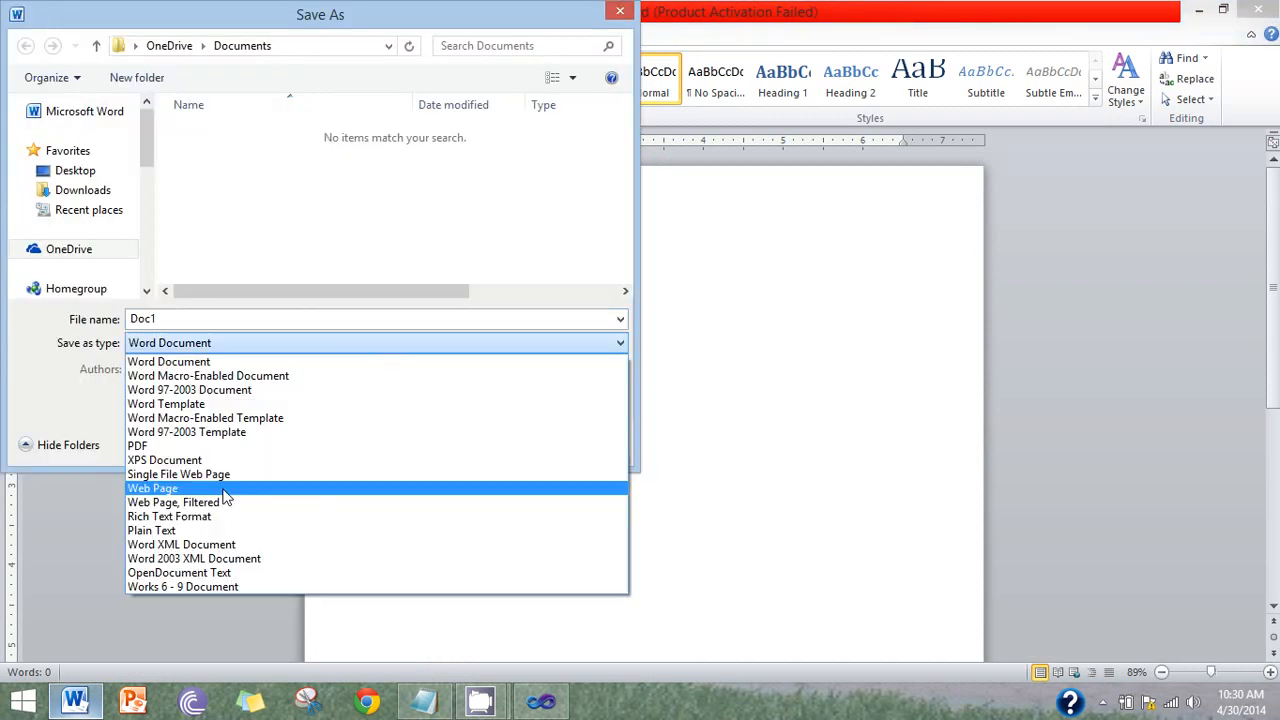
pyautogui.click(186, 431)
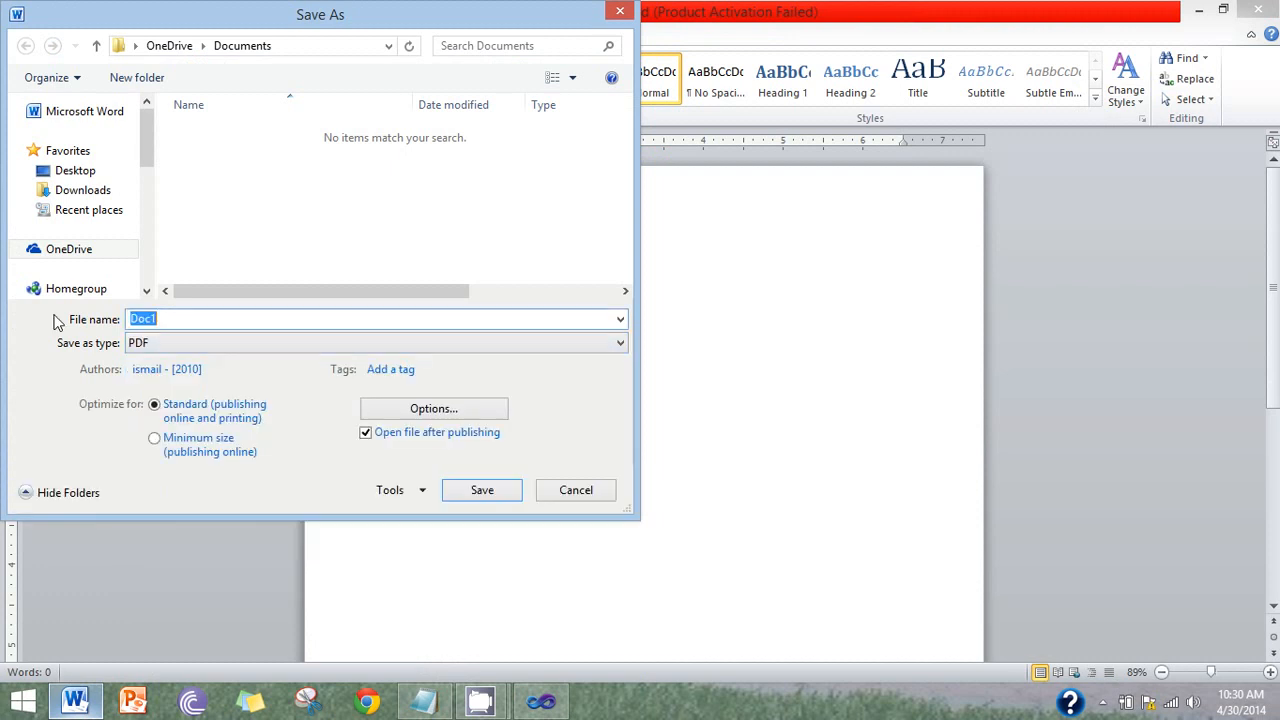
pyautogui.write('sample')
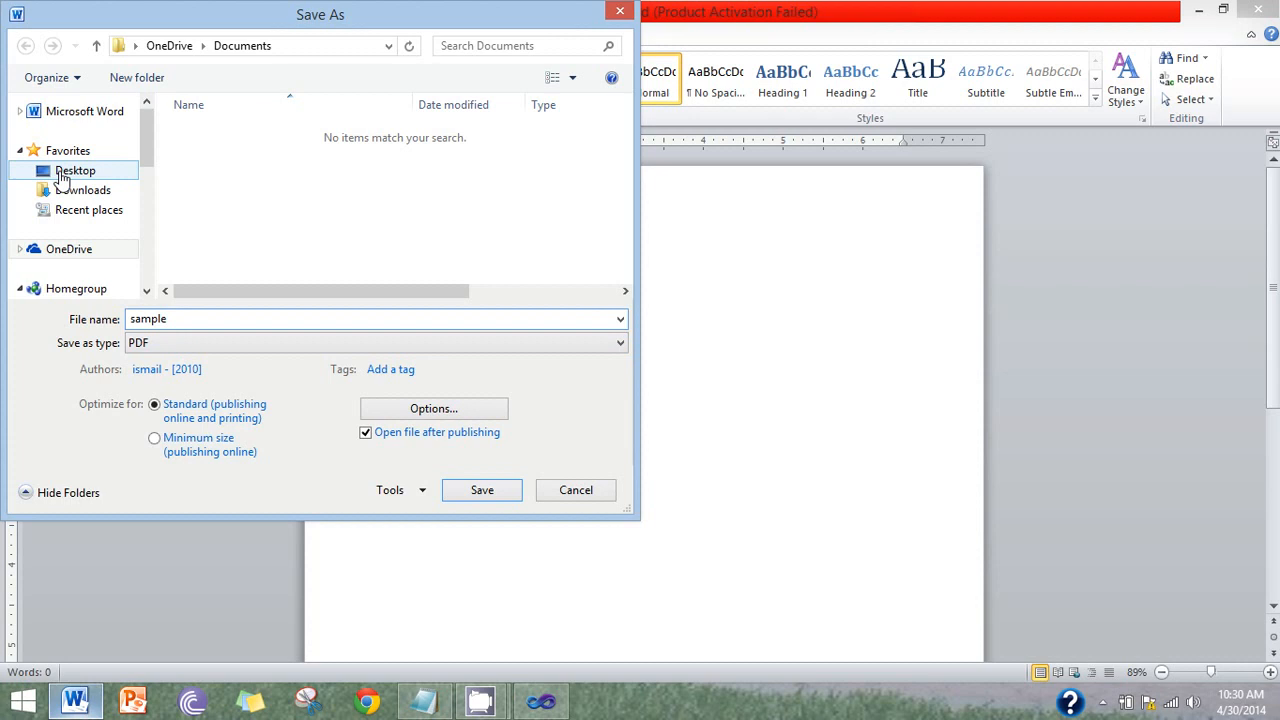
pyautogui.click(75, 170)
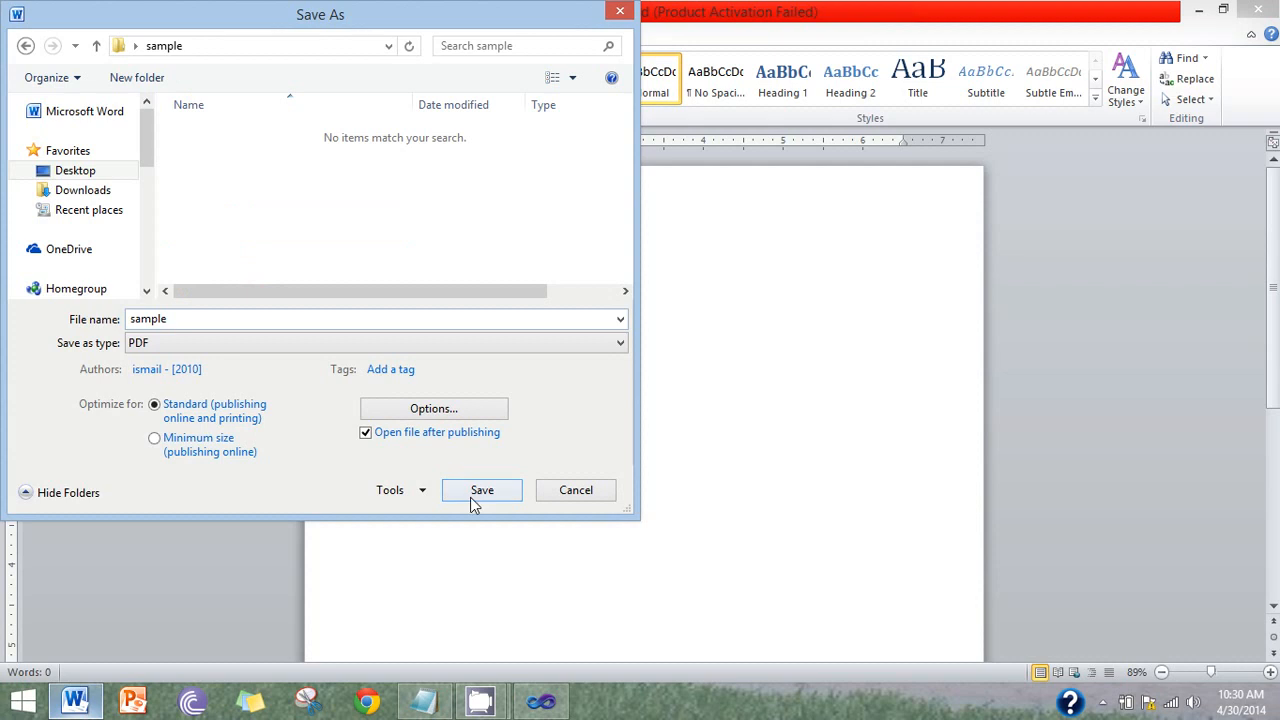
pyautogui.click(481, 490)
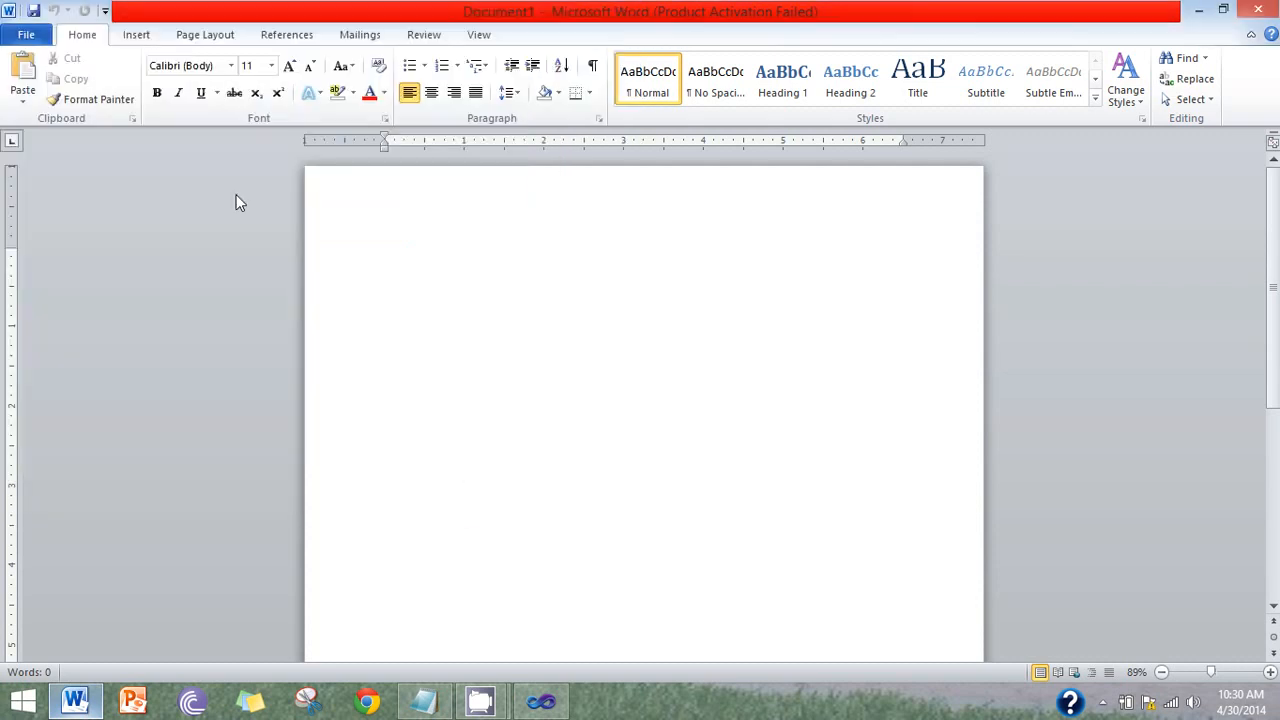
# Add a Web Form named Default.aspx to the sample website through Add New Item
pyautogui.click(598, 700)
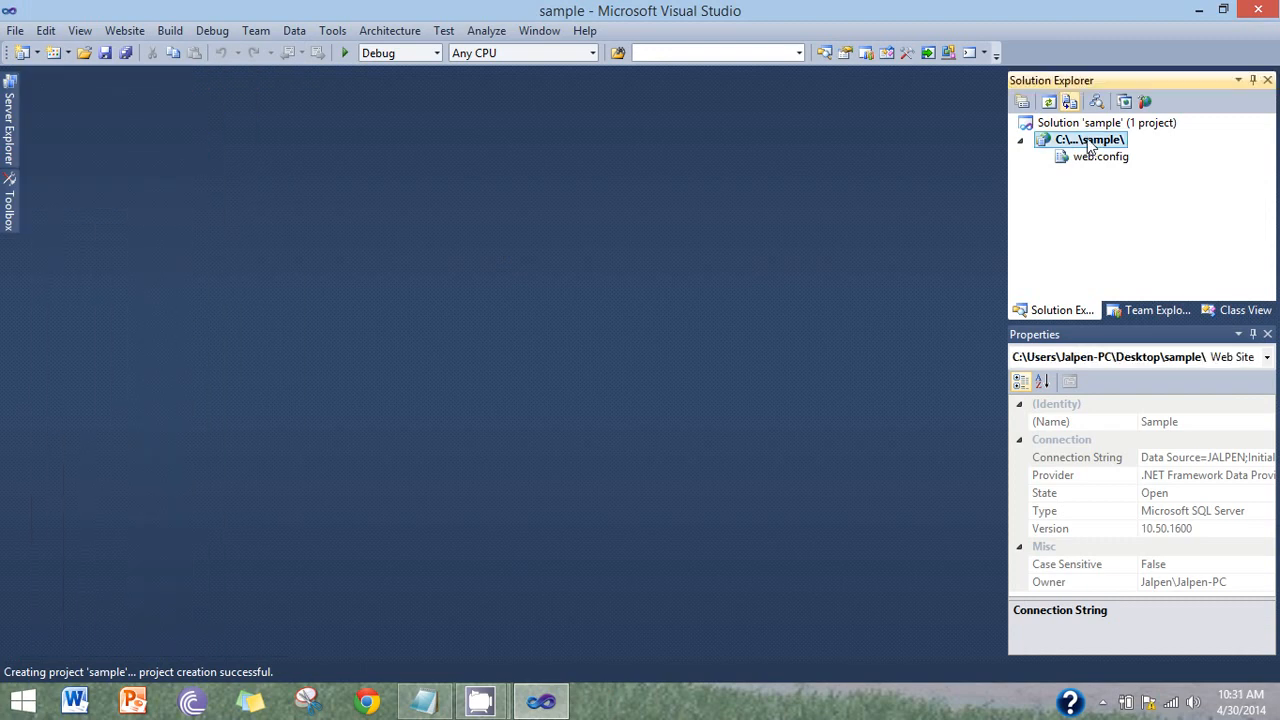
pyautogui.click(1089, 139)
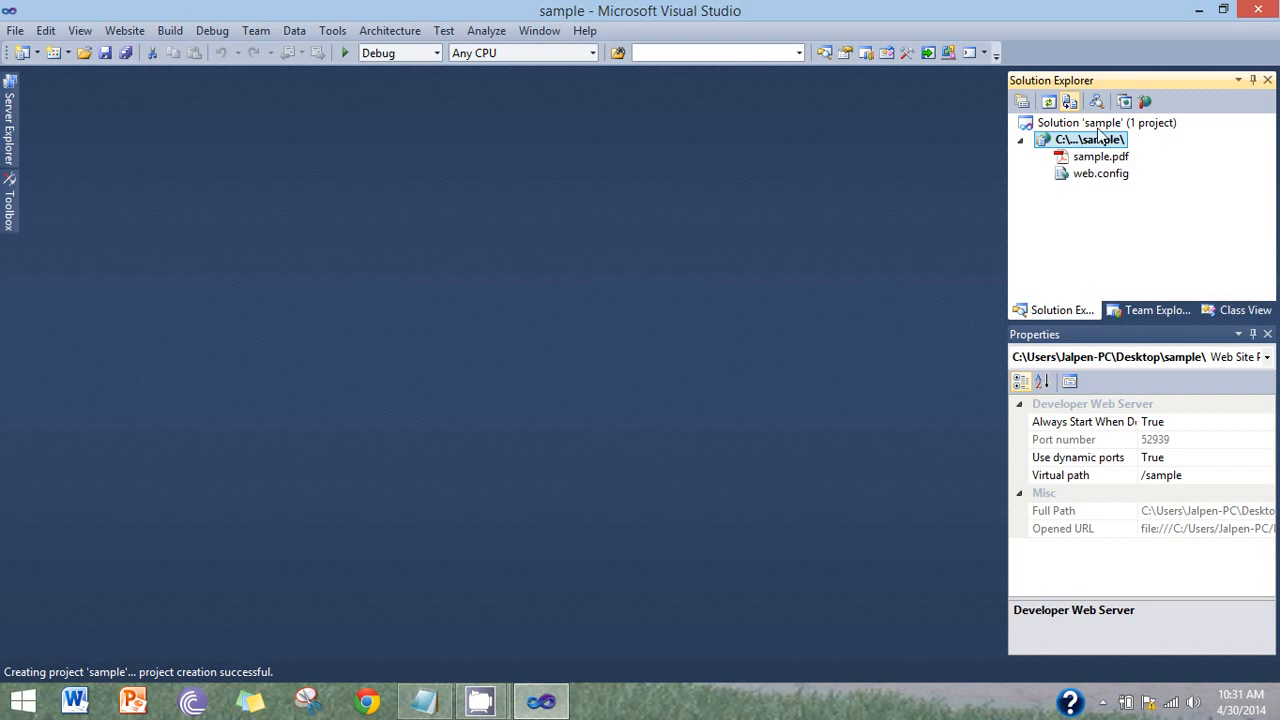
pyautogui.rightClick(1083, 139)
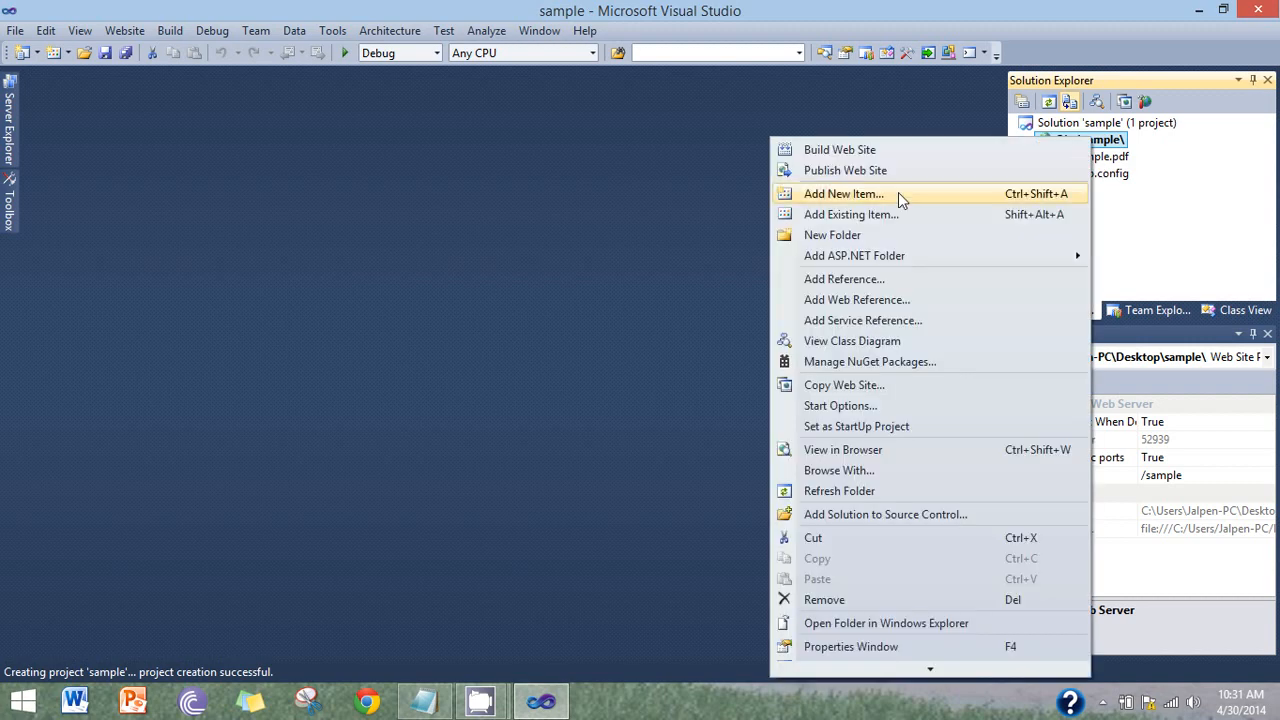
pyautogui.click(843, 193)
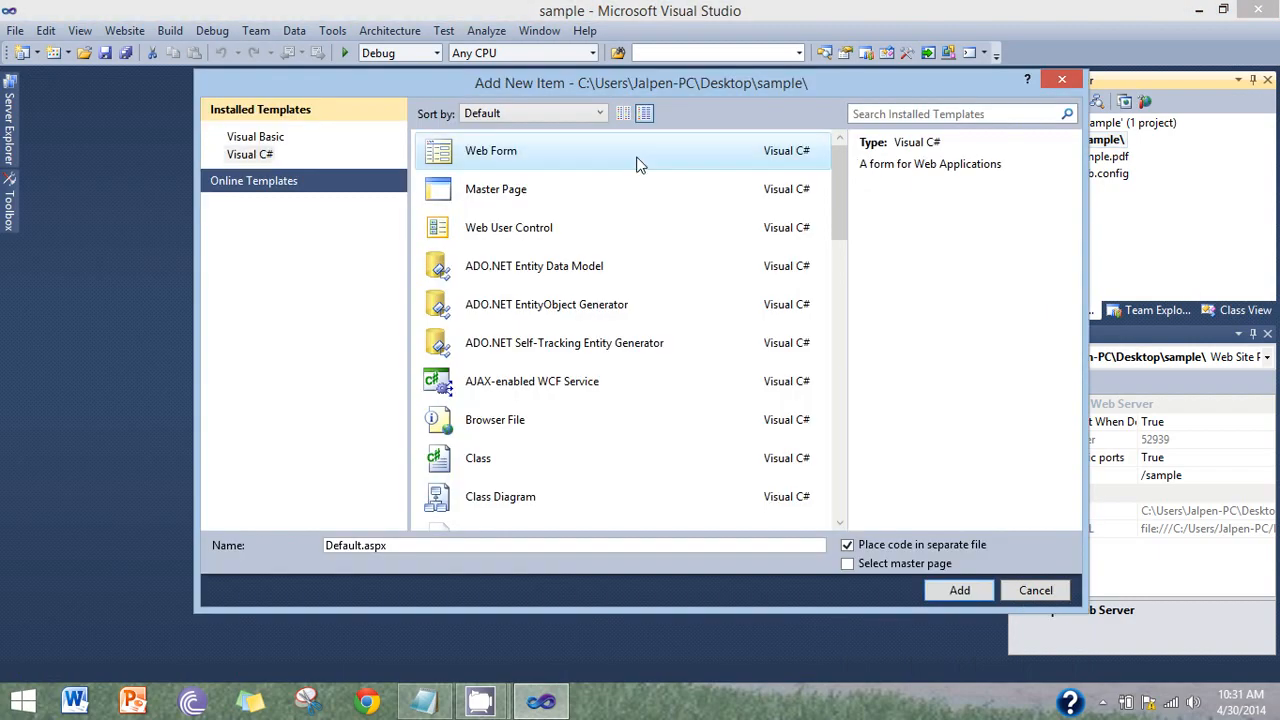
pyautogui.click(1035, 590)
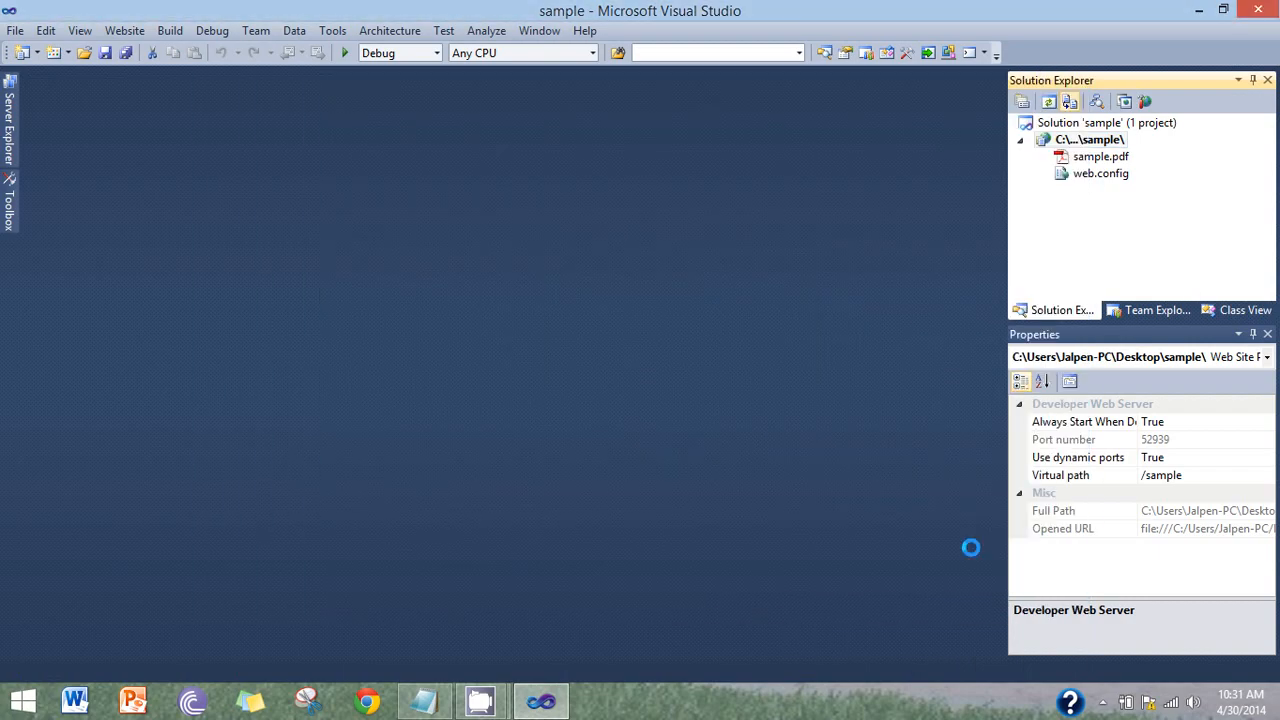
pyautogui.moveTo(295, 260)
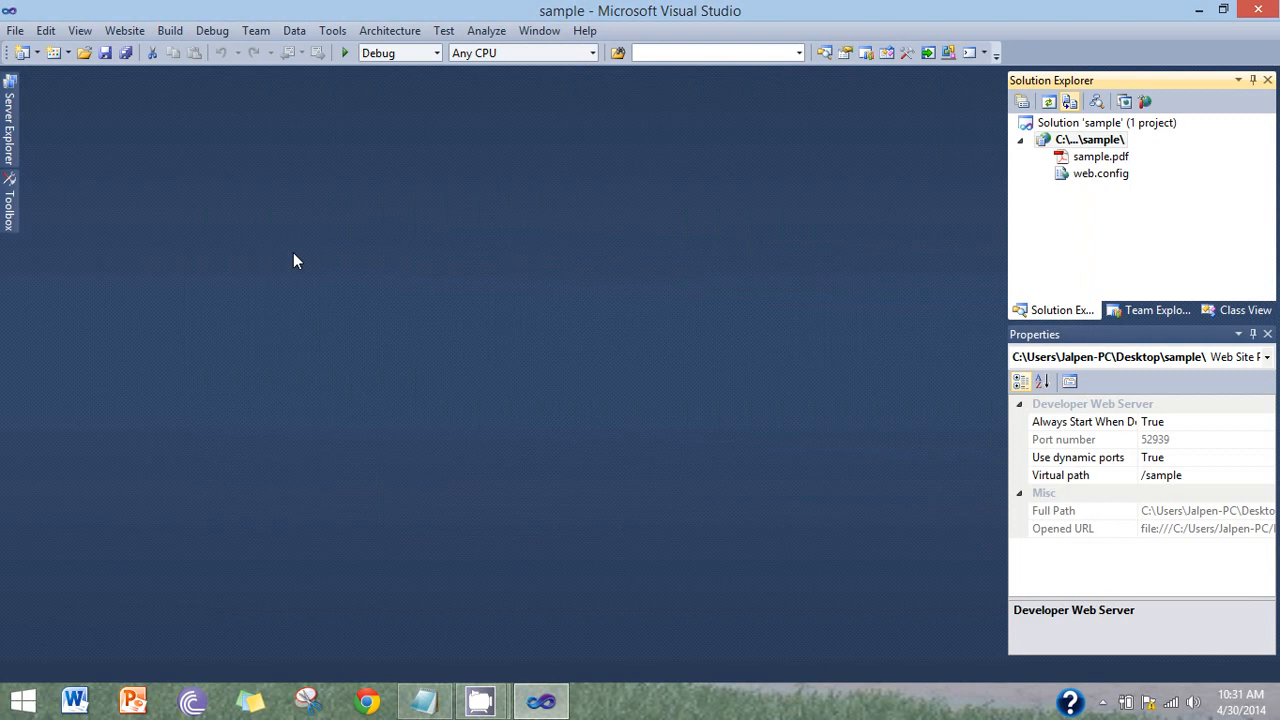
pyautogui.click(1090, 139)
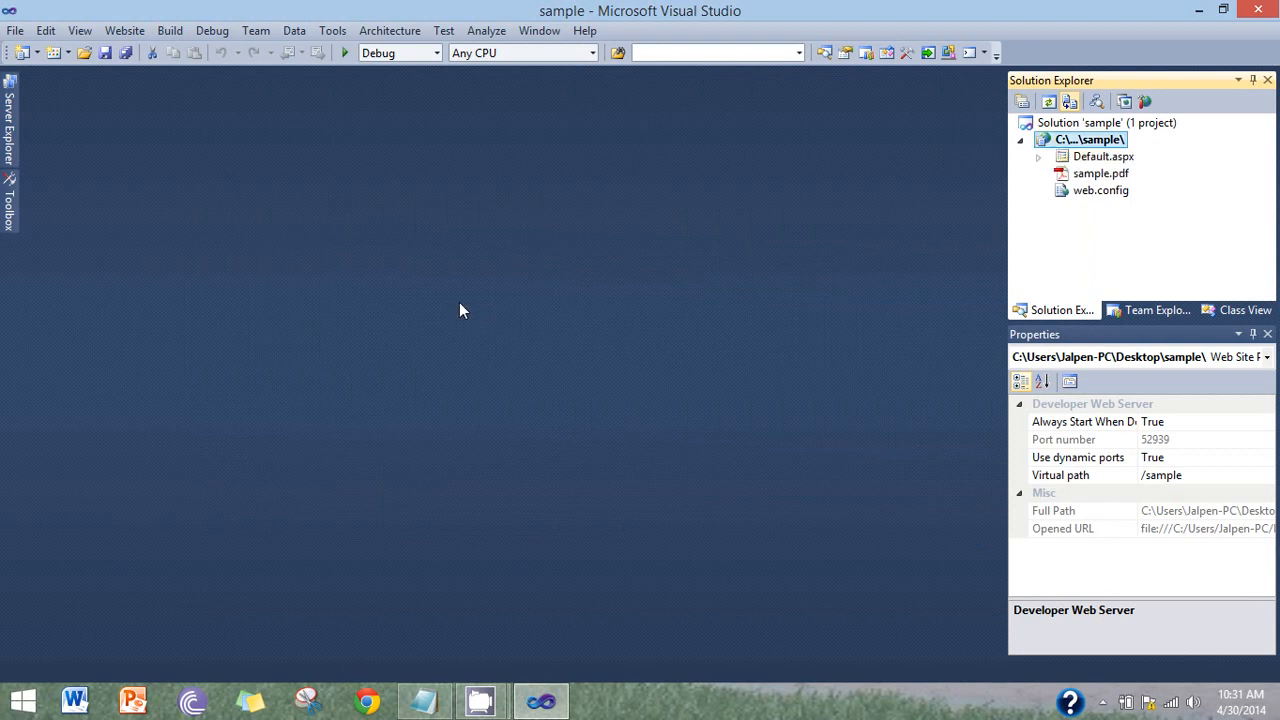
pyautogui.moveTo(559, 543)
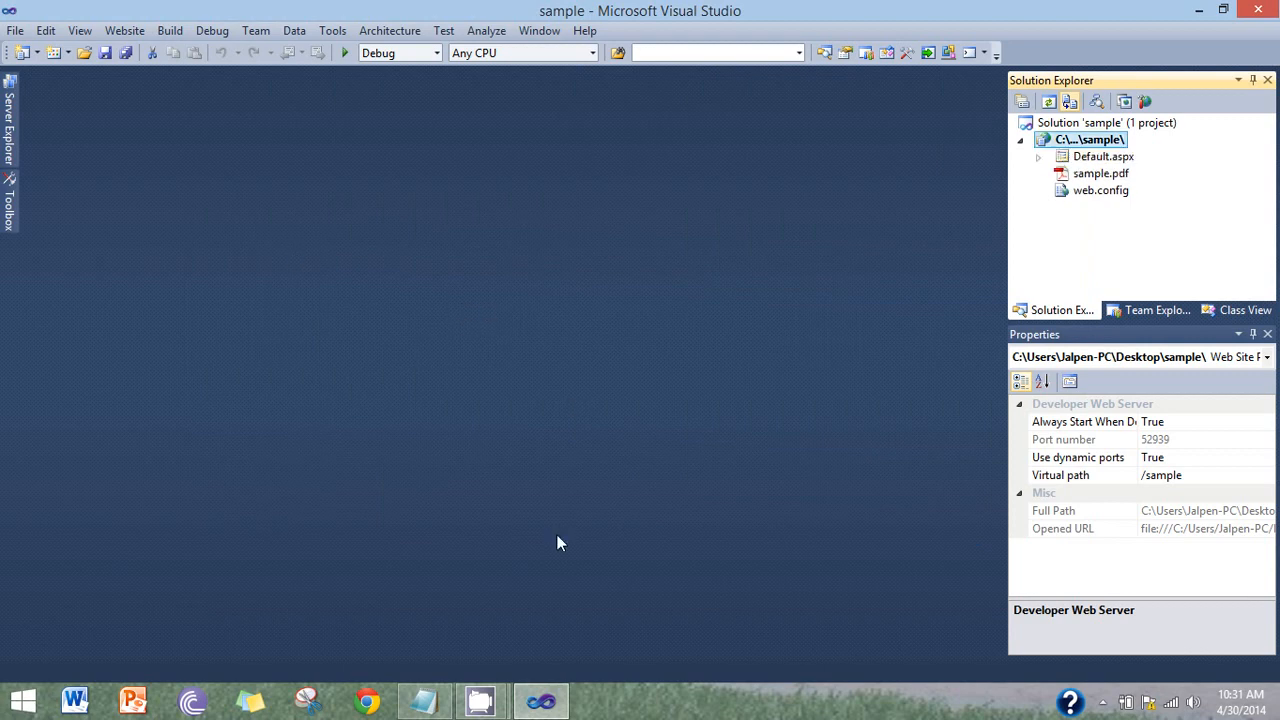
pyautogui.moveTo(632, 501)
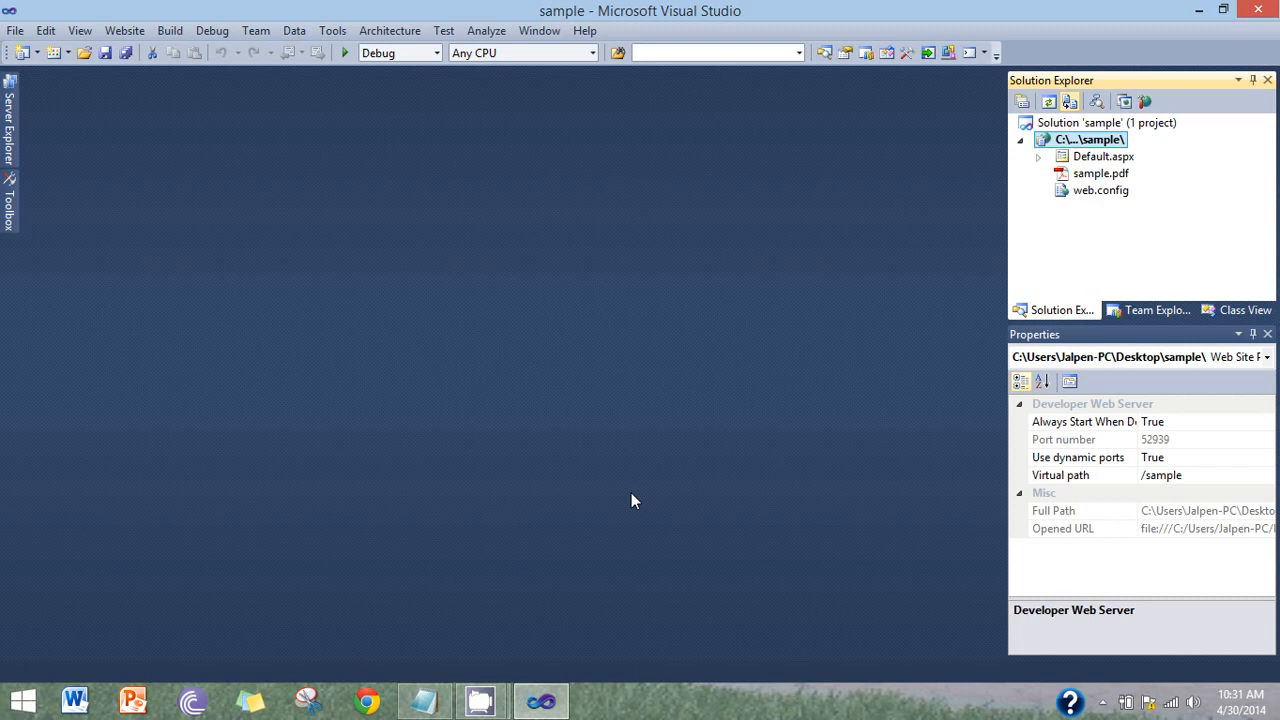
# Place a CrystalReportViewer control inside Default.aspx's div and save the page
pyautogui.doubleClick(1103, 156)
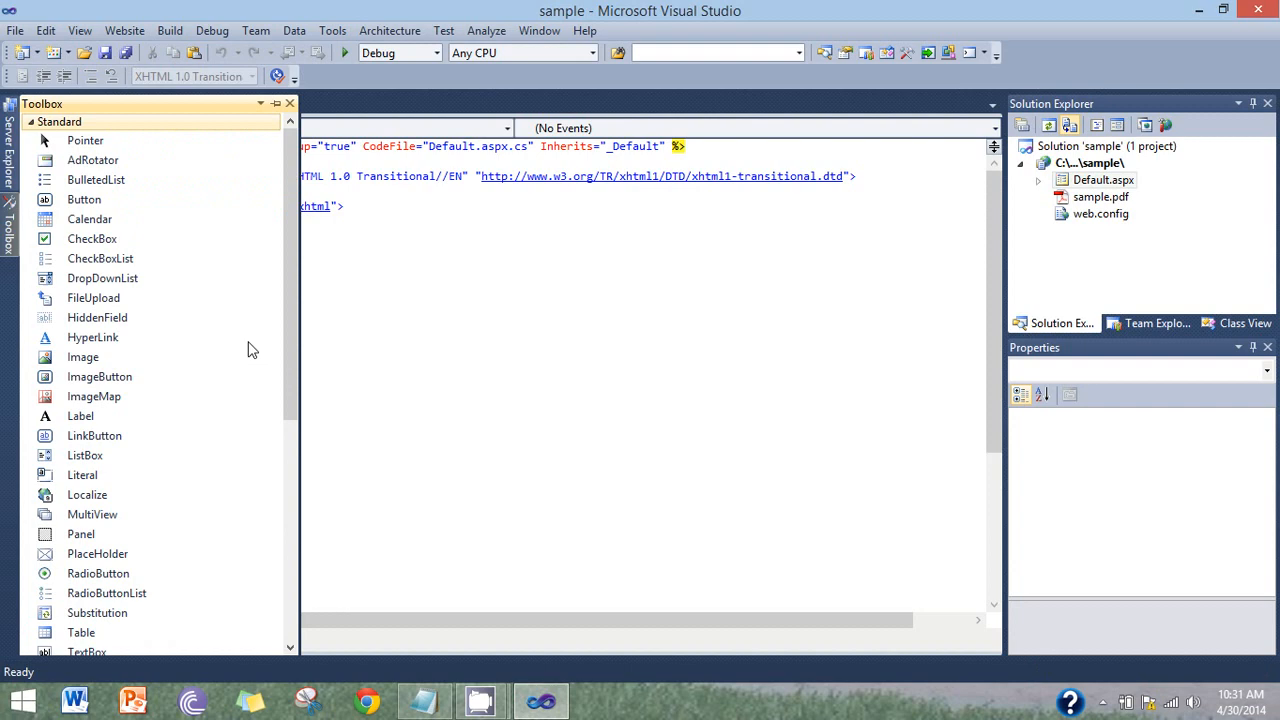
pyautogui.scroll(-3)
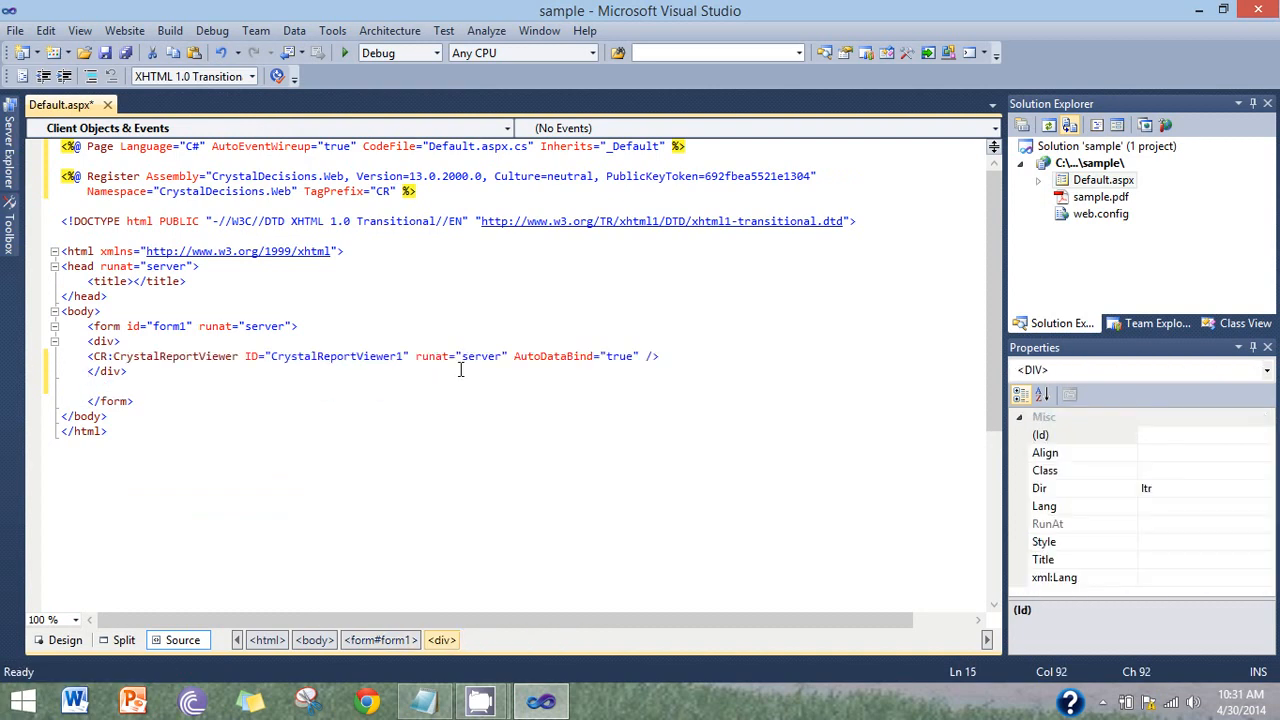
pyautogui.press('ctrl+s')
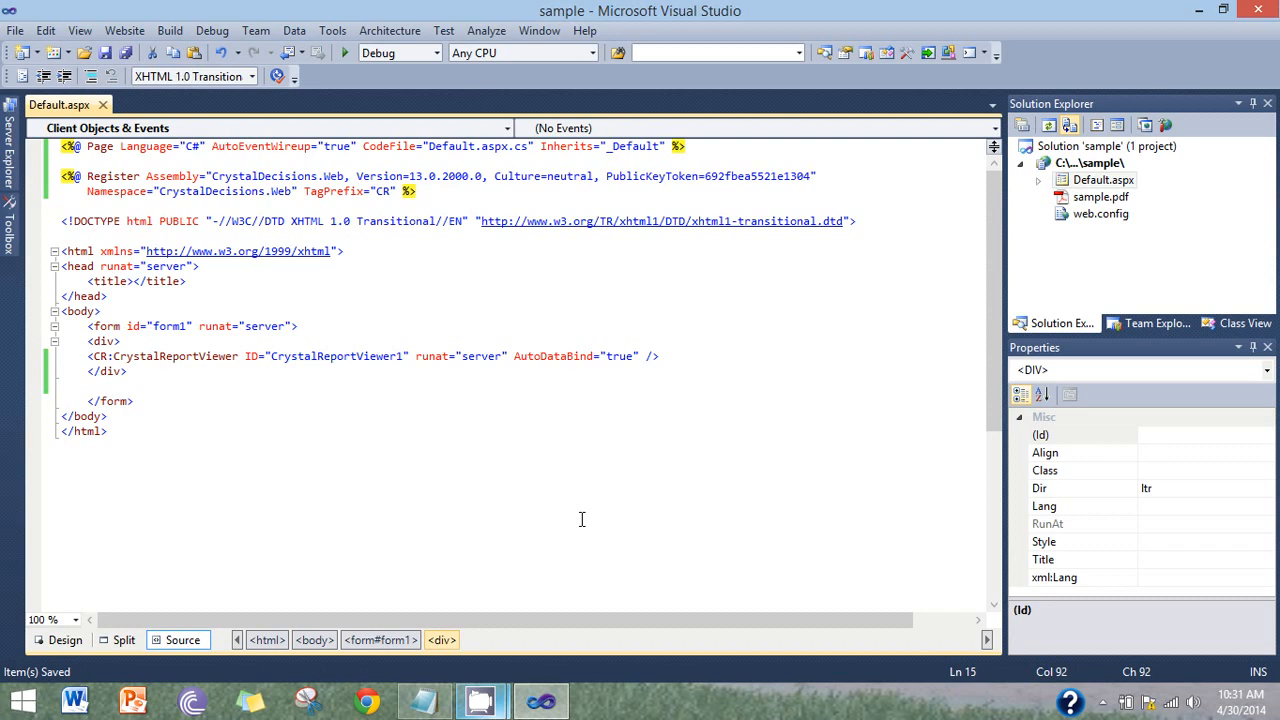
pyautogui.click(80, 431)
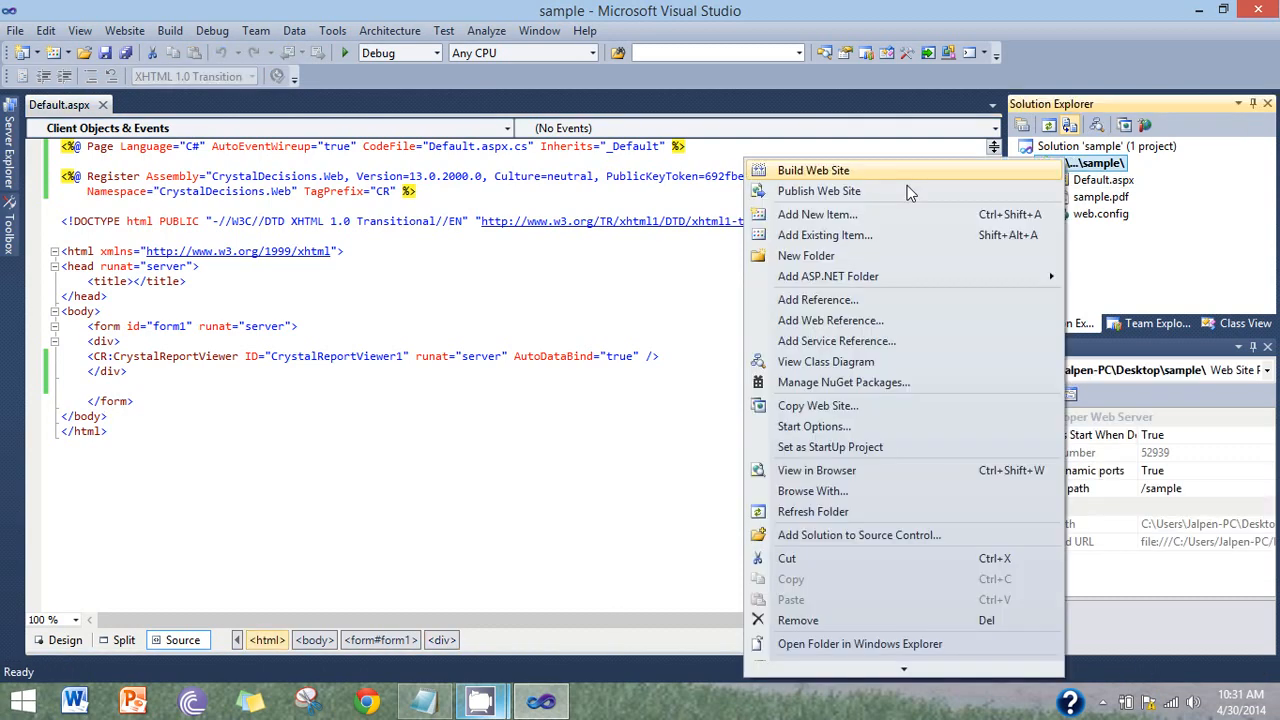
# Open Add New Item for the website and select the DataSet template
pyautogui.click(817, 214)
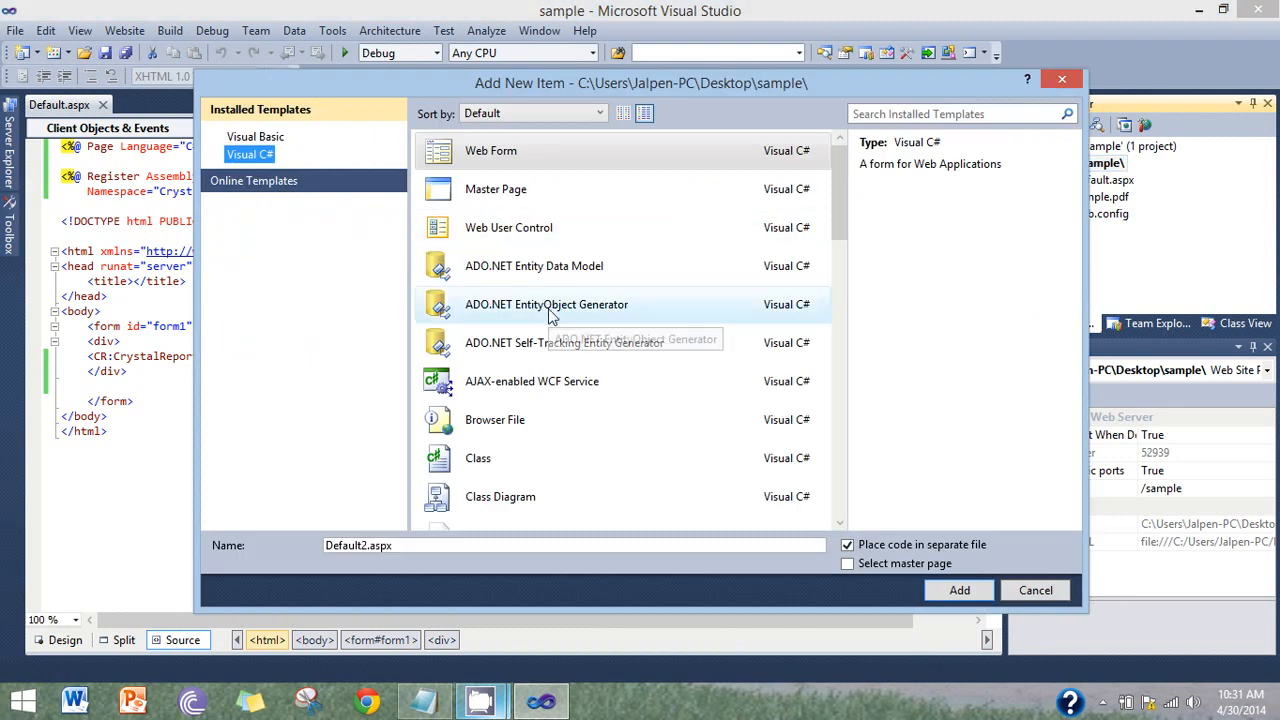
pyautogui.click(484, 496)
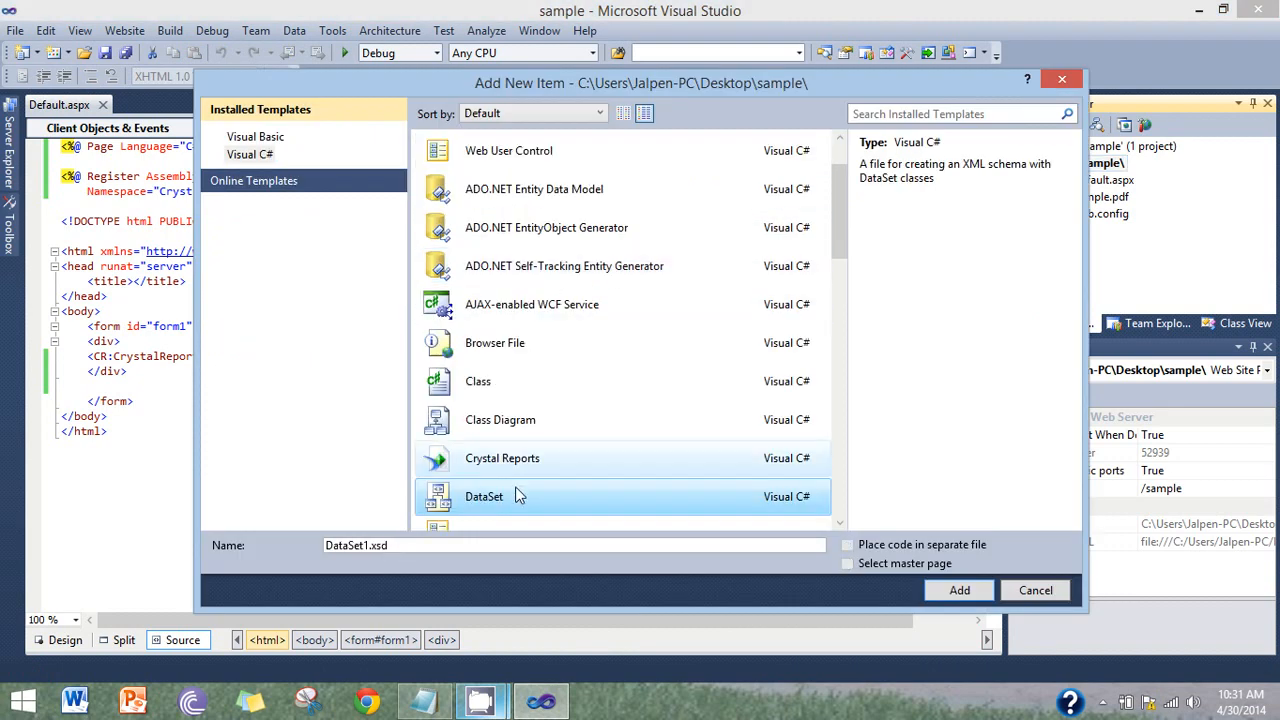
# Add the DataSet into App_Code, keeping the existing Sample database connection
pyautogui.click(958, 590)
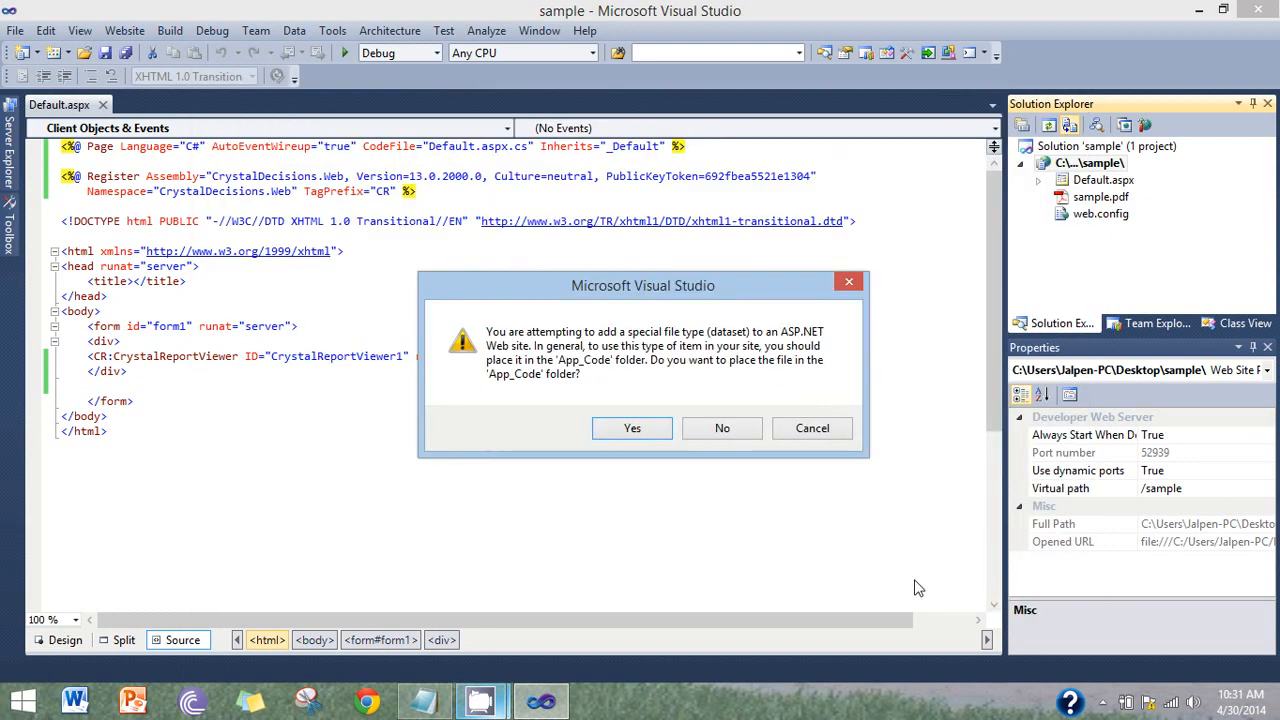
pyautogui.click(631, 428)
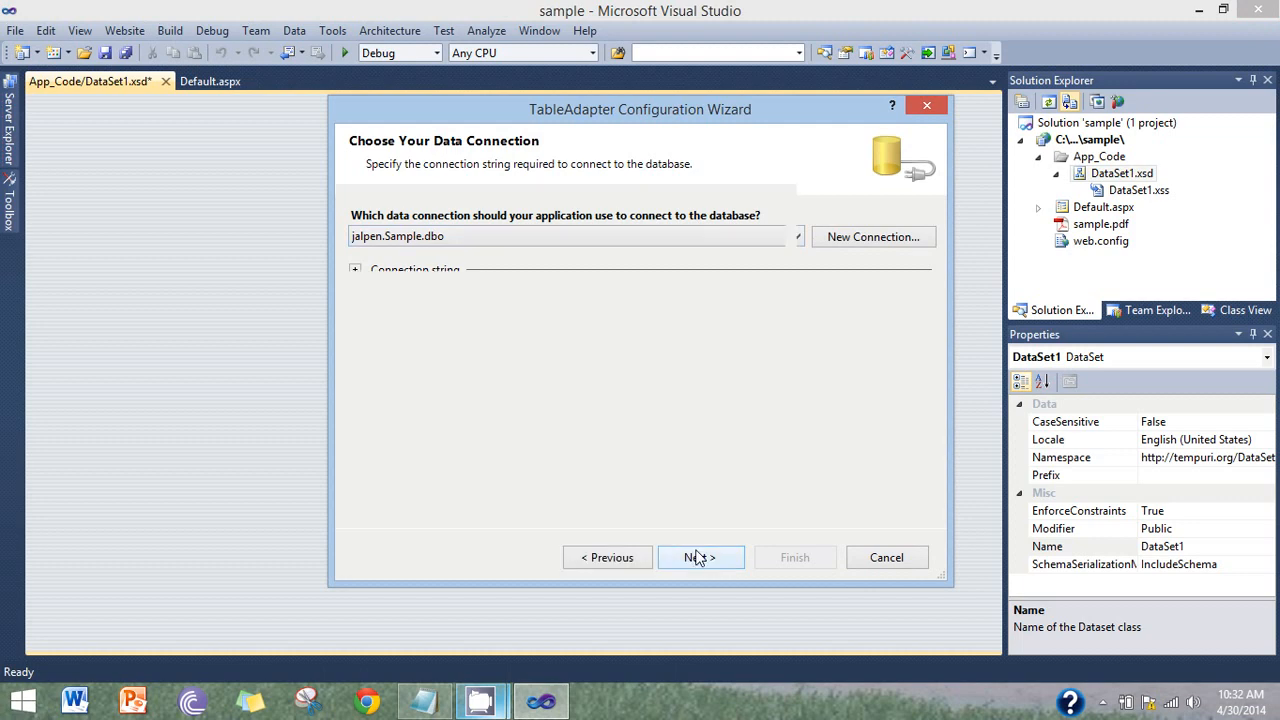
pyautogui.click(700, 557)
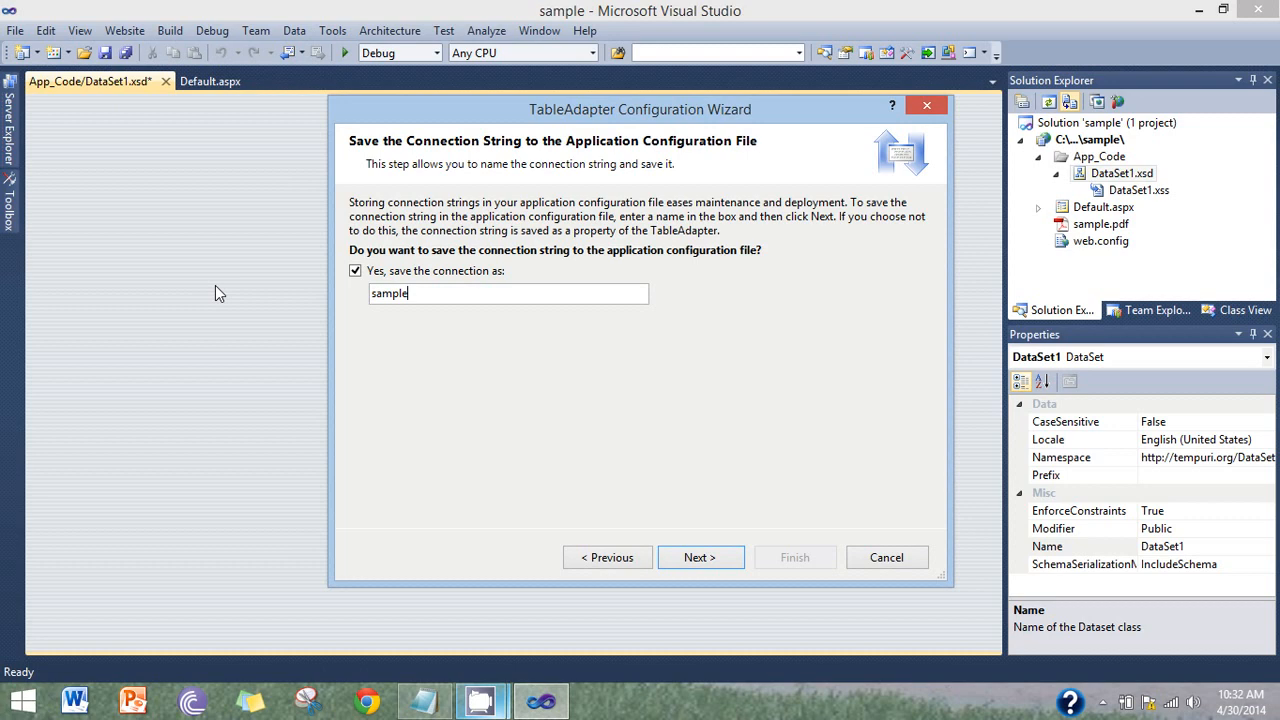
# Save the connection as samplecon and load rows with 'select * from emp'
pyautogui.write('con')
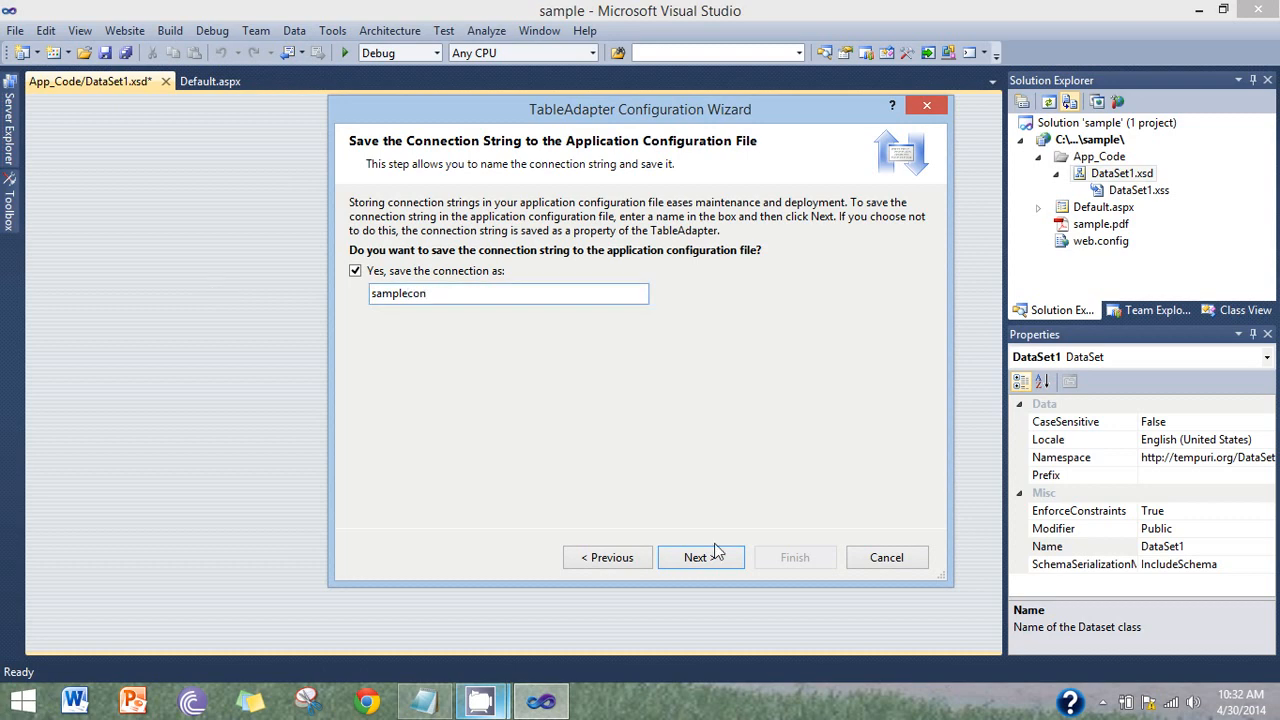
pyautogui.click(700, 557)
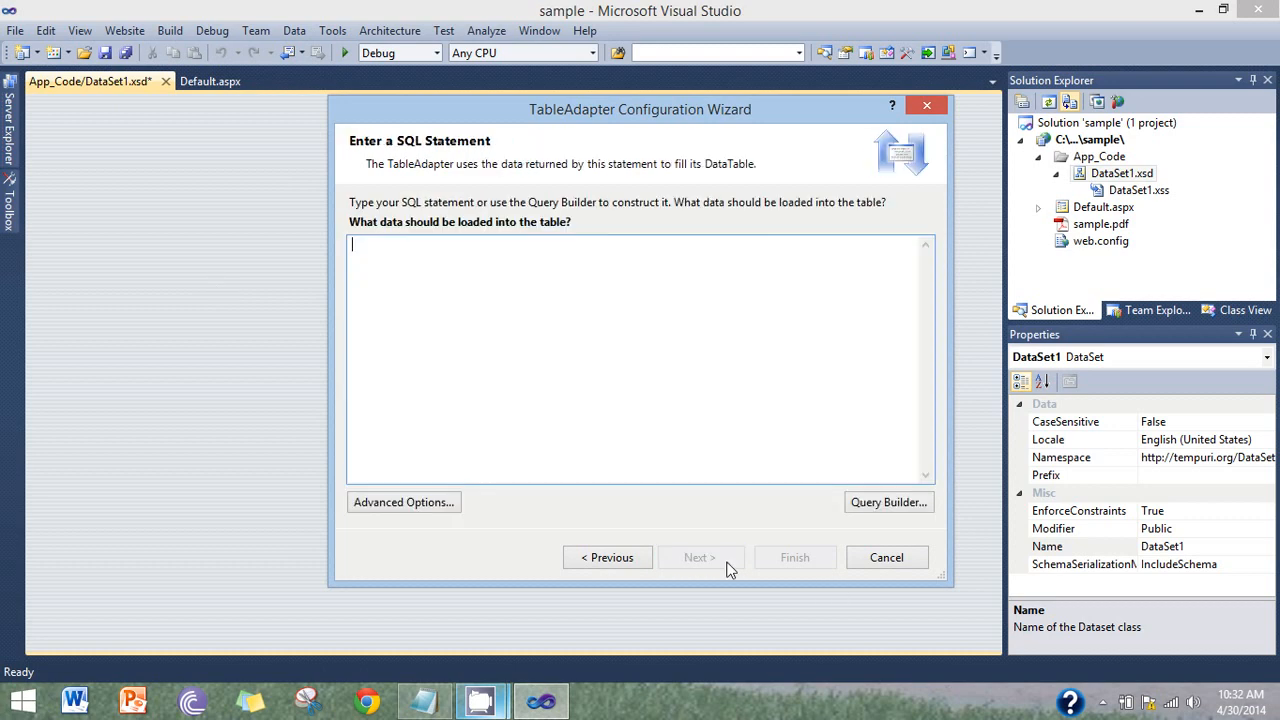
pyautogui.moveTo(680, 370)
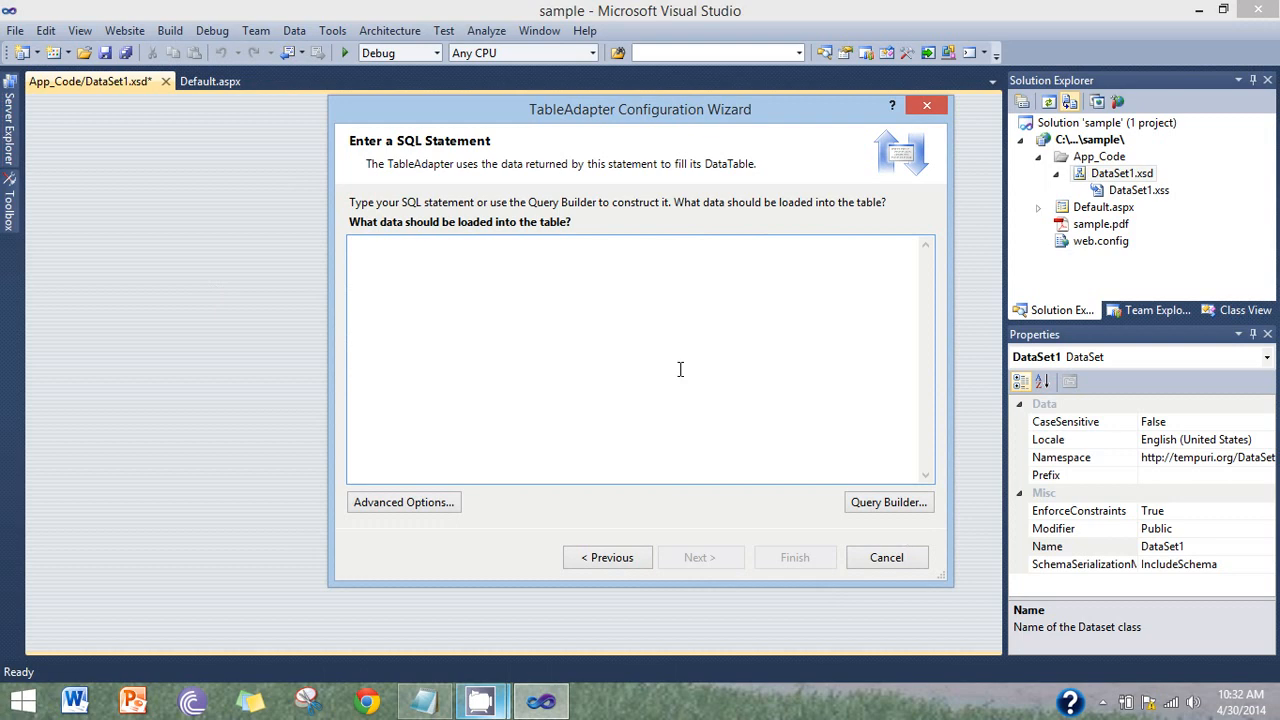
pyautogui.write('select * fro')
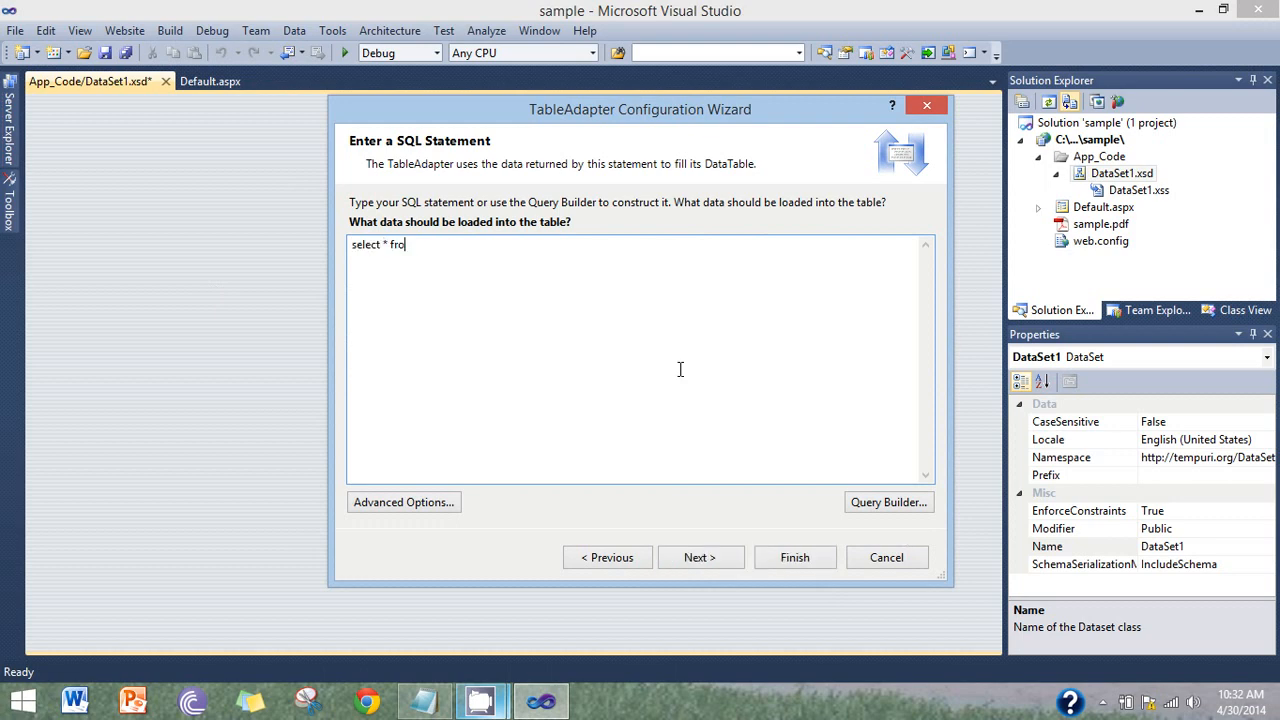
pyautogui.write('m emp')
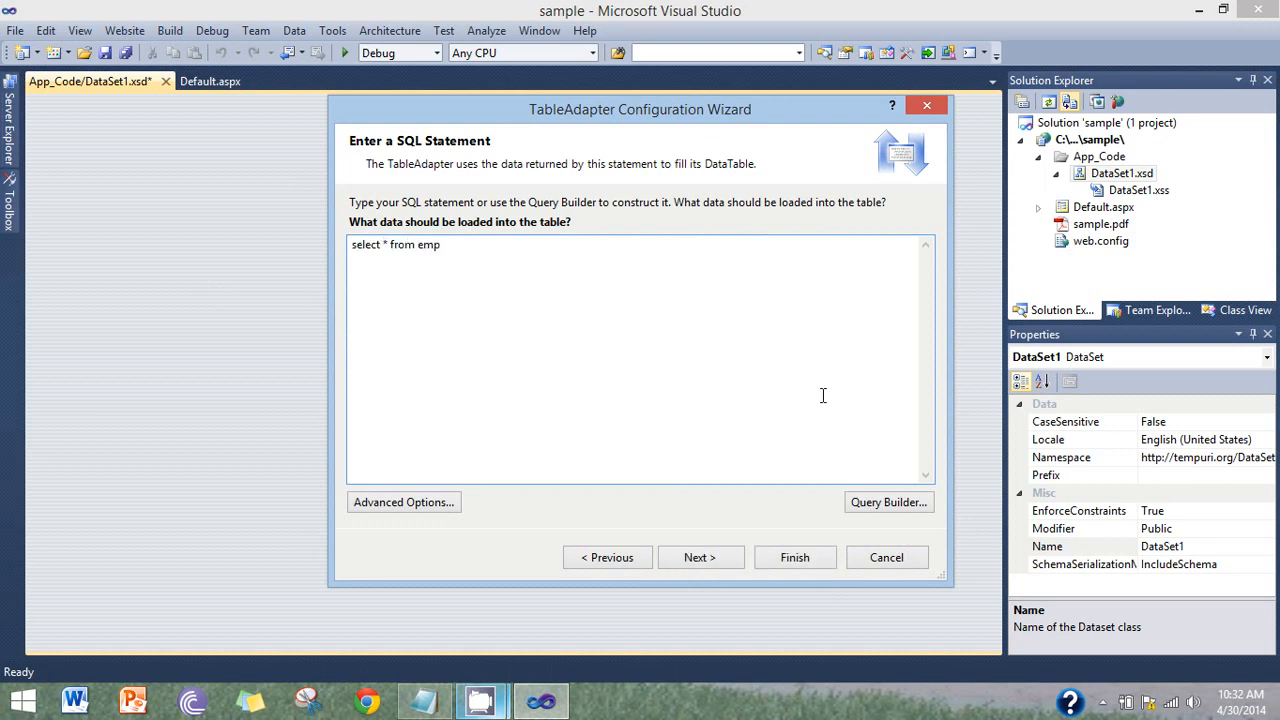
pyautogui.click(700, 557)
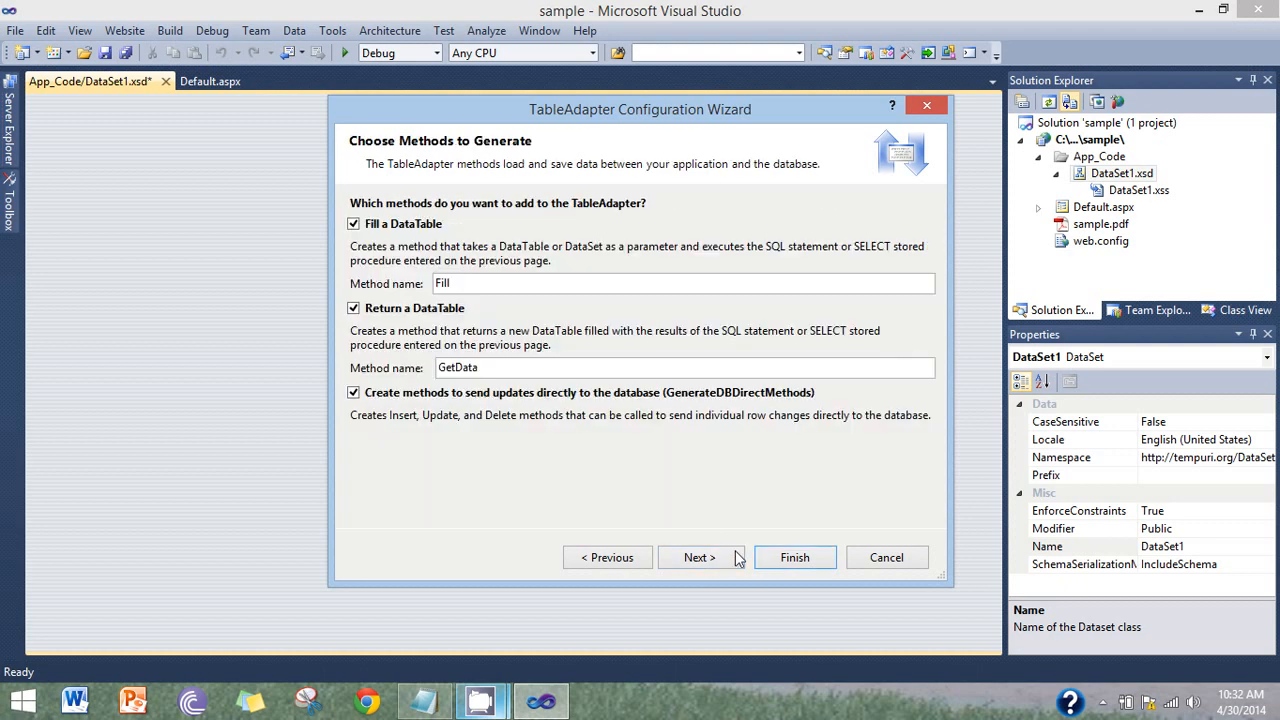
pyautogui.click(794, 557)
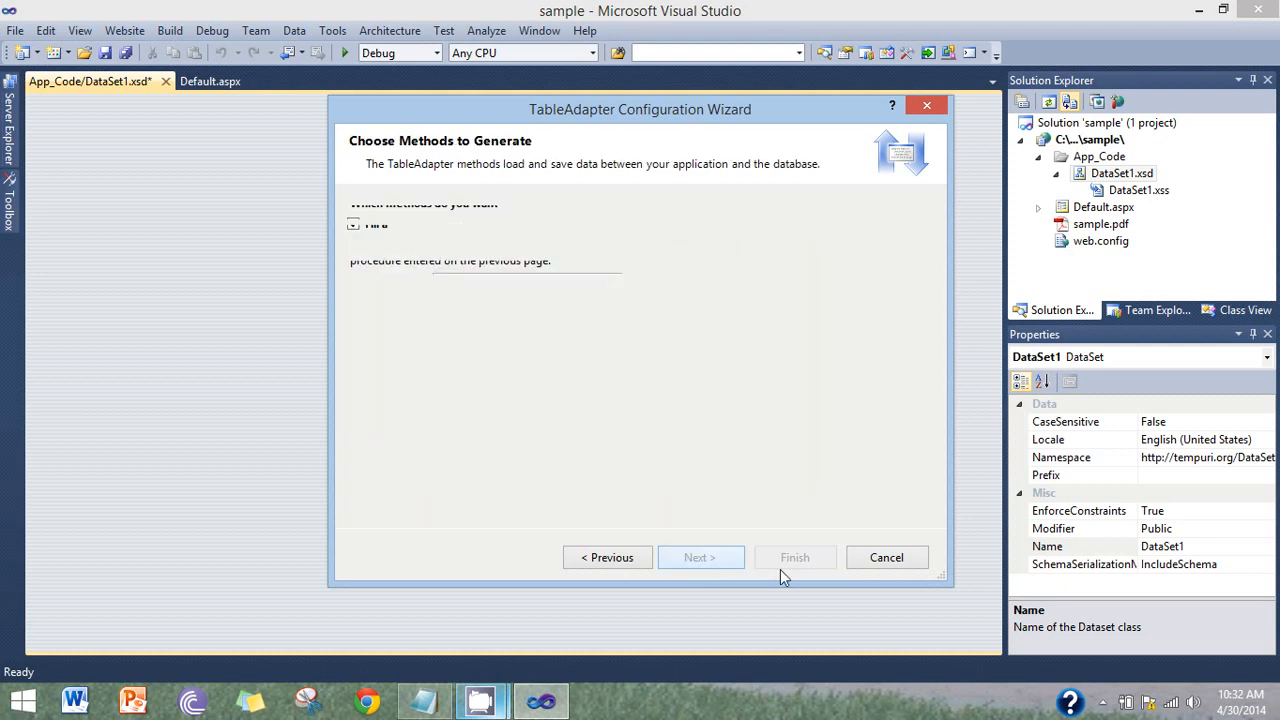
# Finish the TableAdapter wizard and save DataSet1.xsd
pyautogui.click(794, 557)
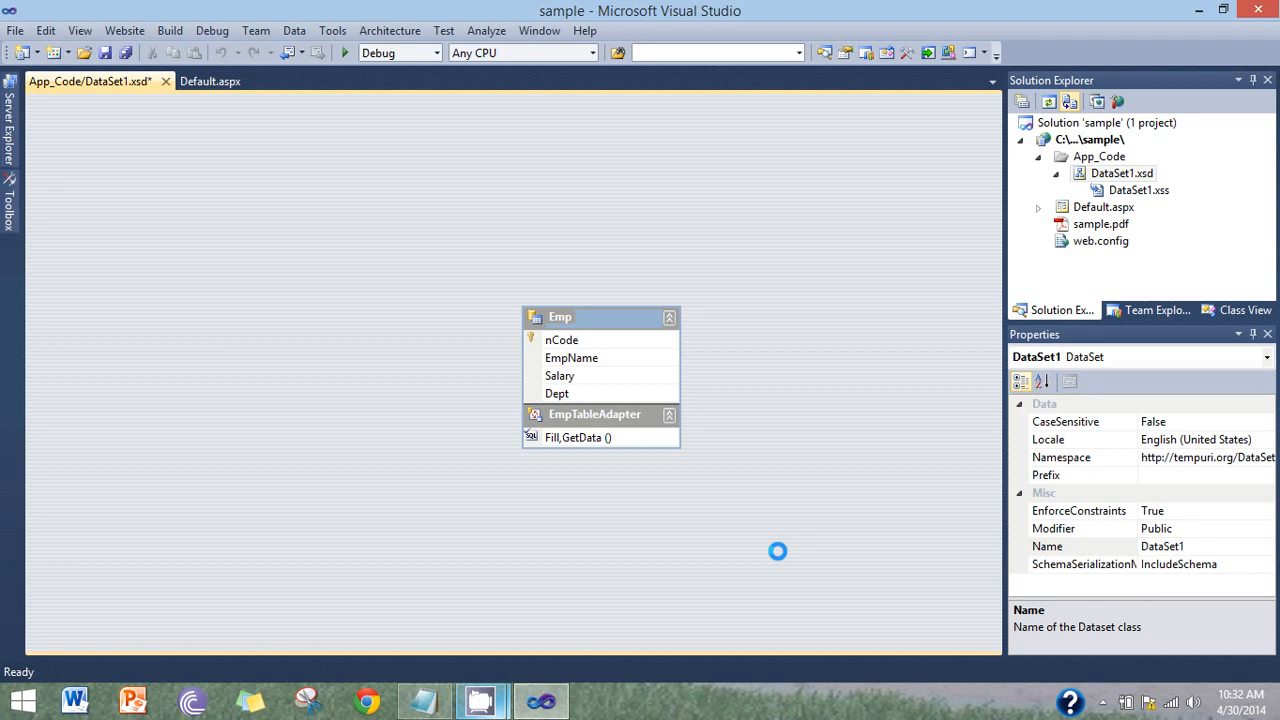
pyautogui.click(559, 316)
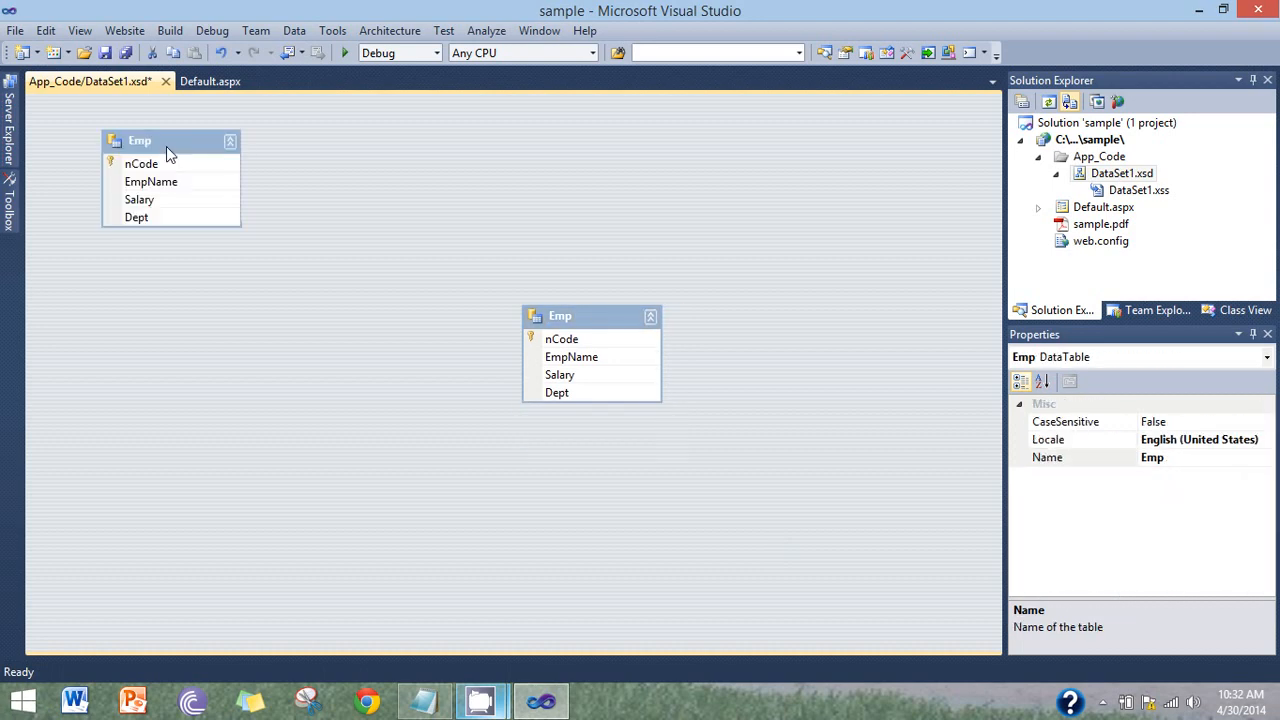
pyautogui.press('ctrl+s')
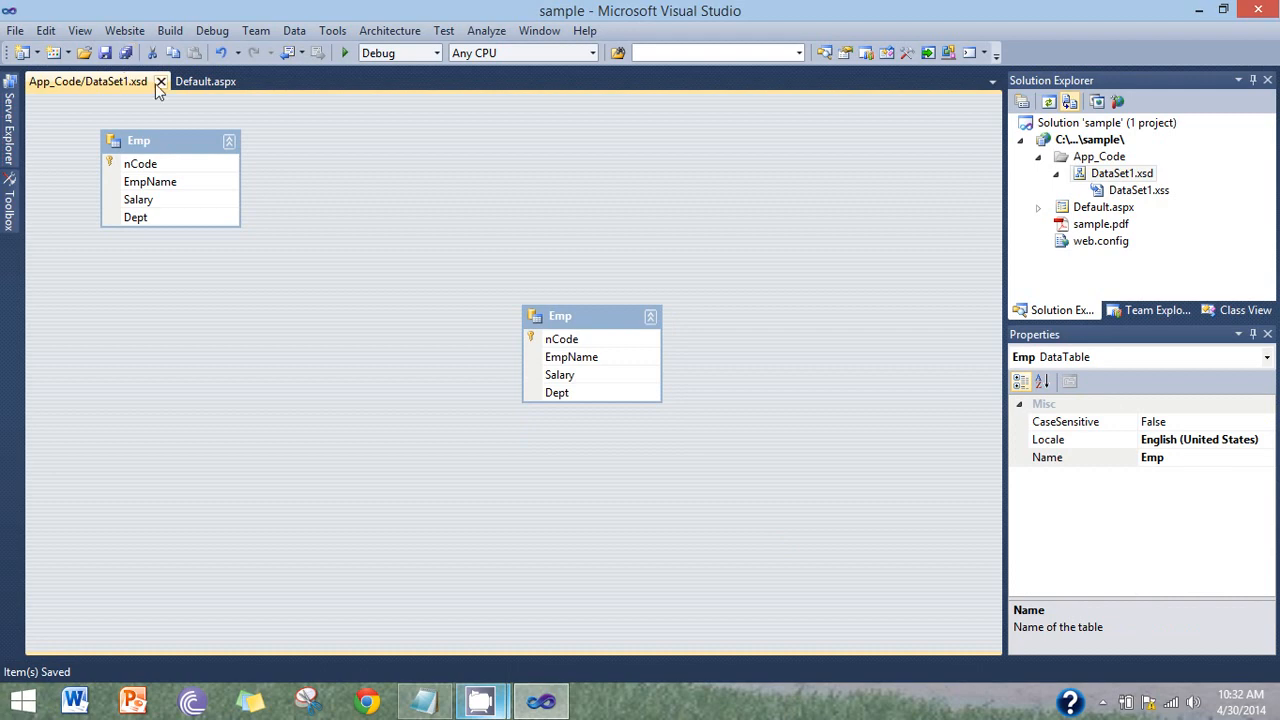
# Rename the Emp table to rpt_emp and save DataSet1.xsd when closing it
pyautogui.doubleClick(138, 140)
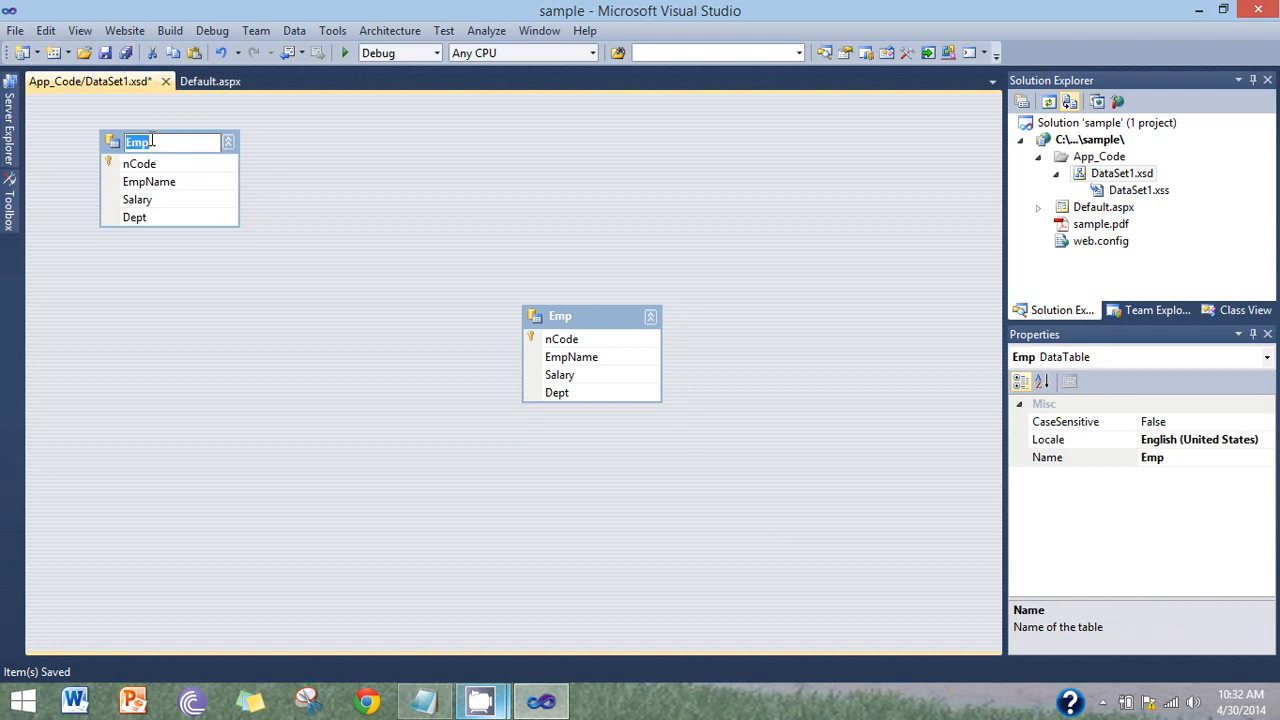
pyautogui.write('rpt_emp')
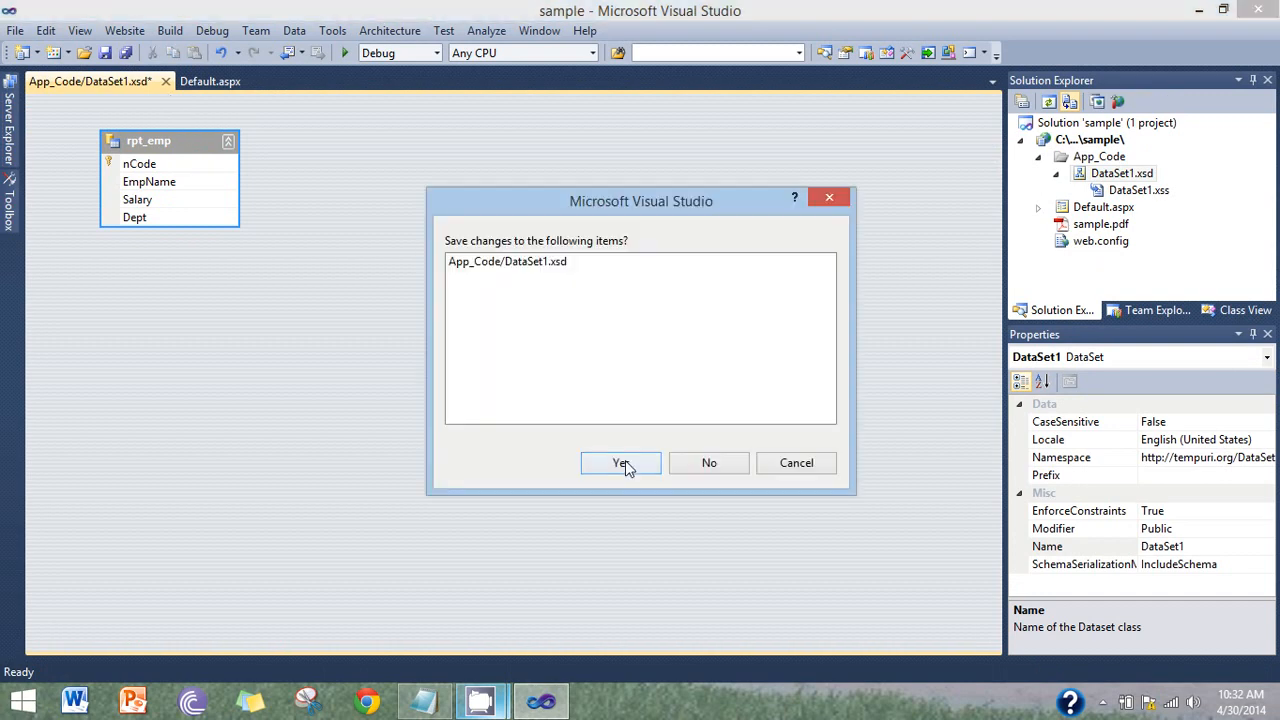
pyautogui.click(620, 462)
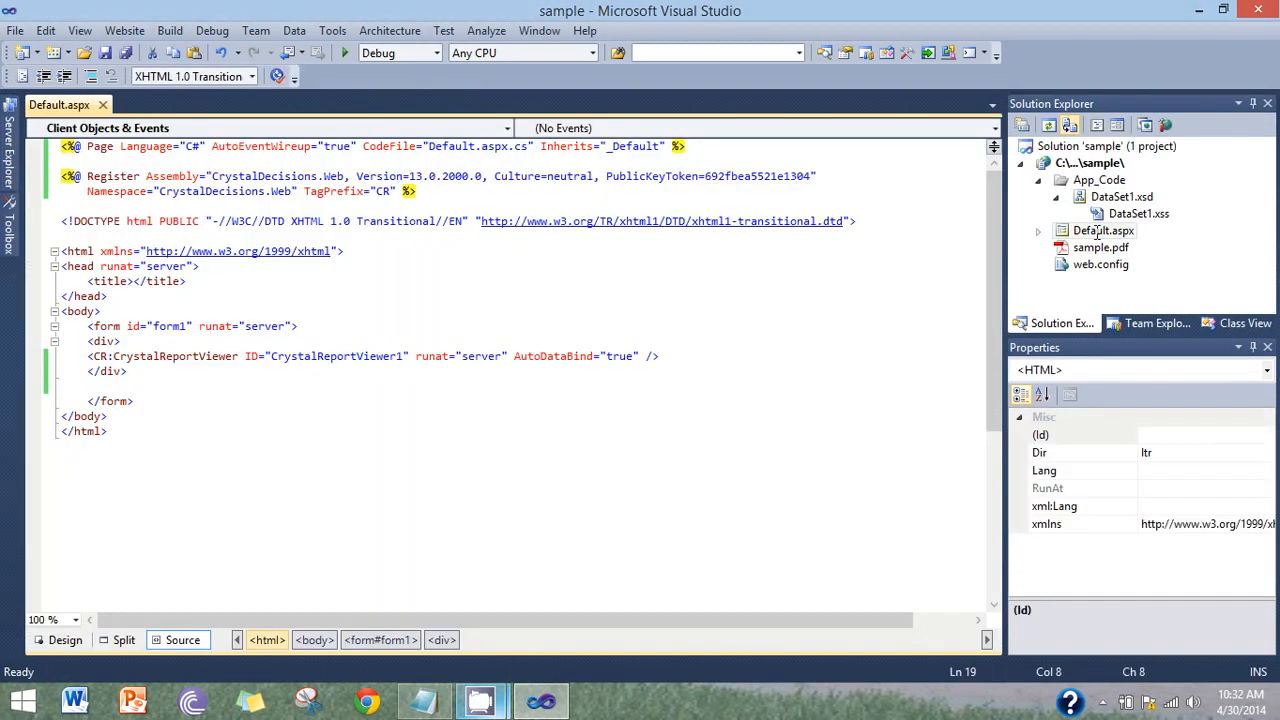
# Add CrystalReport.rpt to the website and start it as a blank report
pyautogui.rightClick(1090, 162)
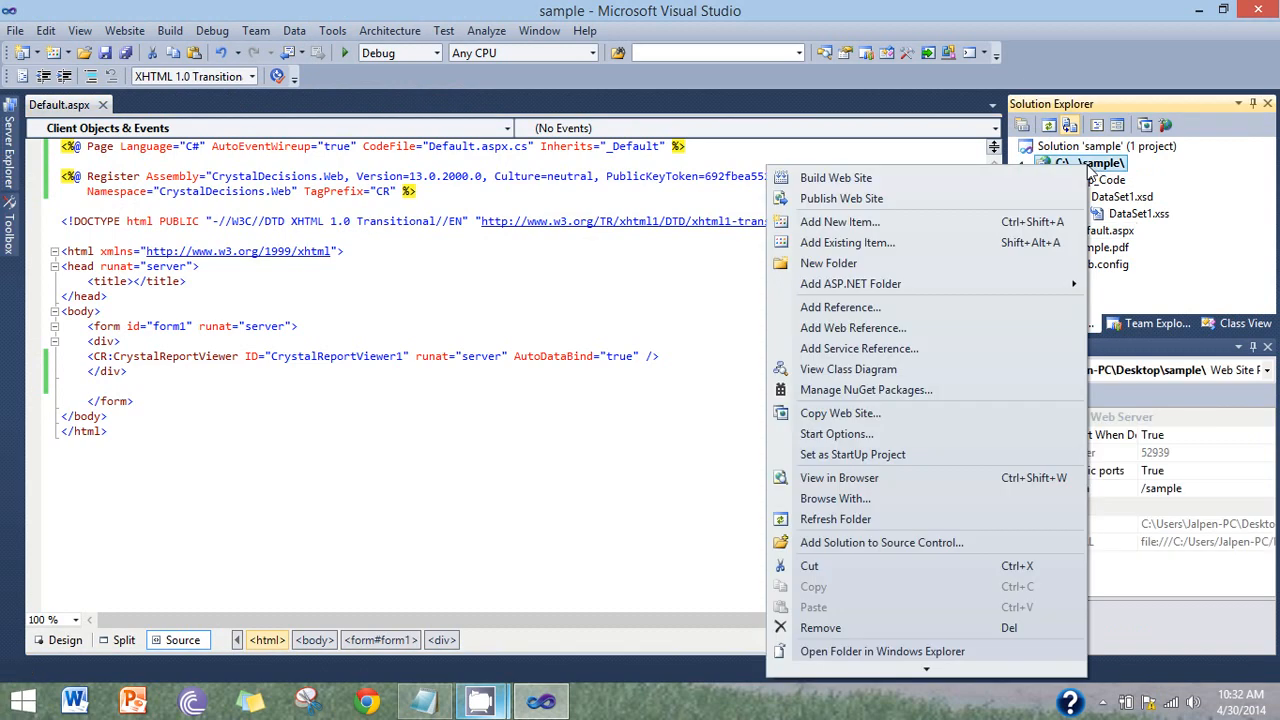
pyautogui.click(840, 221)
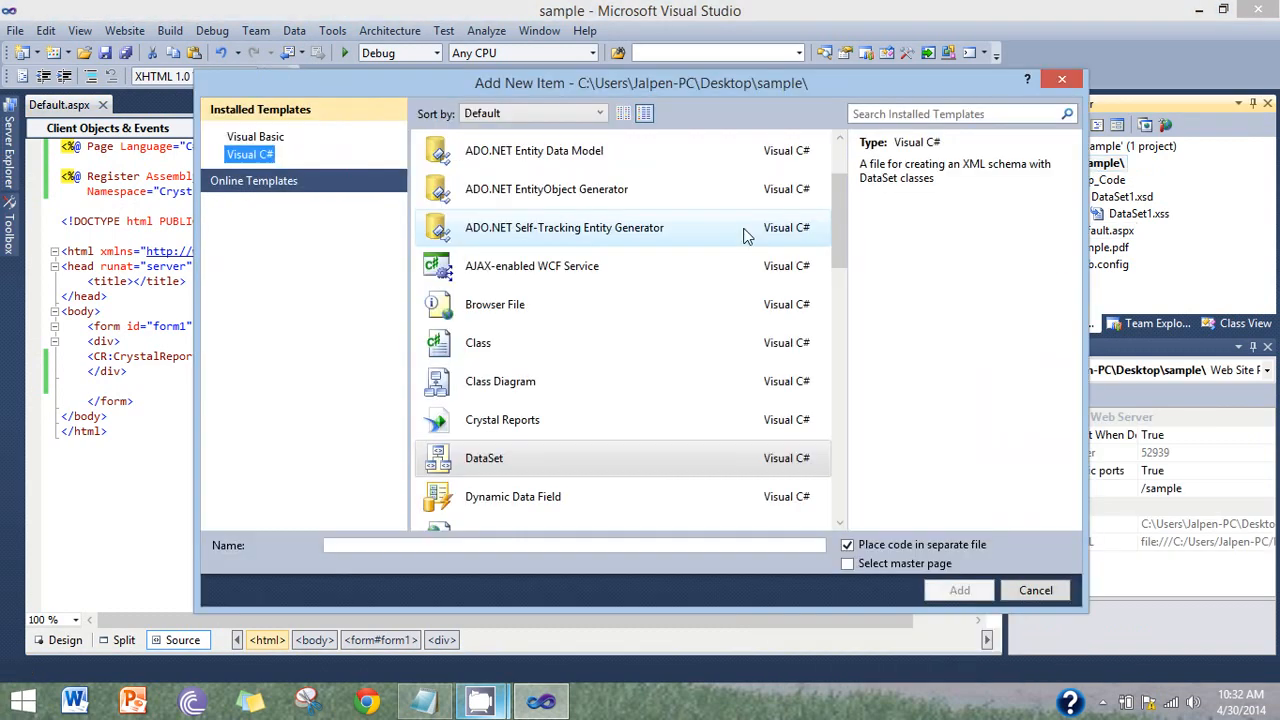
pyautogui.click(502, 419)
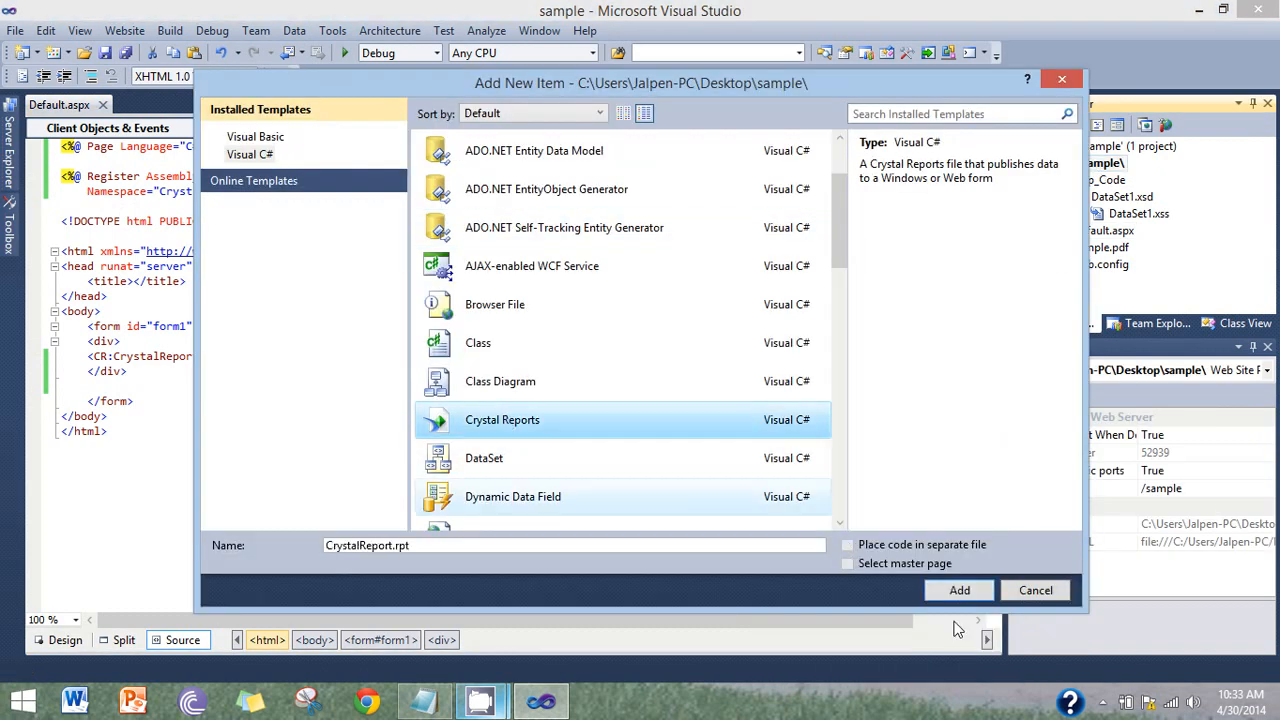
pyautogui.click(958, 590)
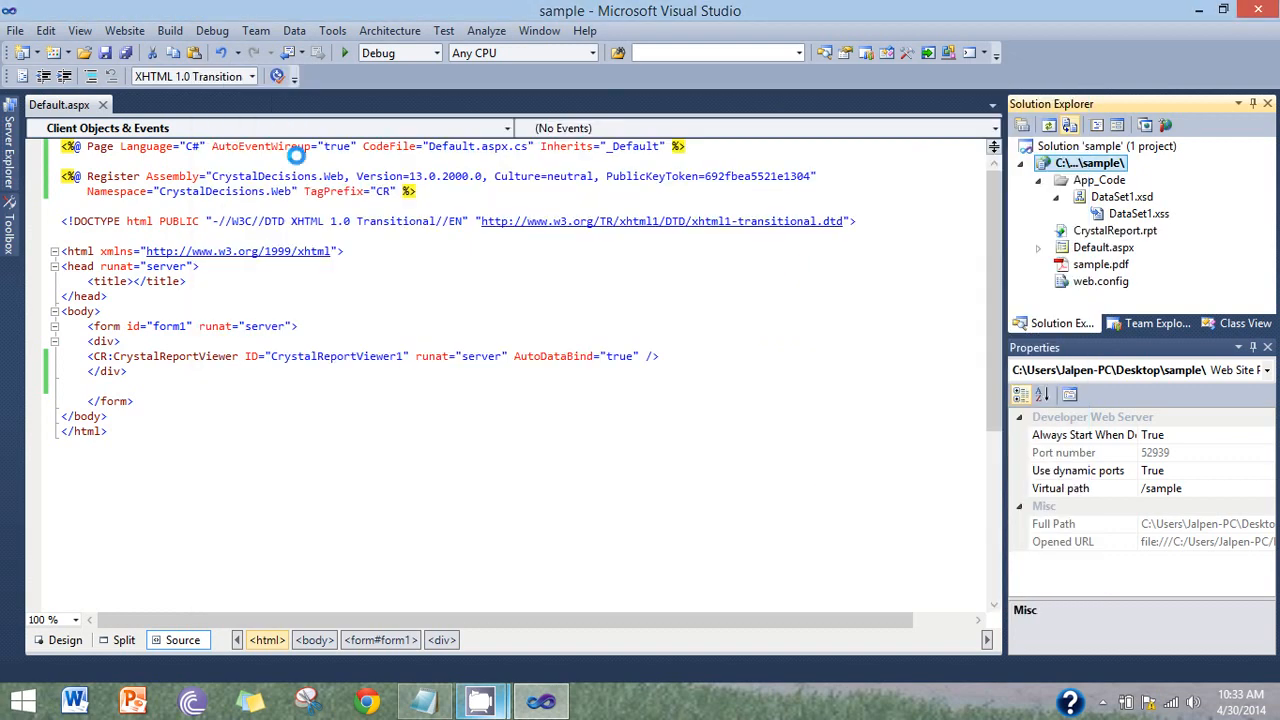
pyautogui.moveTo(298, 136)
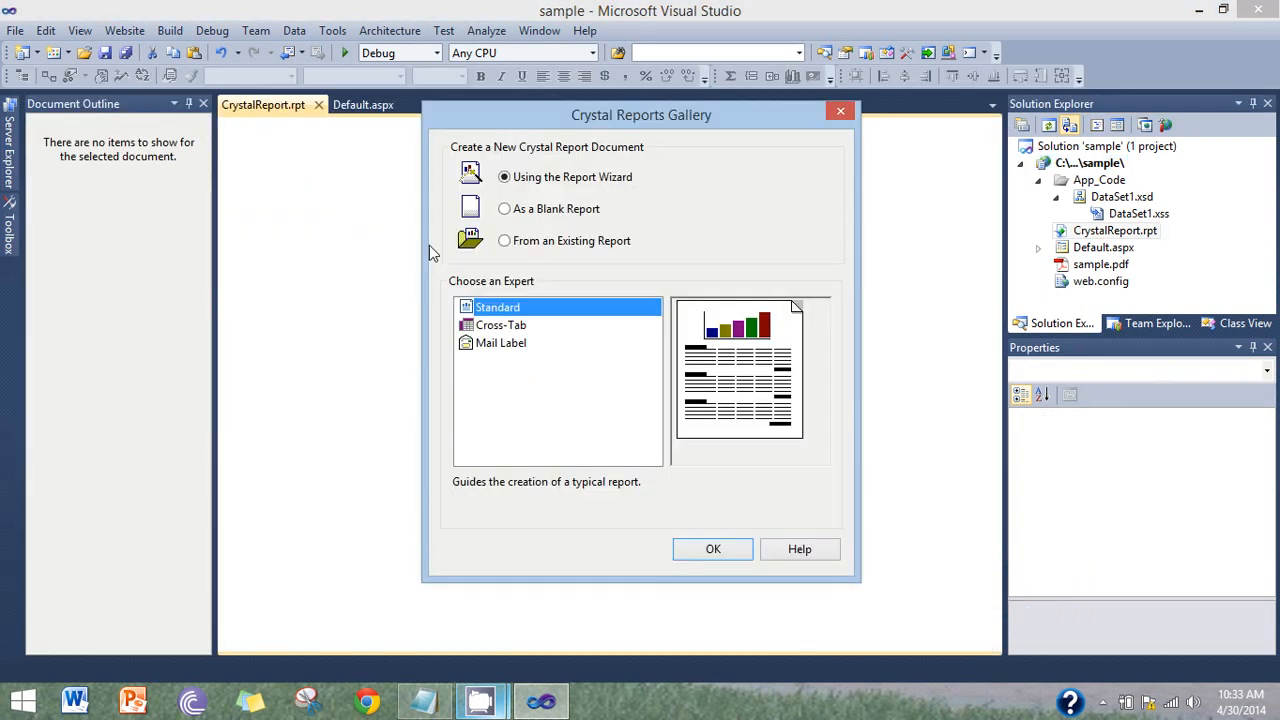
pyautogui.click(504, 208)
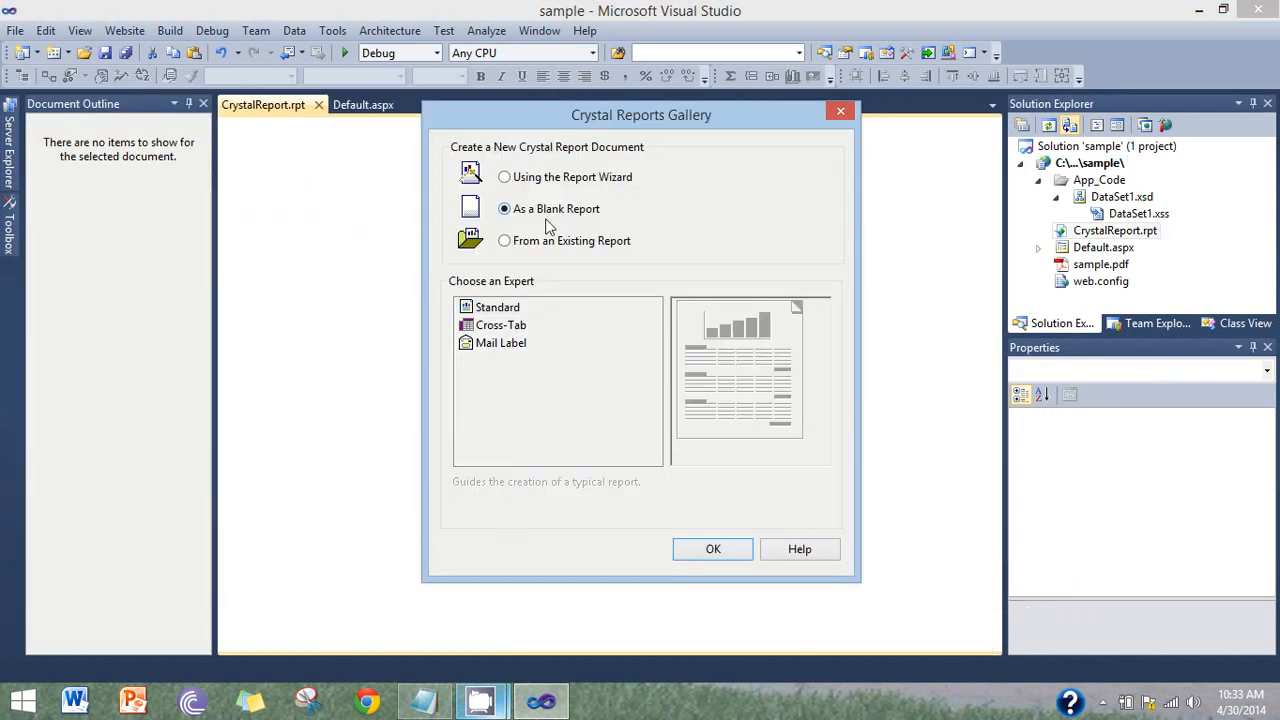
pyautogui.click(713, 548)
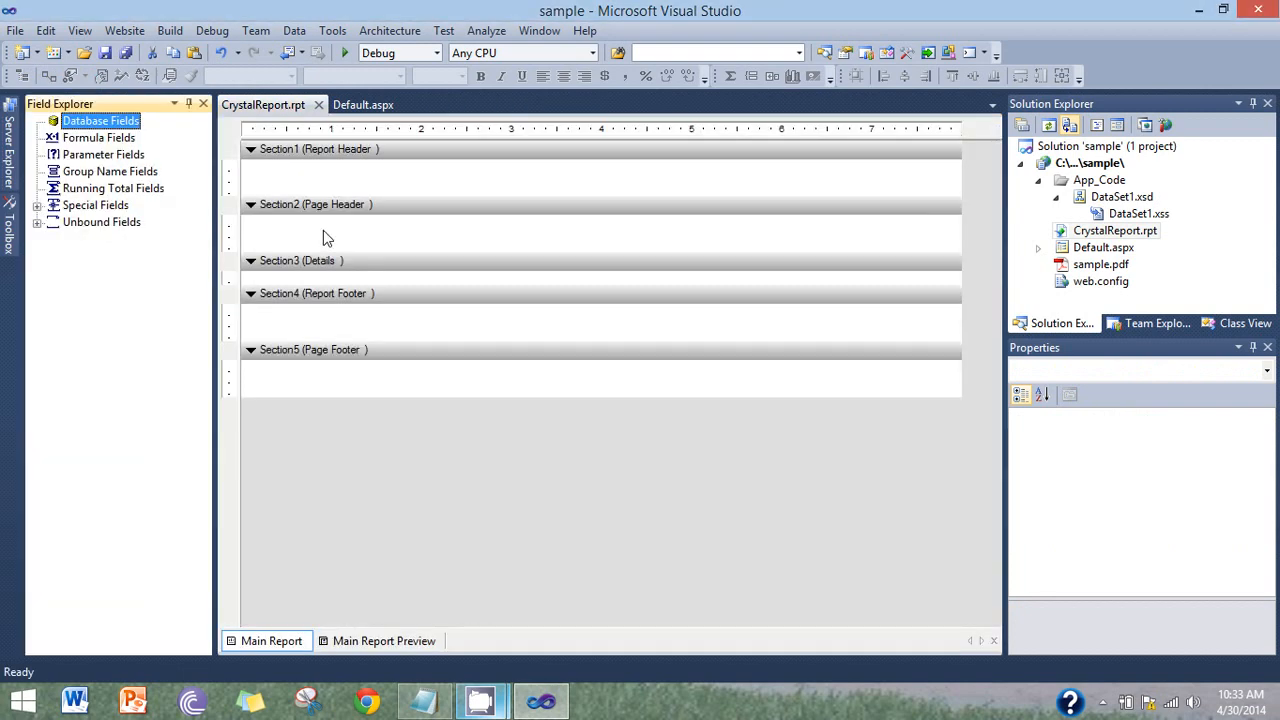
# Add DataSet1's rpt_emp table to the report through the Database Expert
pyautogui.rightClick(100, 120)
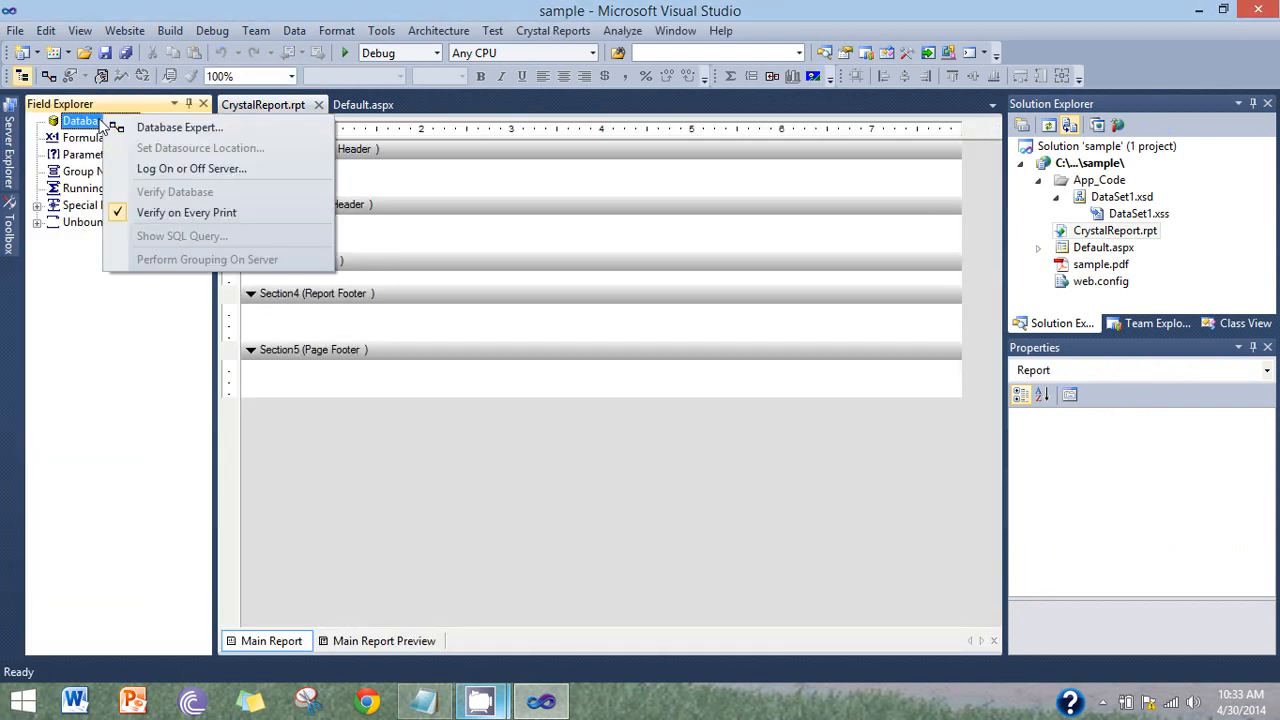
pyautogui.click(179, 127)
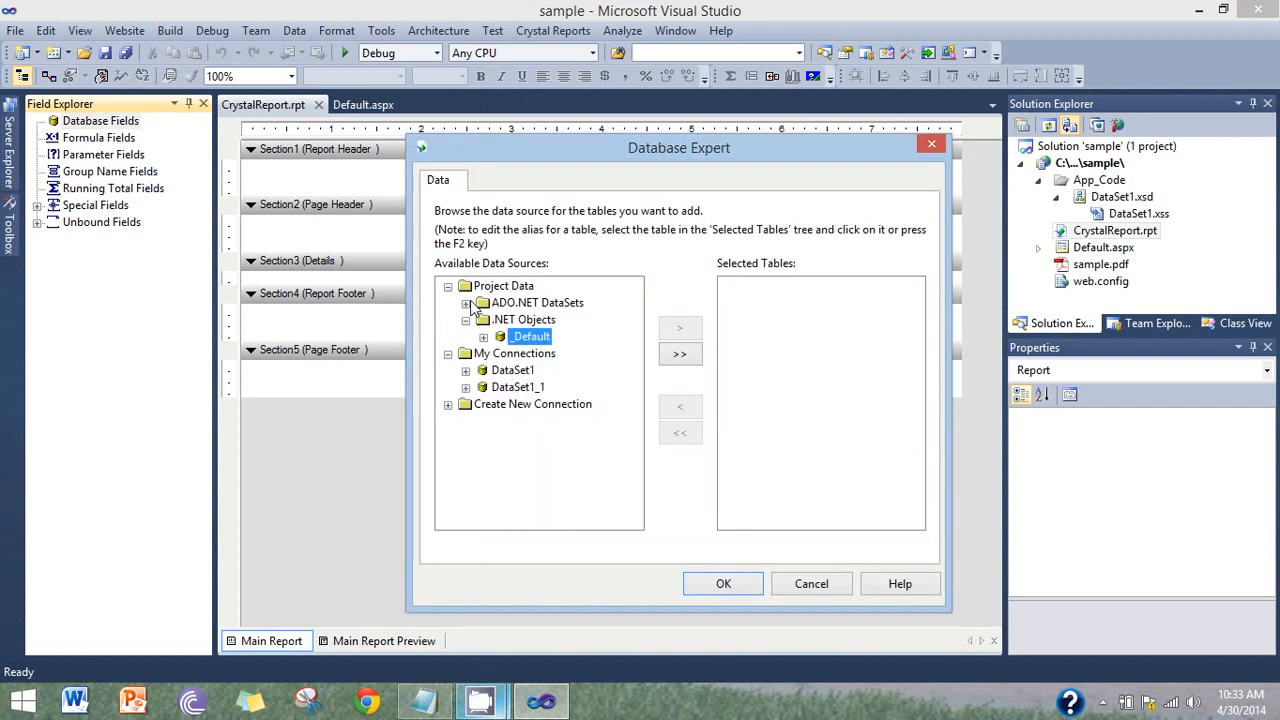
pyautogui.click(466, 303)
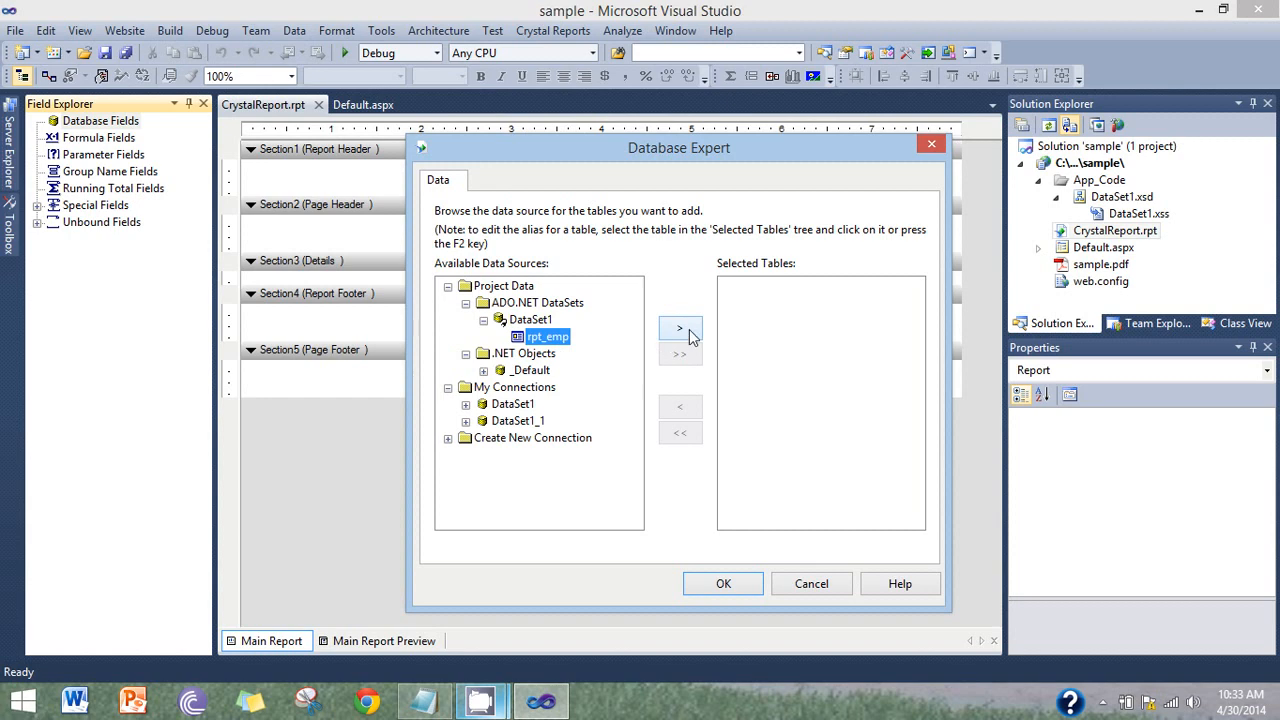
pyautogui.click(679, 328)
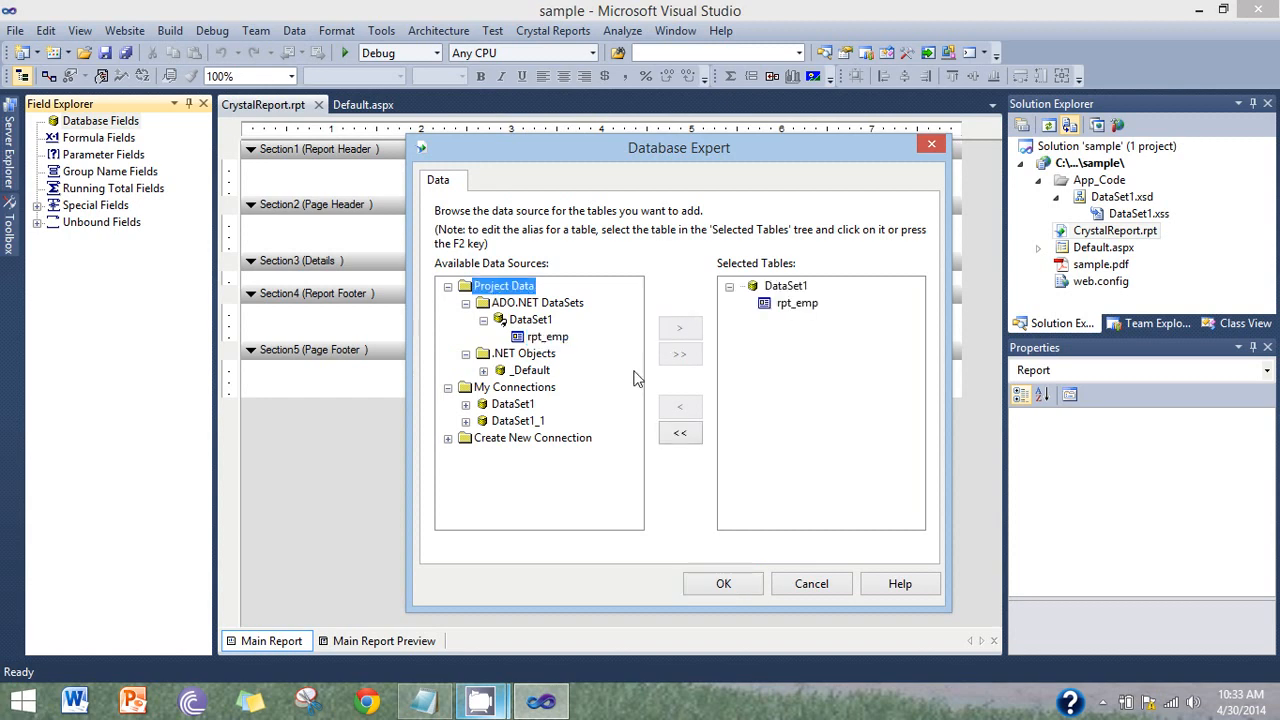
pyautogui.moveTo(728, 583)
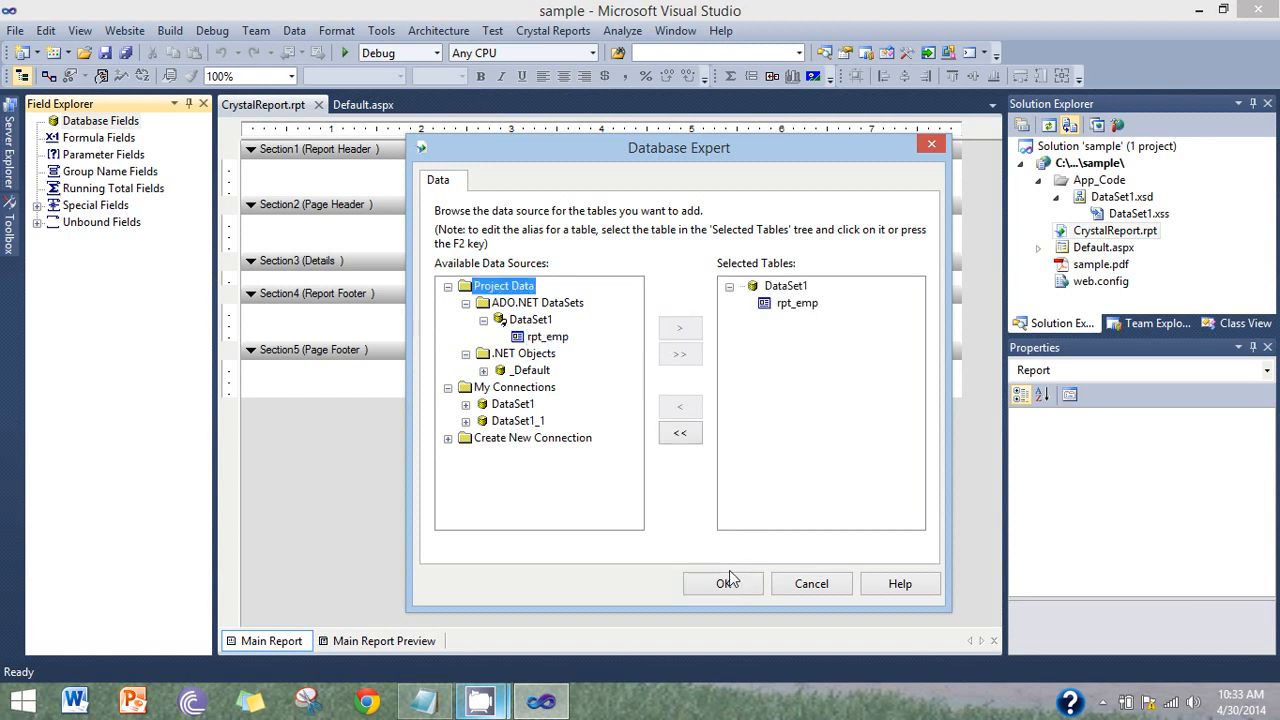
pyautogui.click(723, 583)
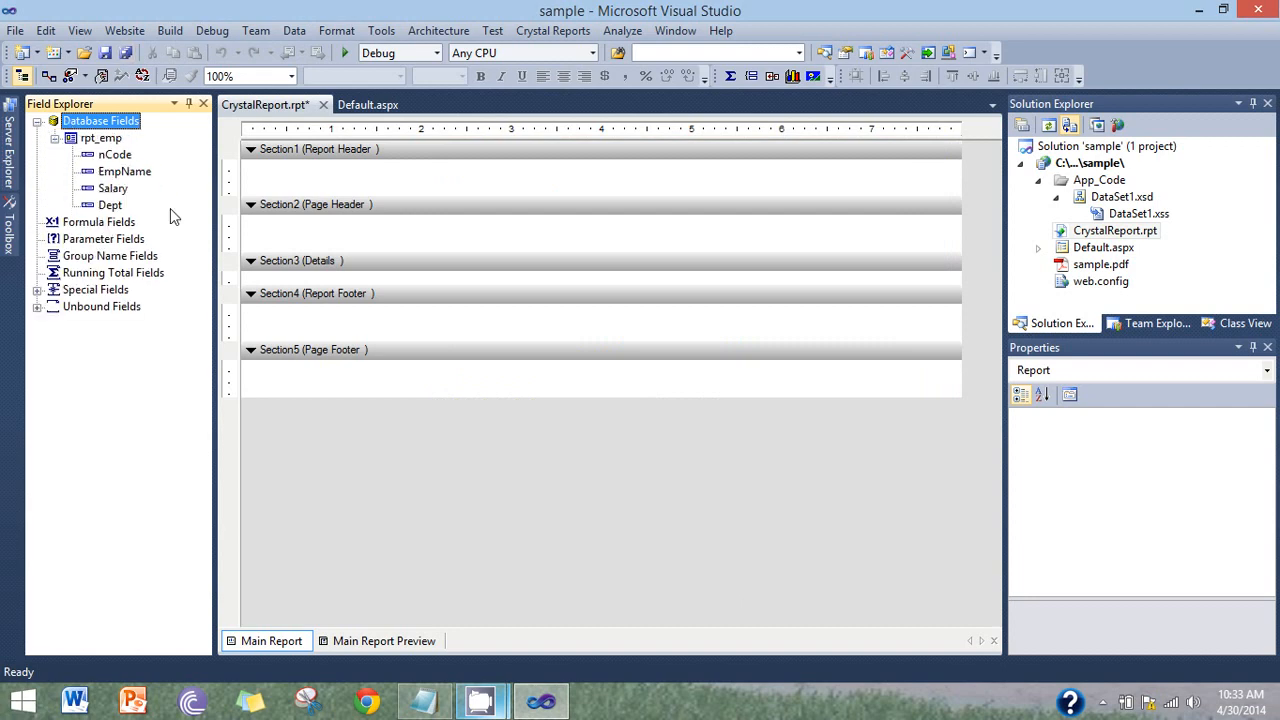
pyautogui.moveTo(110, 180)
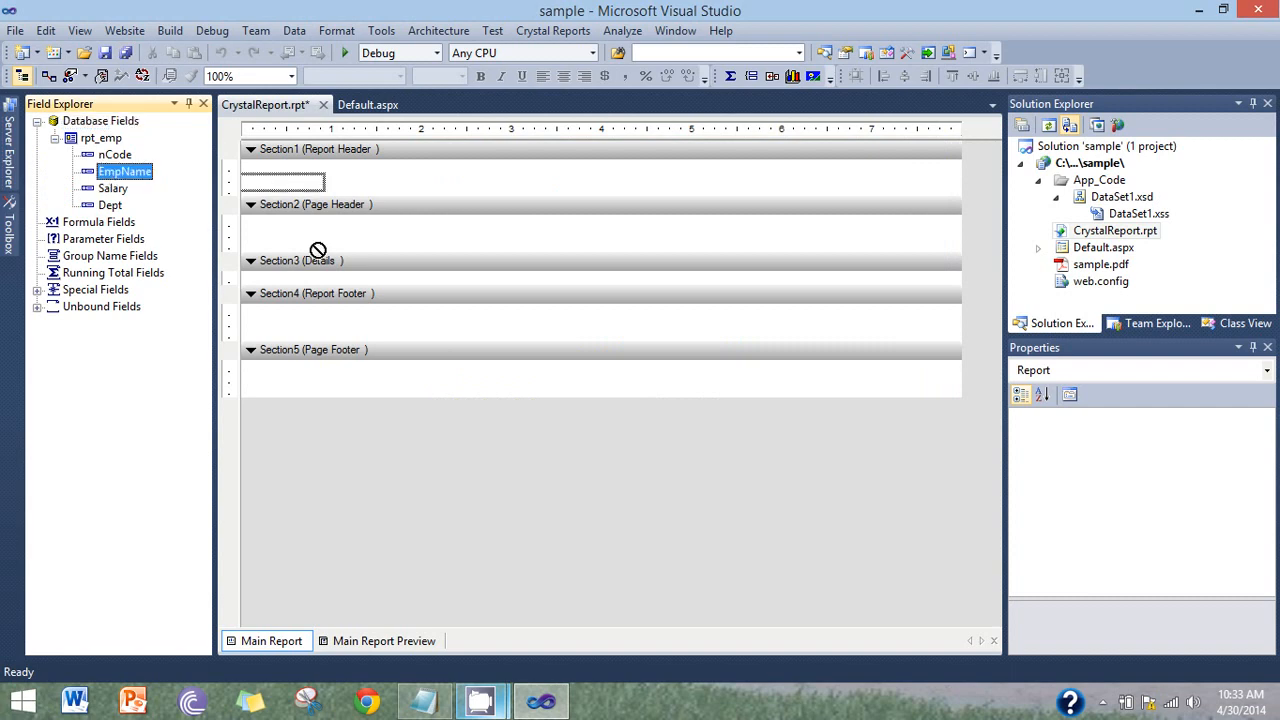
# Place the EmpName and Salary fields into the report's Details section
pyautogui.moveTo(283, 180); pyautogui.dragTo(380, 278)
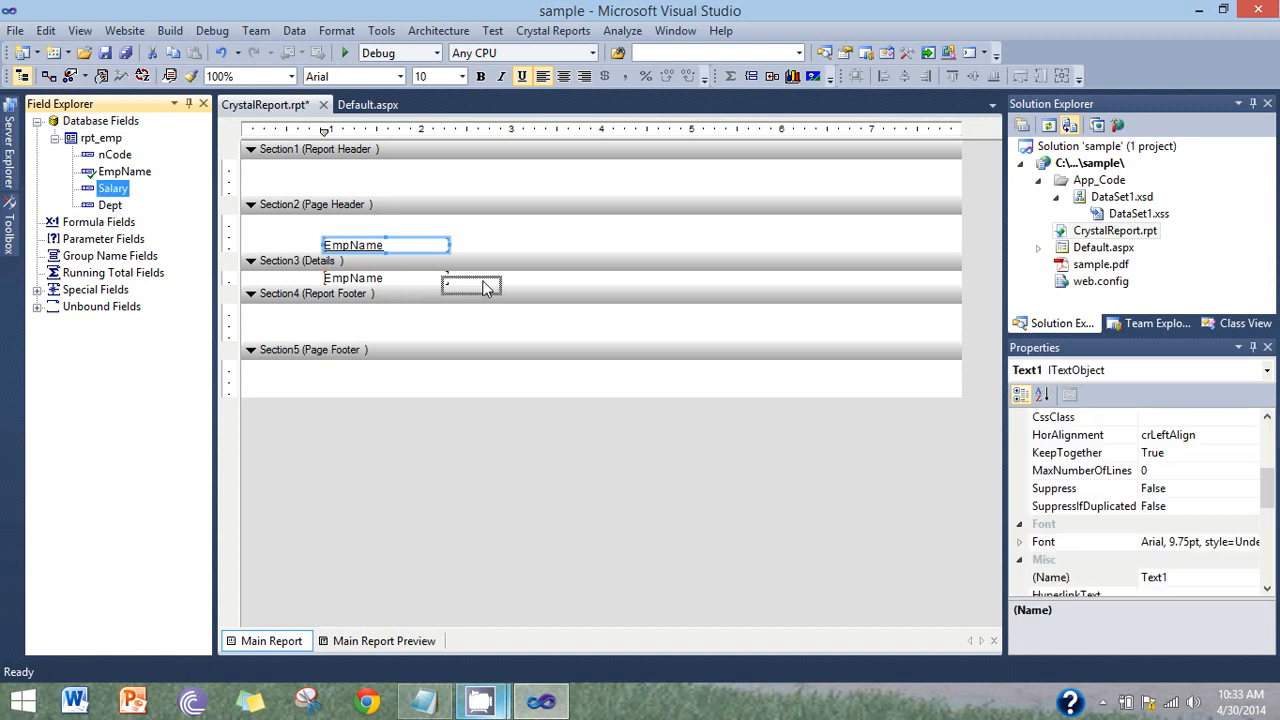
pyautogui.moveTo(112, 188); pyautogui.dragTo(525, 278)
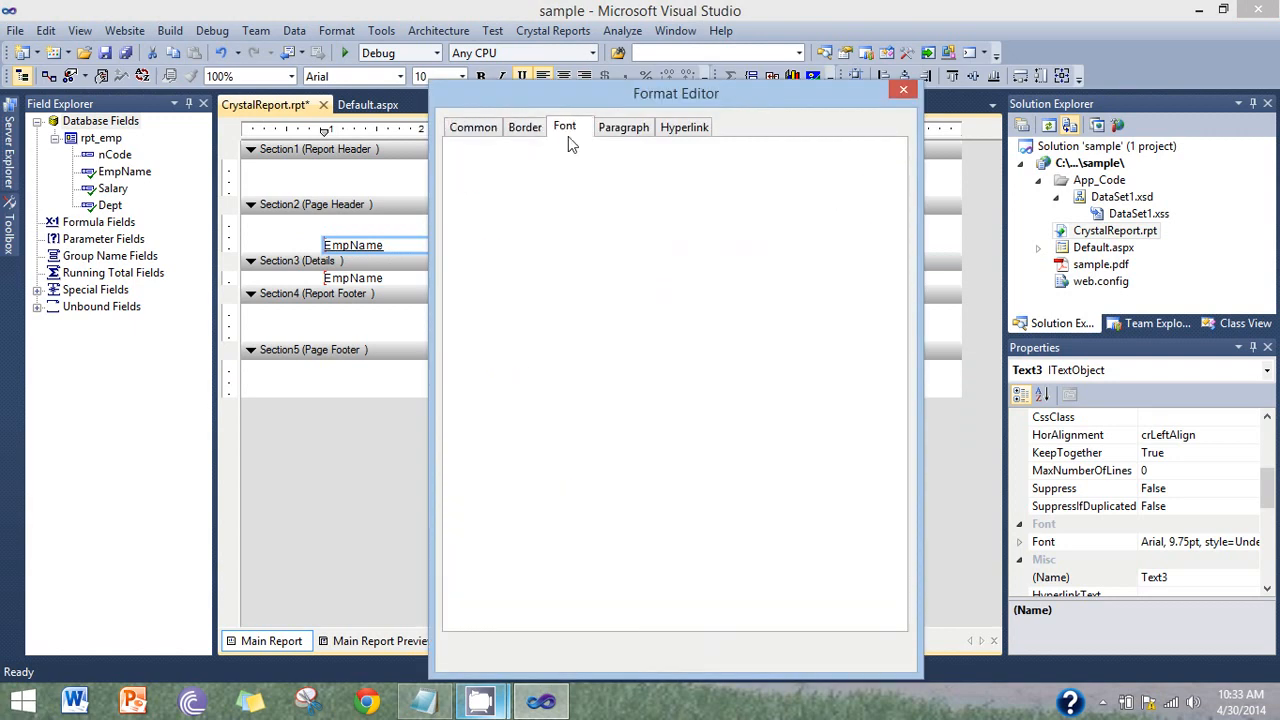
pyautogui.click(903, 89)
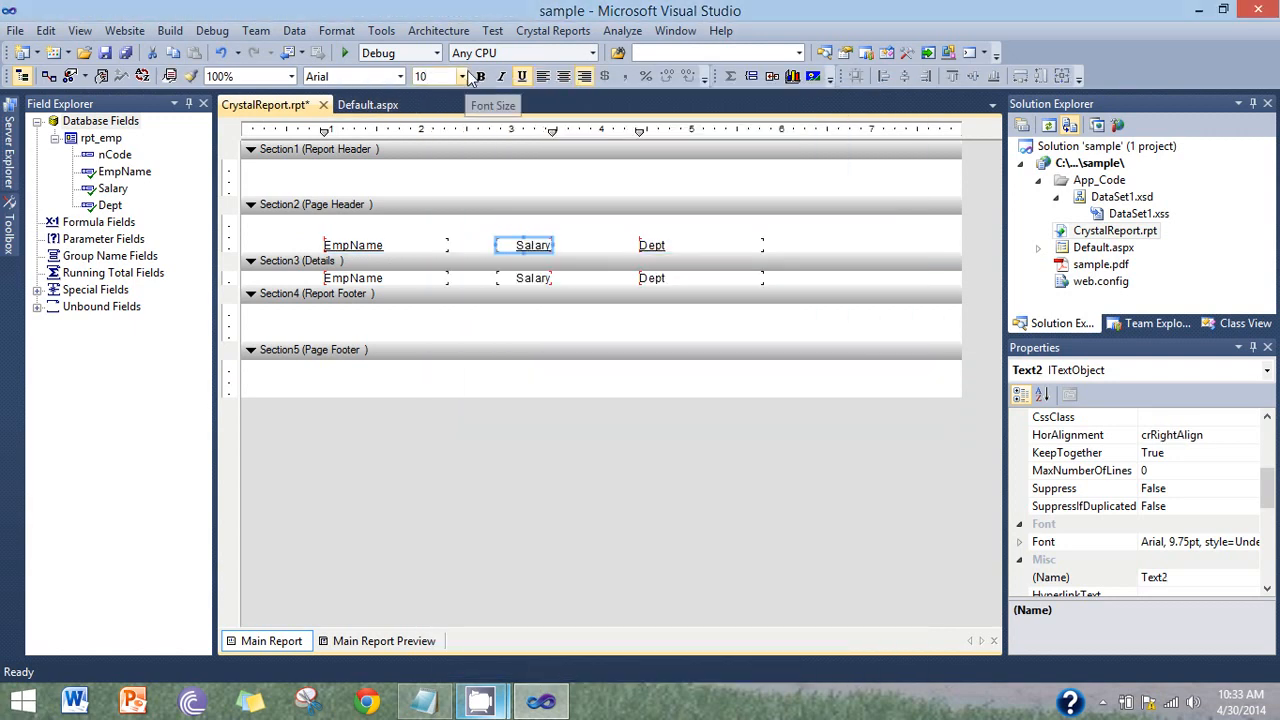
# Set the Salary, EmpName and Dept headings to size 11 and rename Dept to Department
pyautogui.click(459, 76)
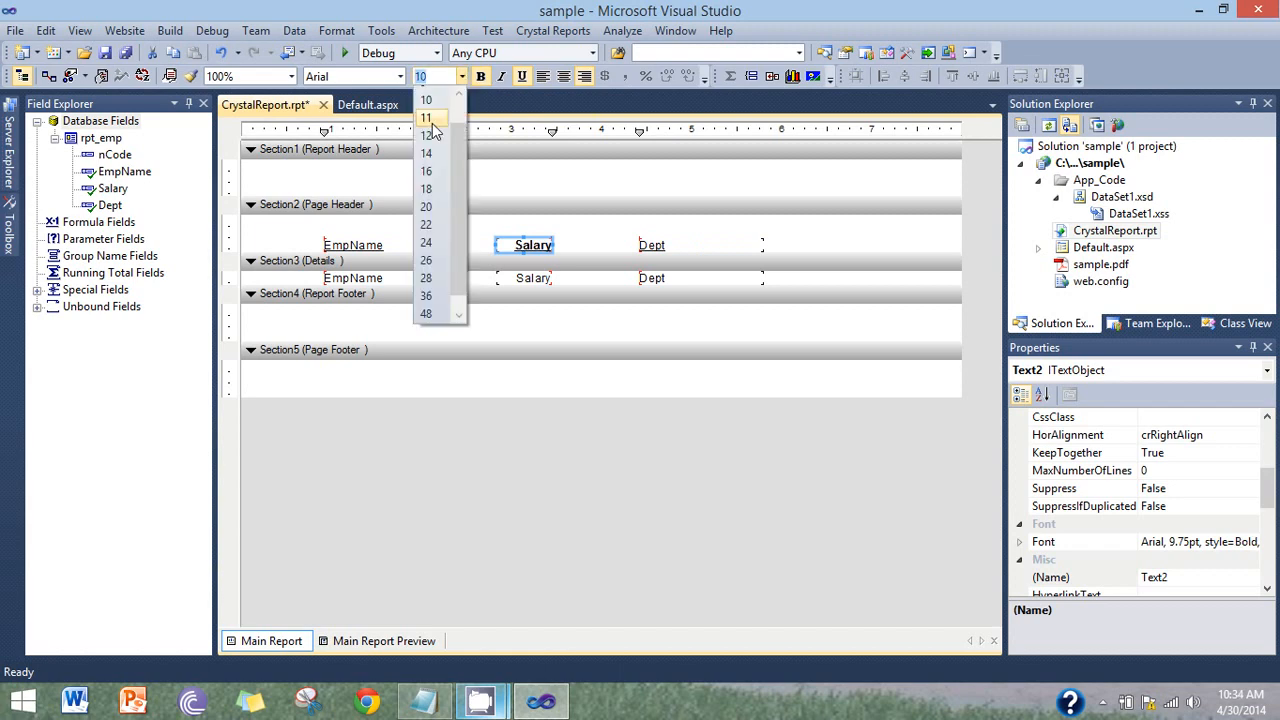
pyautogui.click(426, 118)
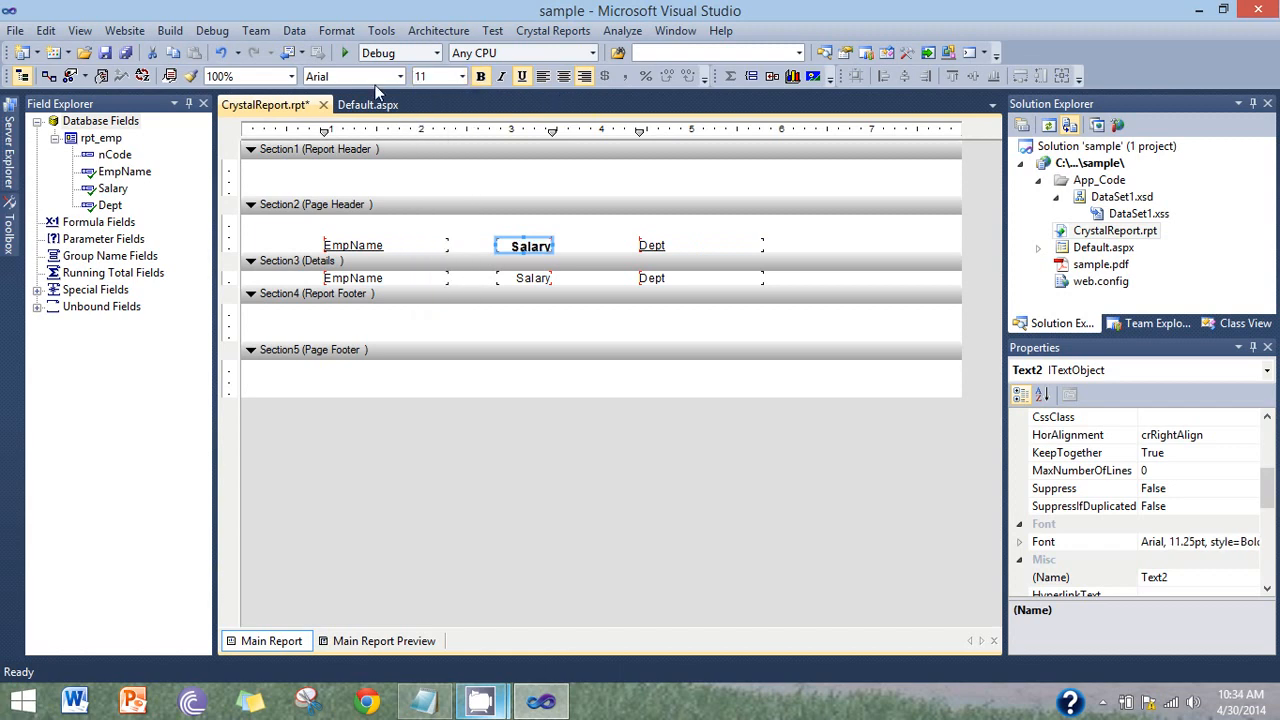
pyautogui.click(352, 245)
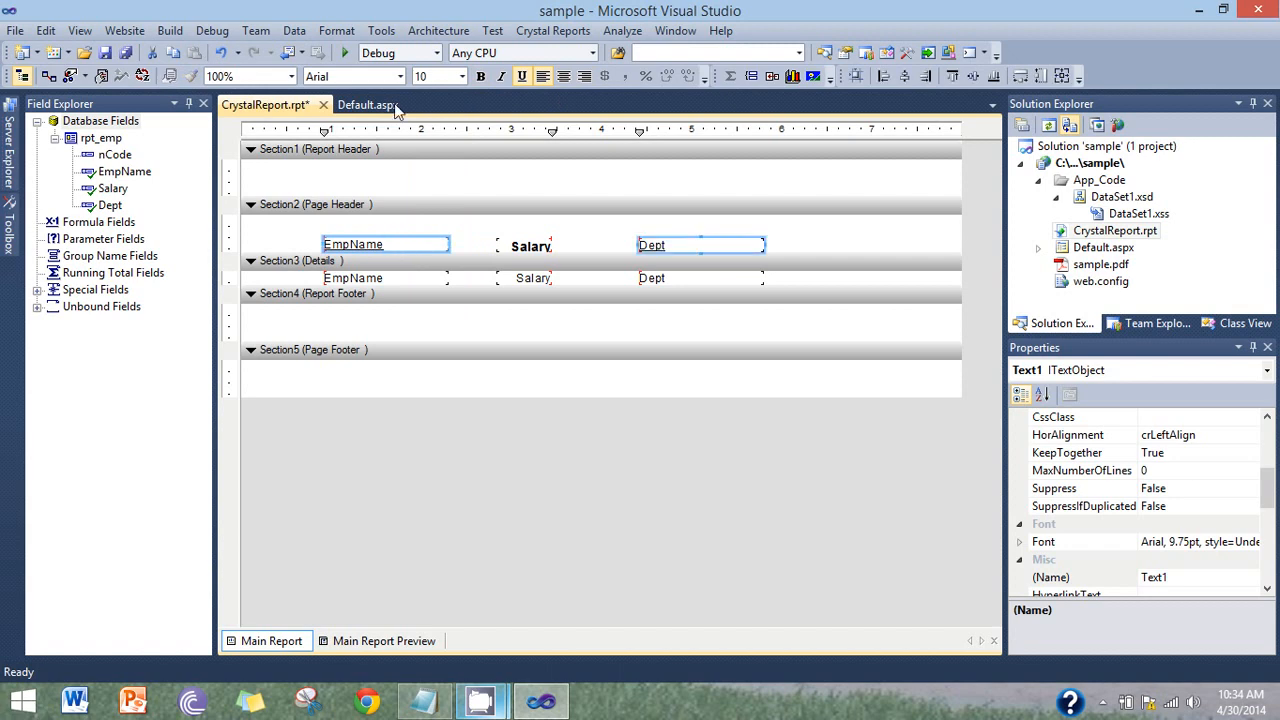
pyautogui.click(461, 76)
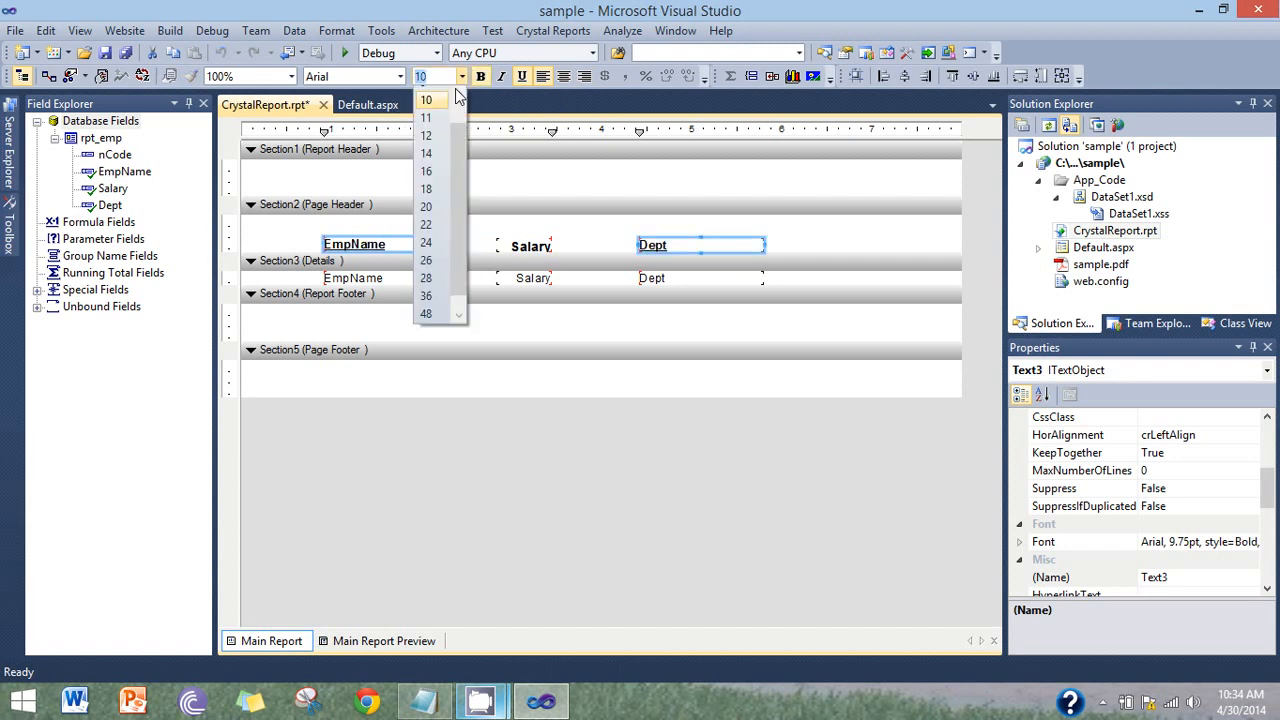
pyautogui.click(432, 135)
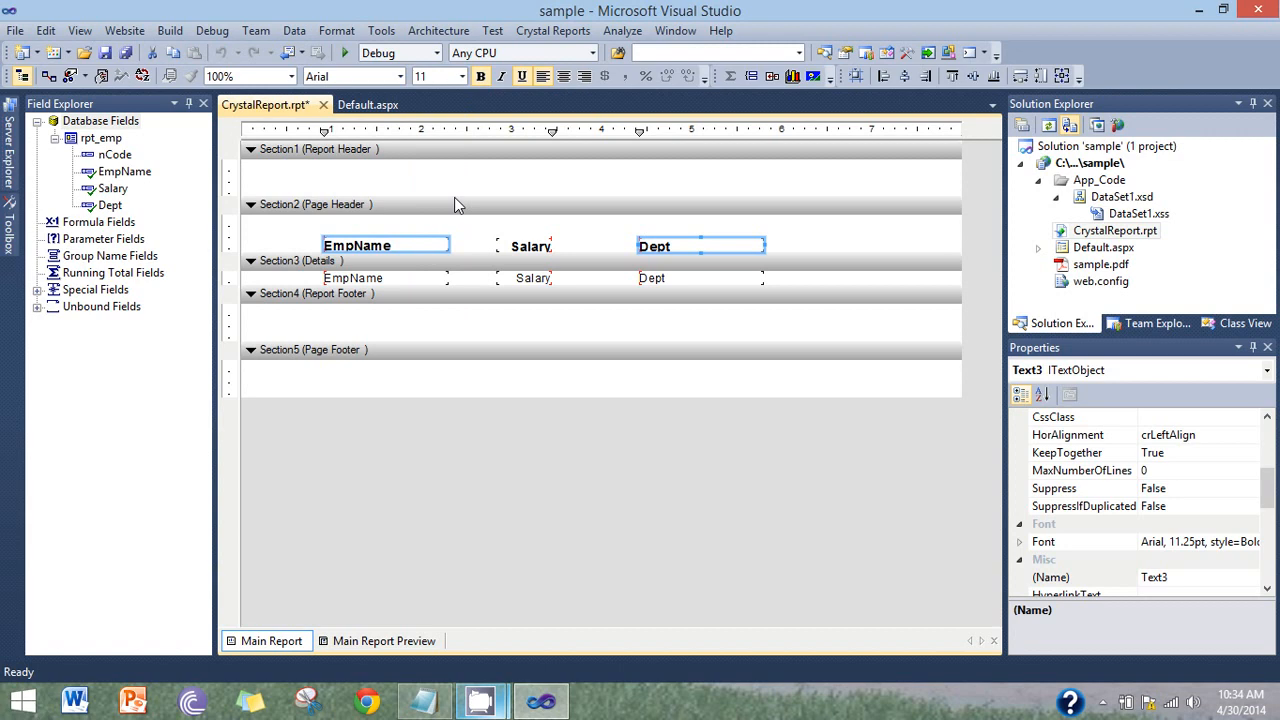
pyautogui.click(700, 246)
pyautogui.write('artment')
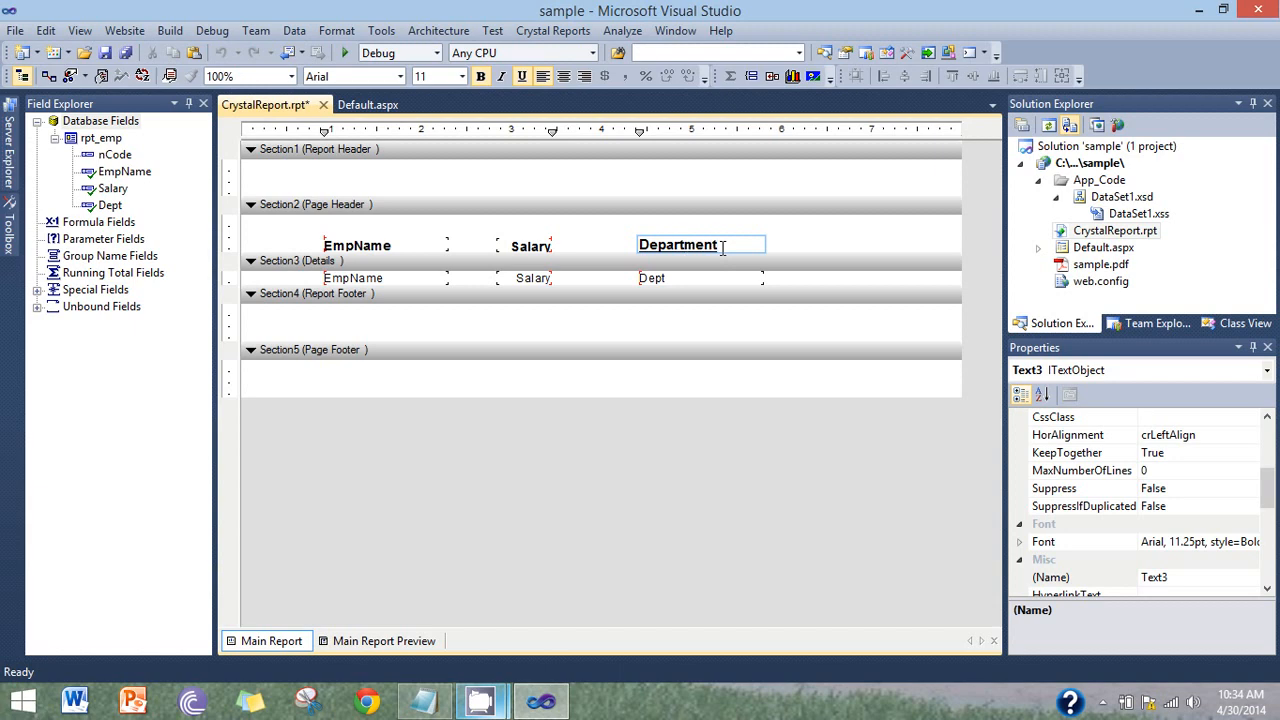
# Change the EmpName heading text to 'Name' via Edit Text Object
pyautogui.rightClick(356, 245)
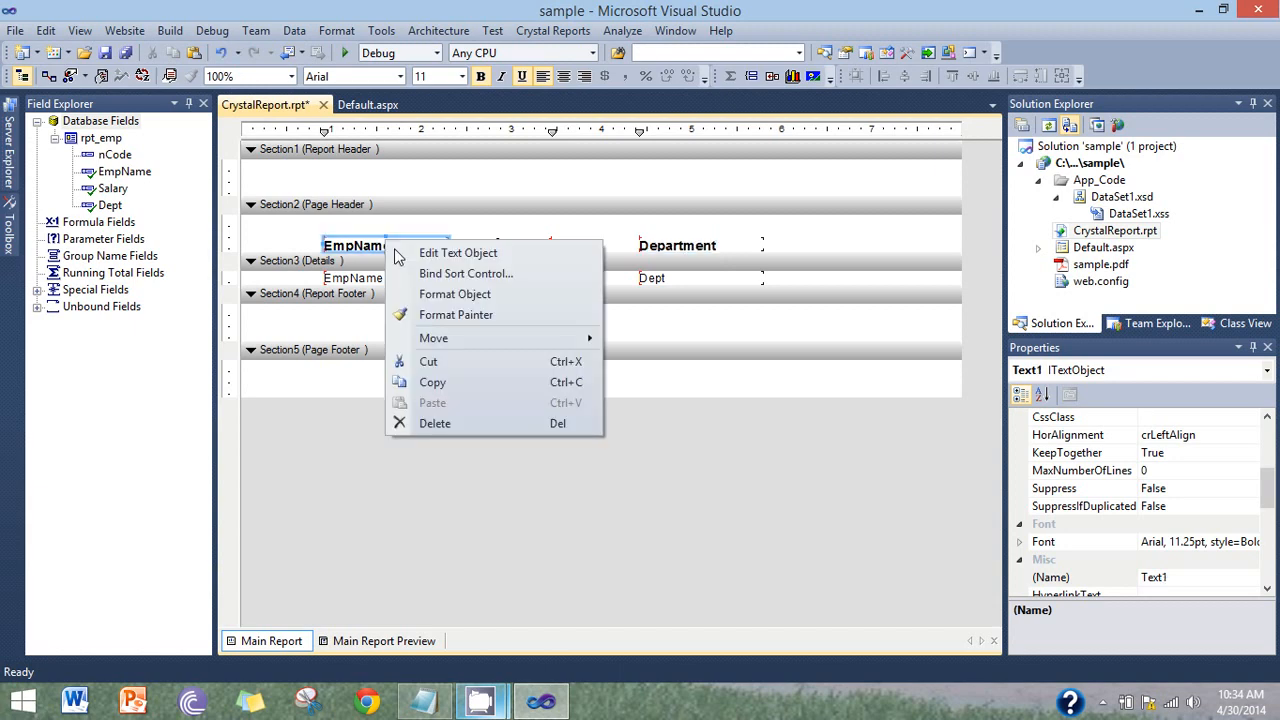
pyautogui.click(458, 252)
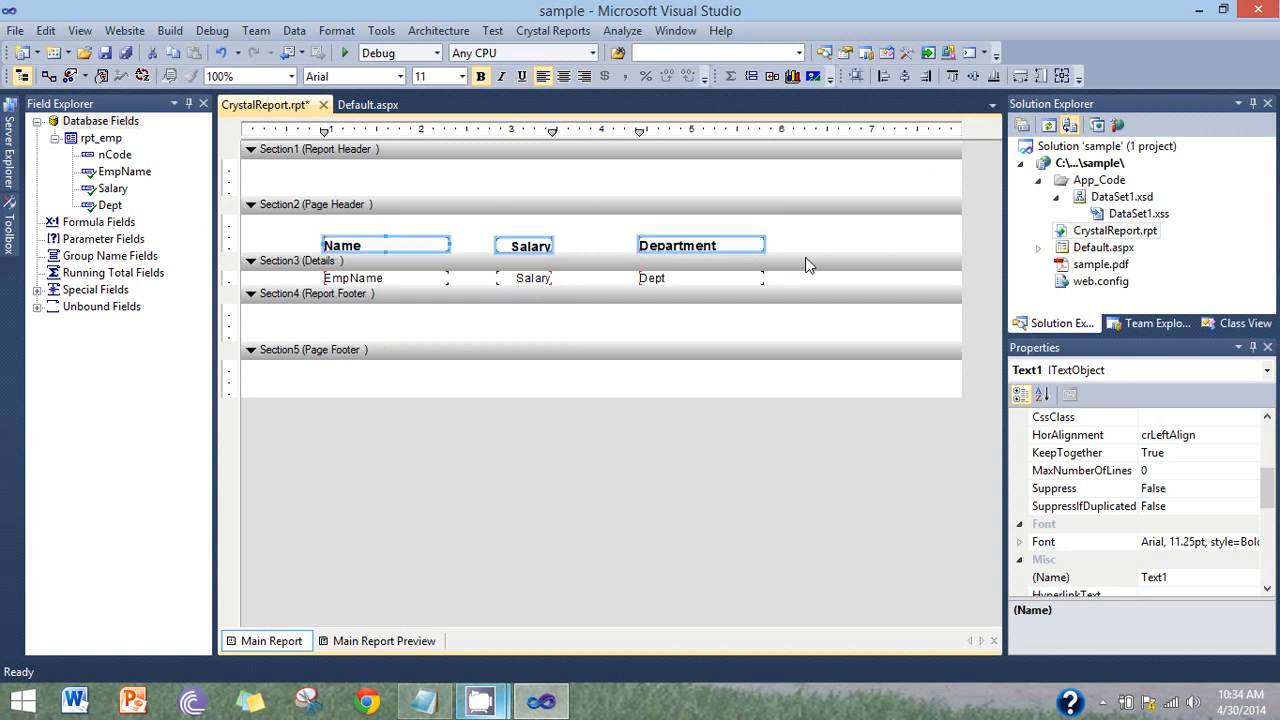
pyautogui.click(463, 354)
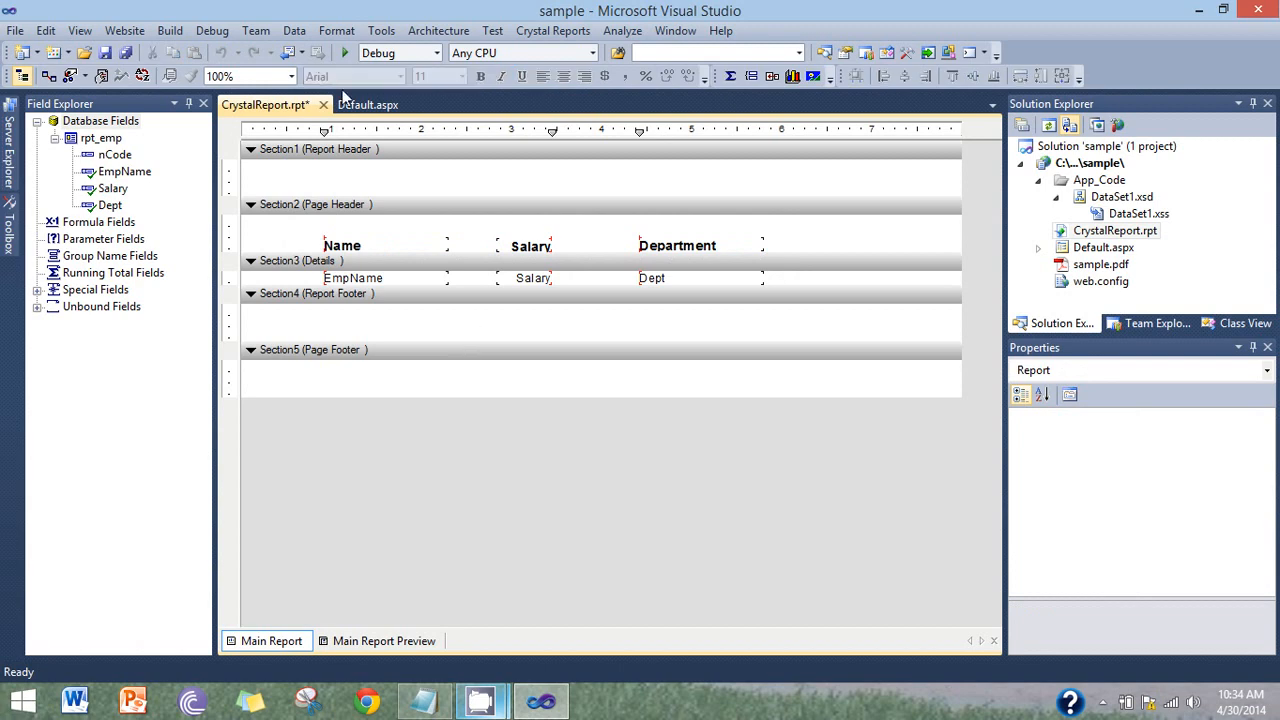
pyautogui.moveTo(368, 104)
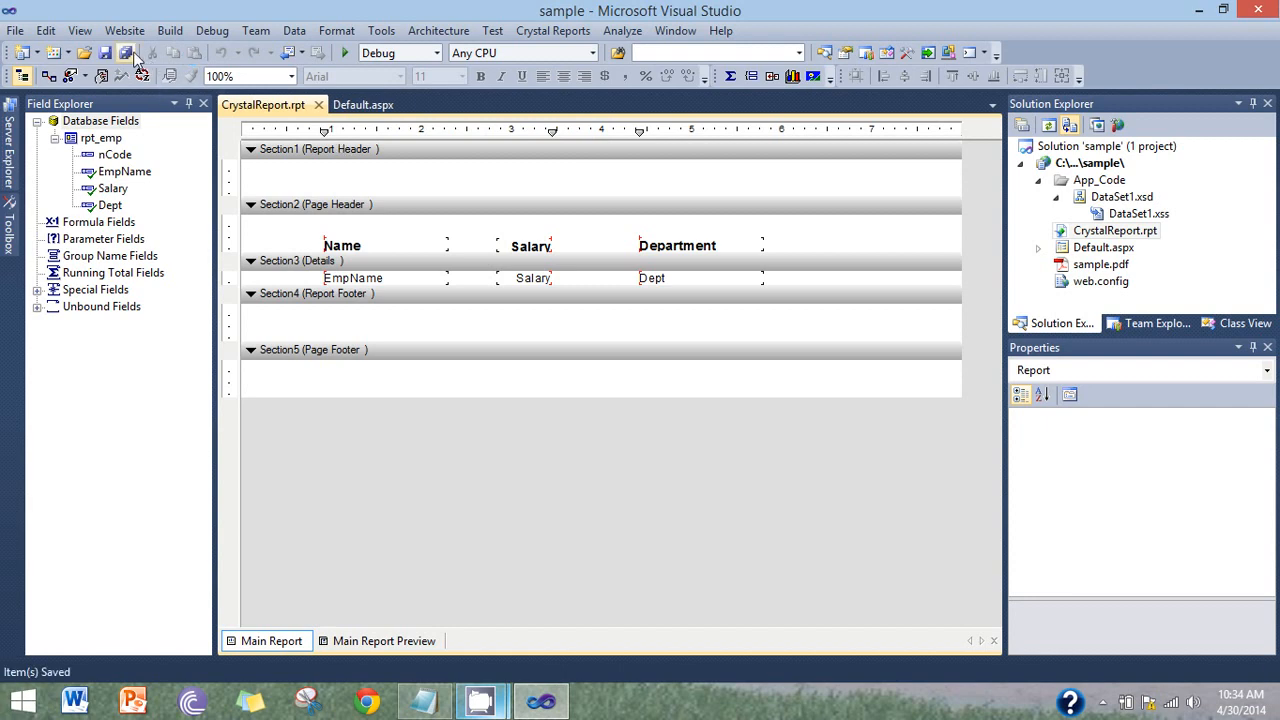
pyautogui.moveTo(363, 104)
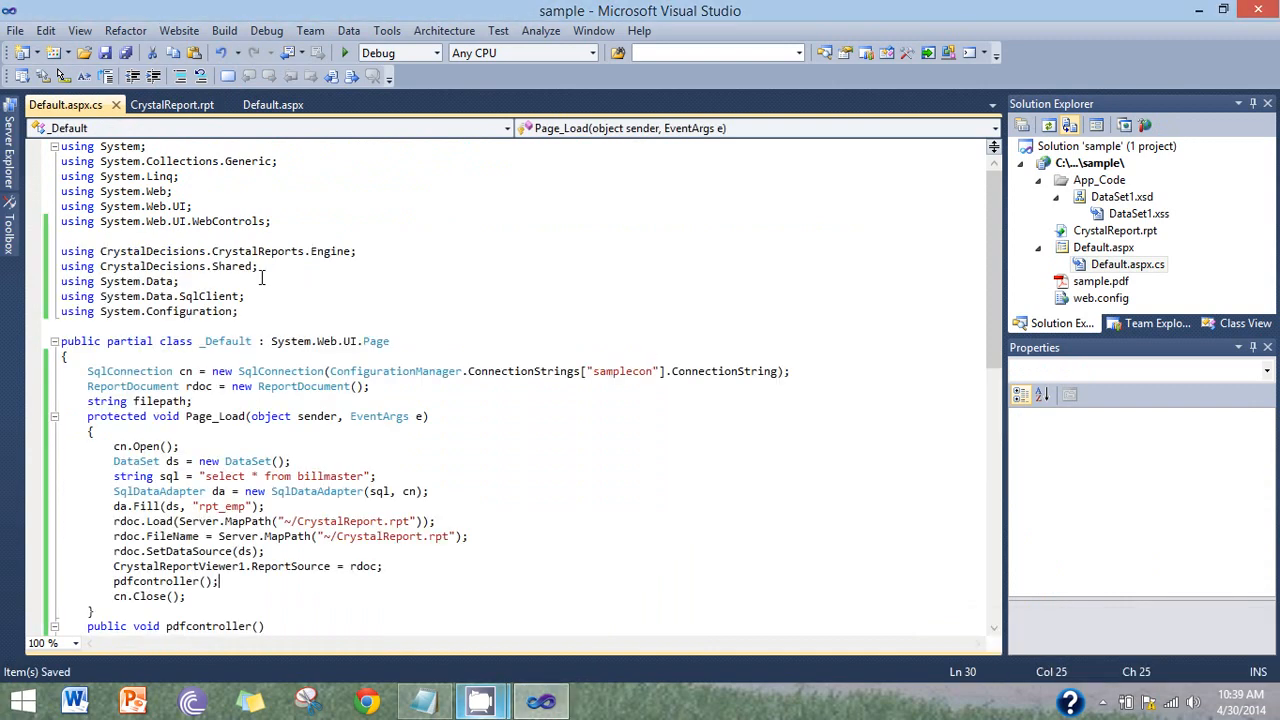
pyautogui.scroll(-3)
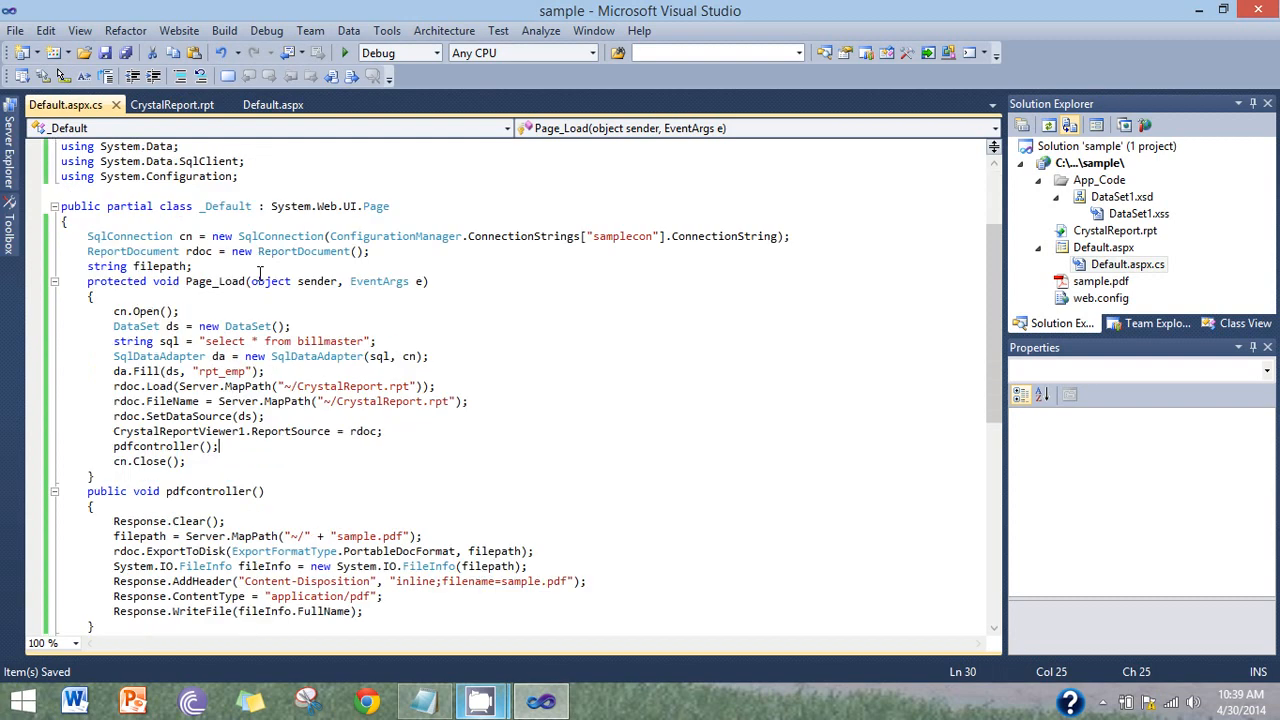
pyautogui.scroll(3)
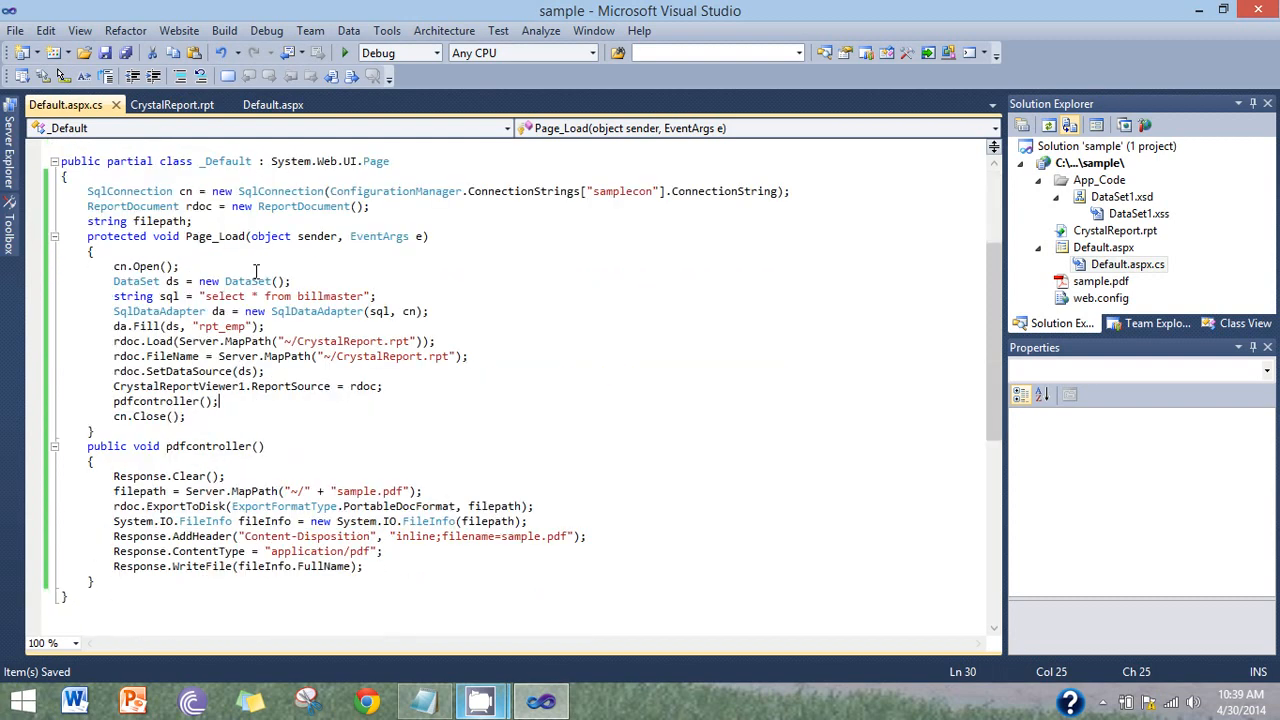
pyautogui.scroll(3)
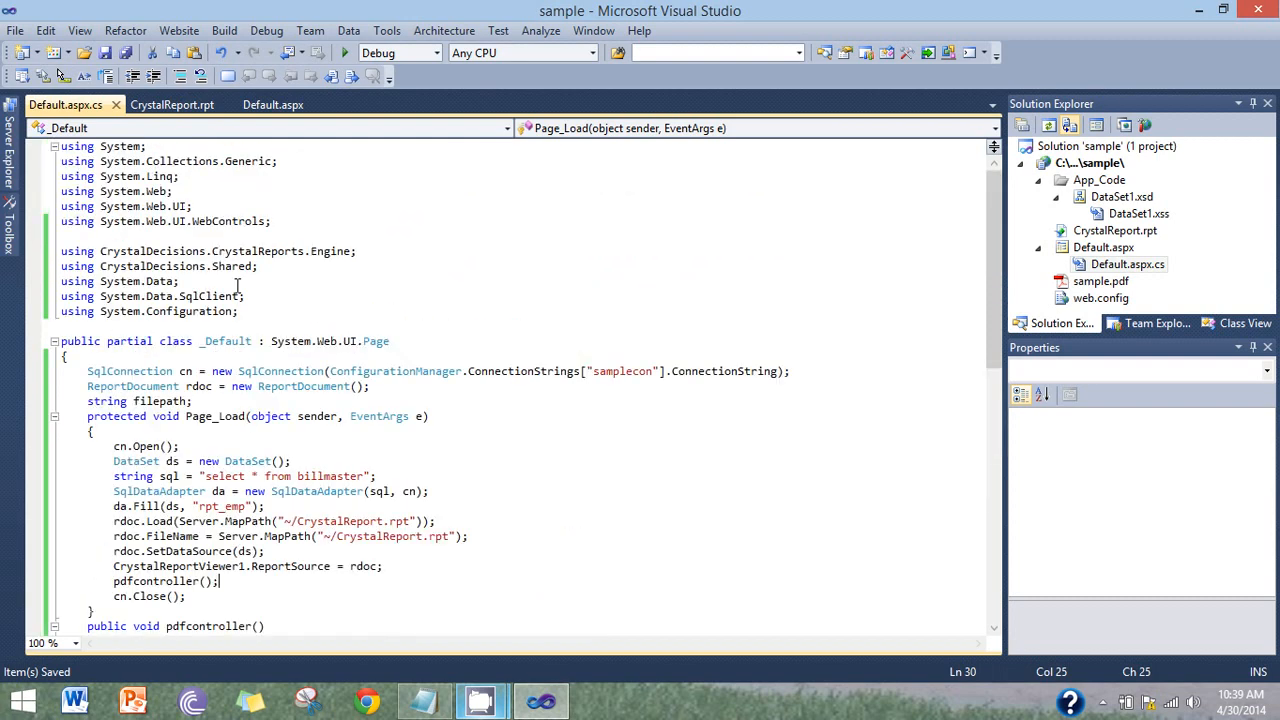
pyautogui.click(61, 251)
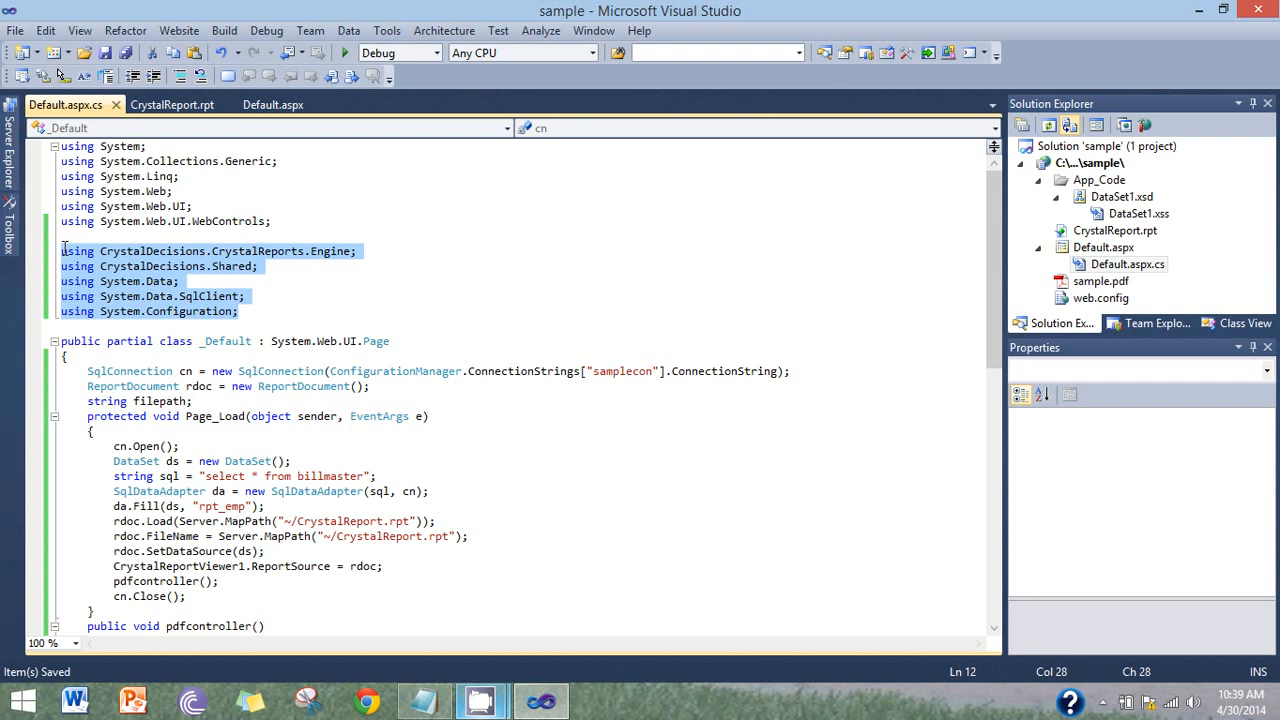
pyautogui.click(231, 251)
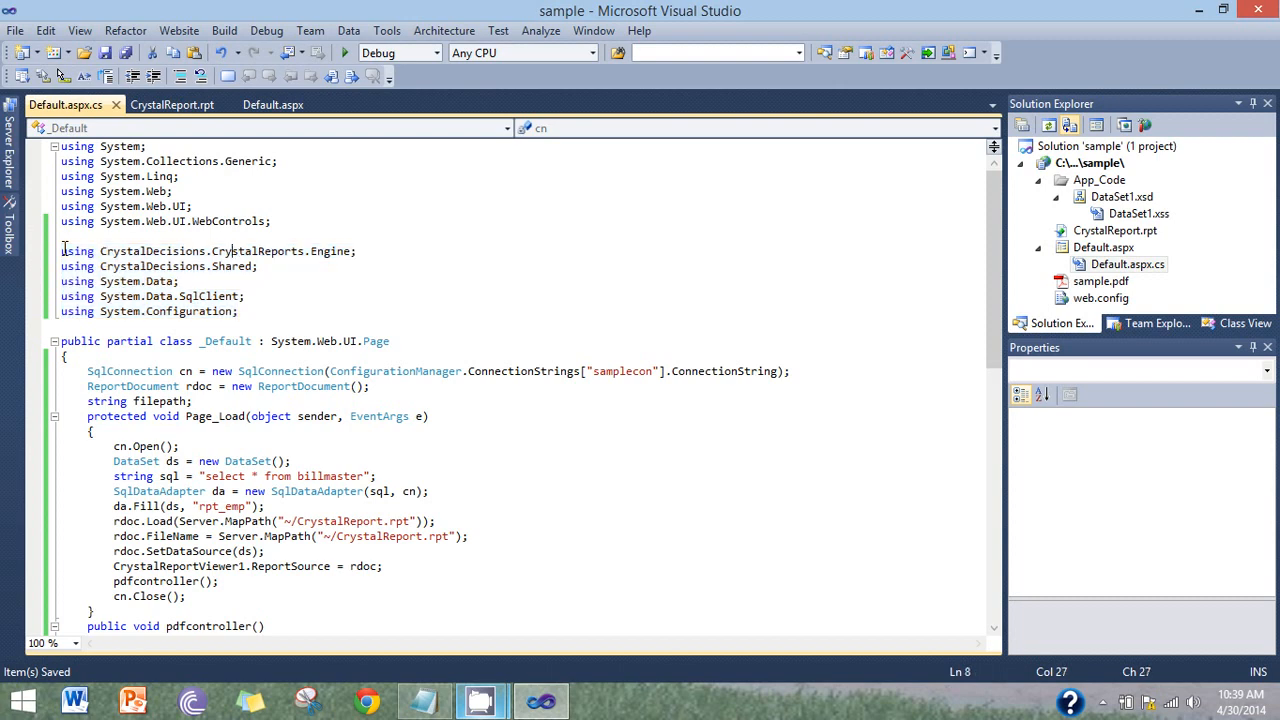
pyautogui.click(208, 251)
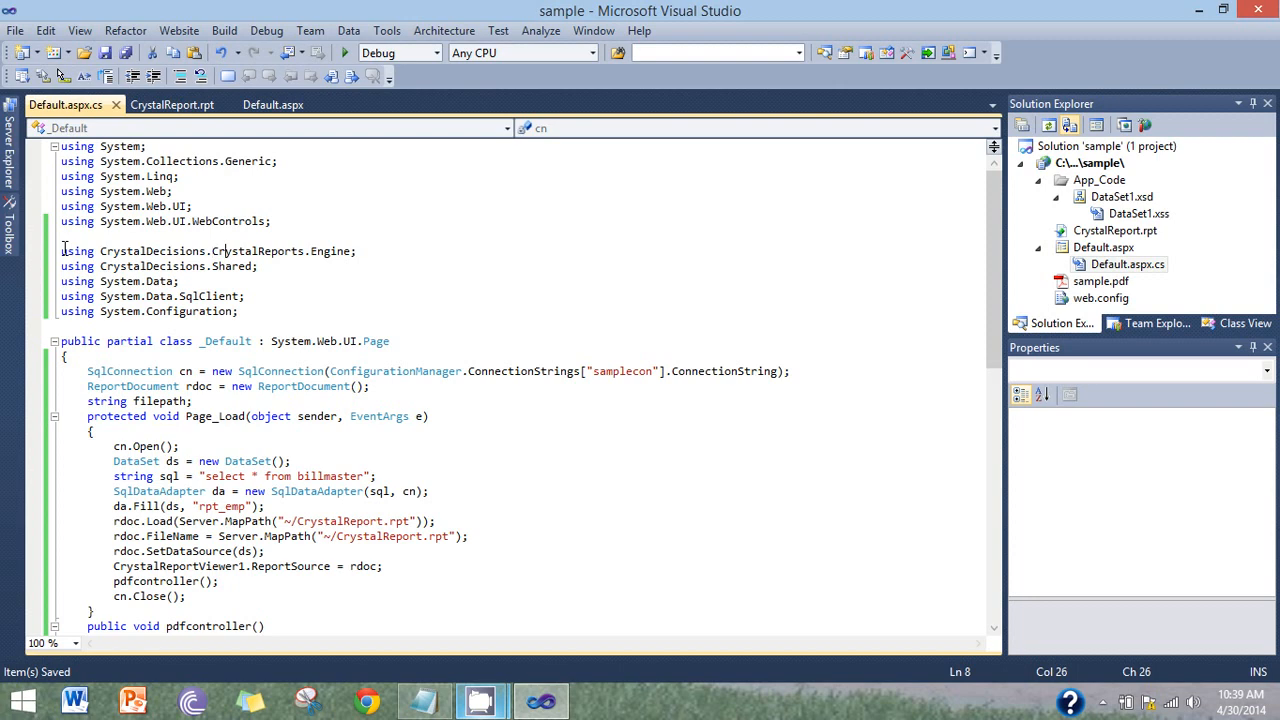
pyautogui.click(62, 266)
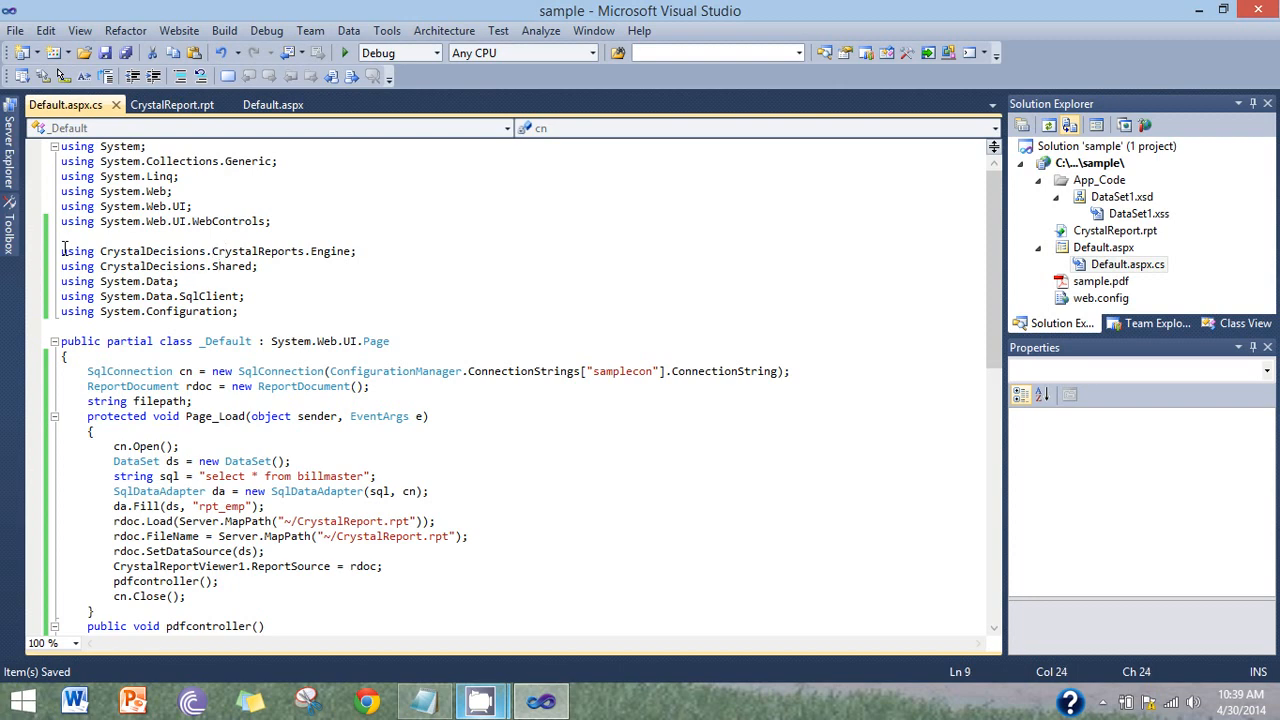
pyautogui.click(166, 296)
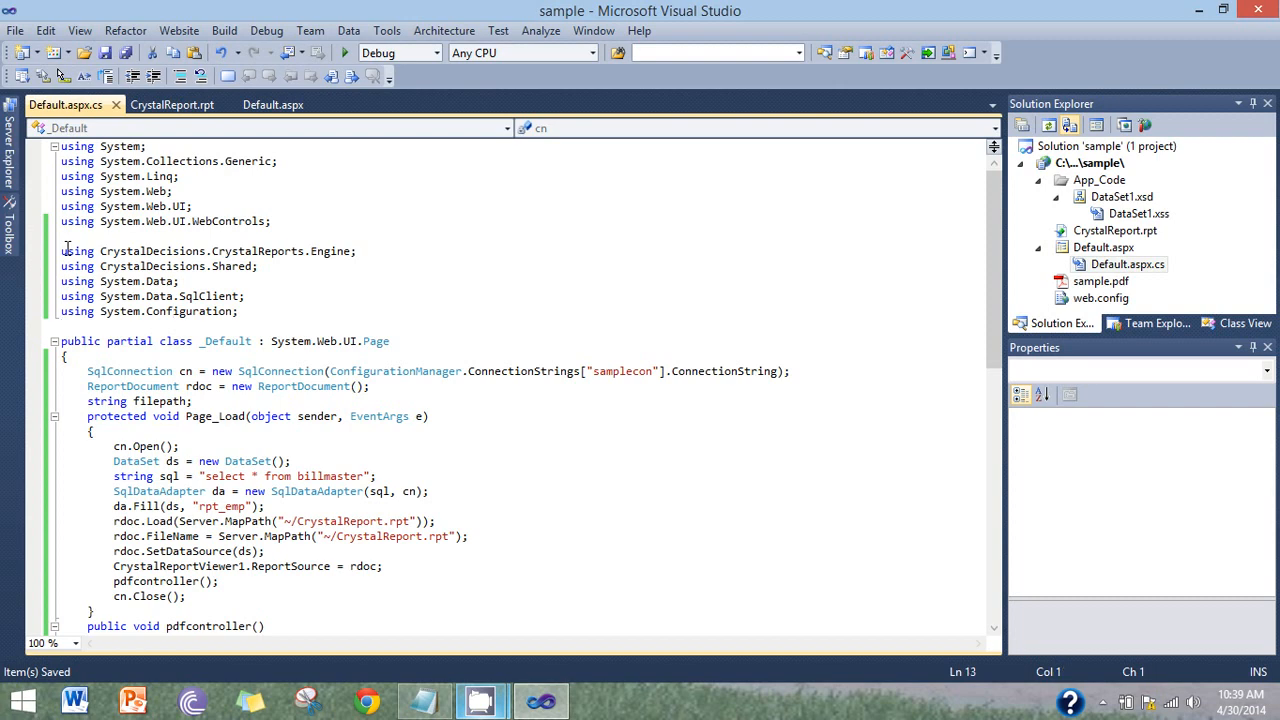
pyautogui.click(165, 401)
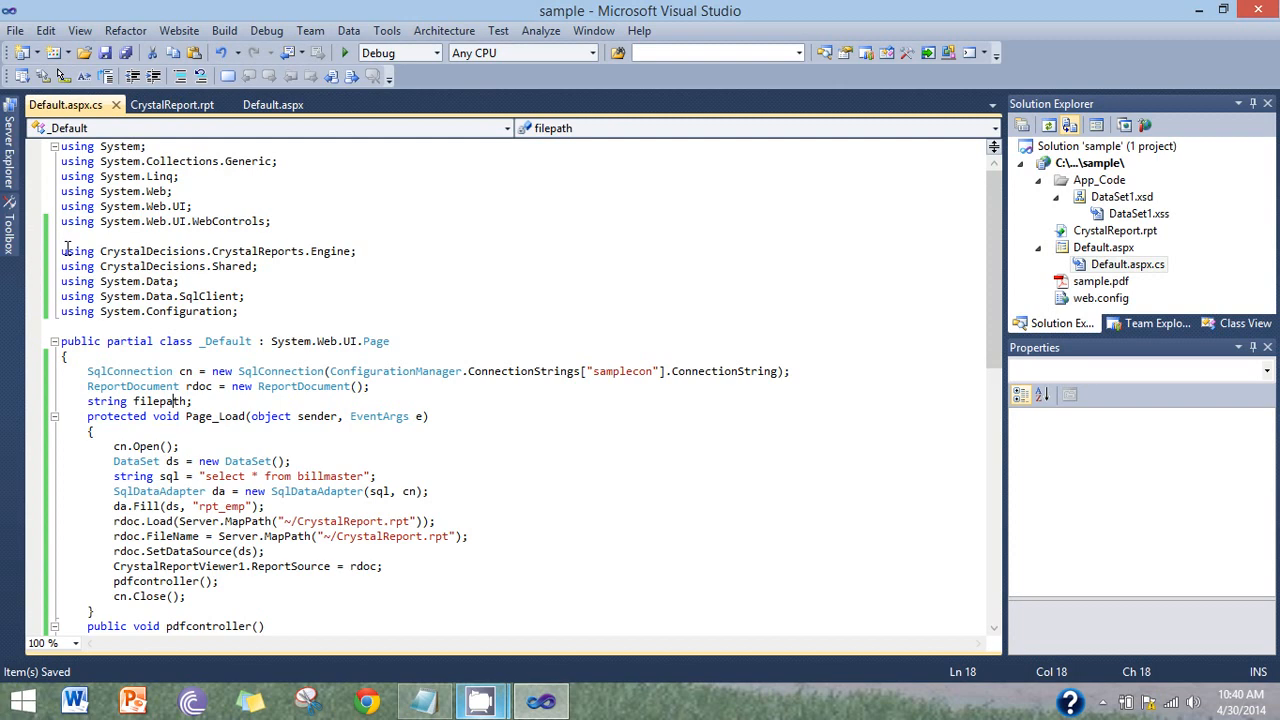
pyautogui.click(88, 371)
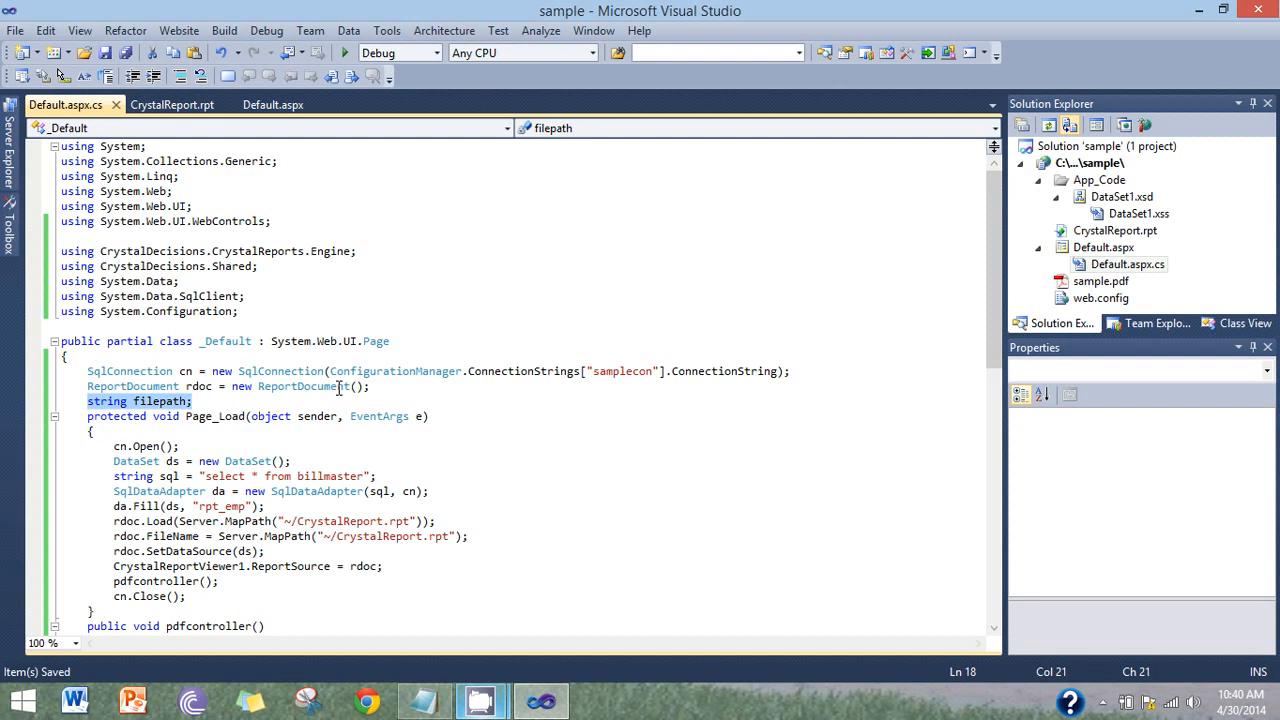
pyautogui.click(185, 416)
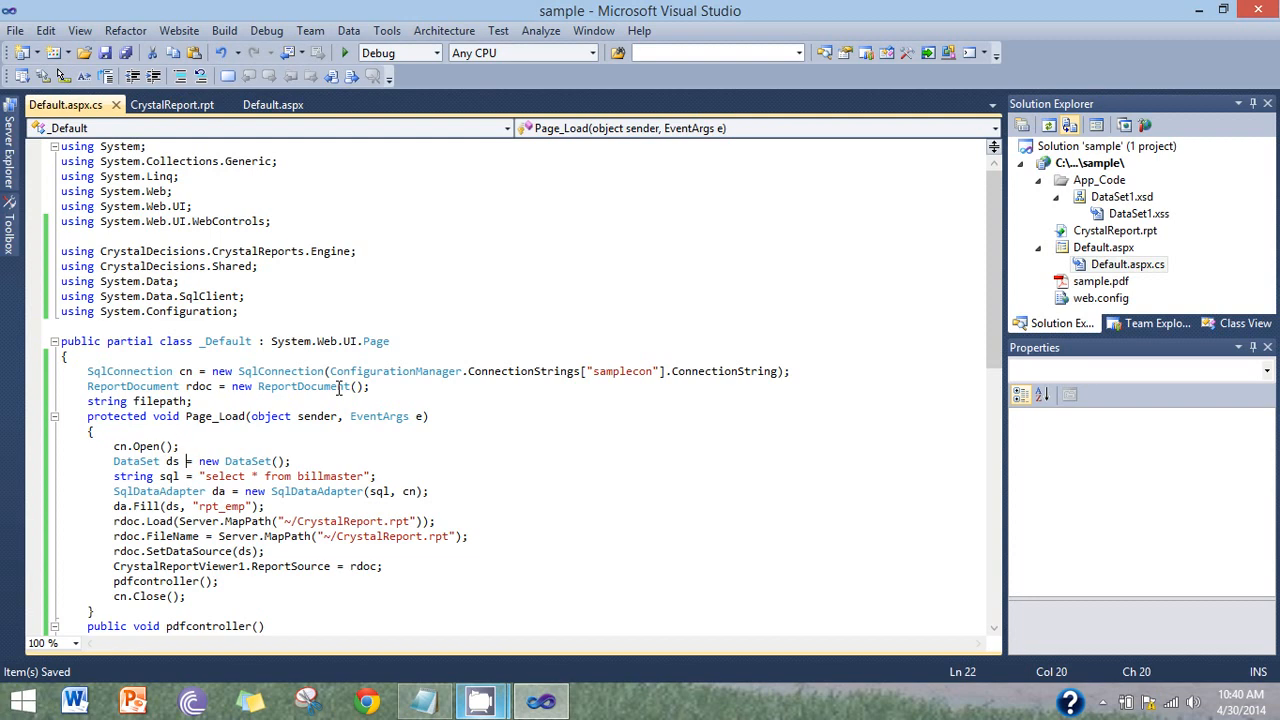
pyautogui.click(113, 461)
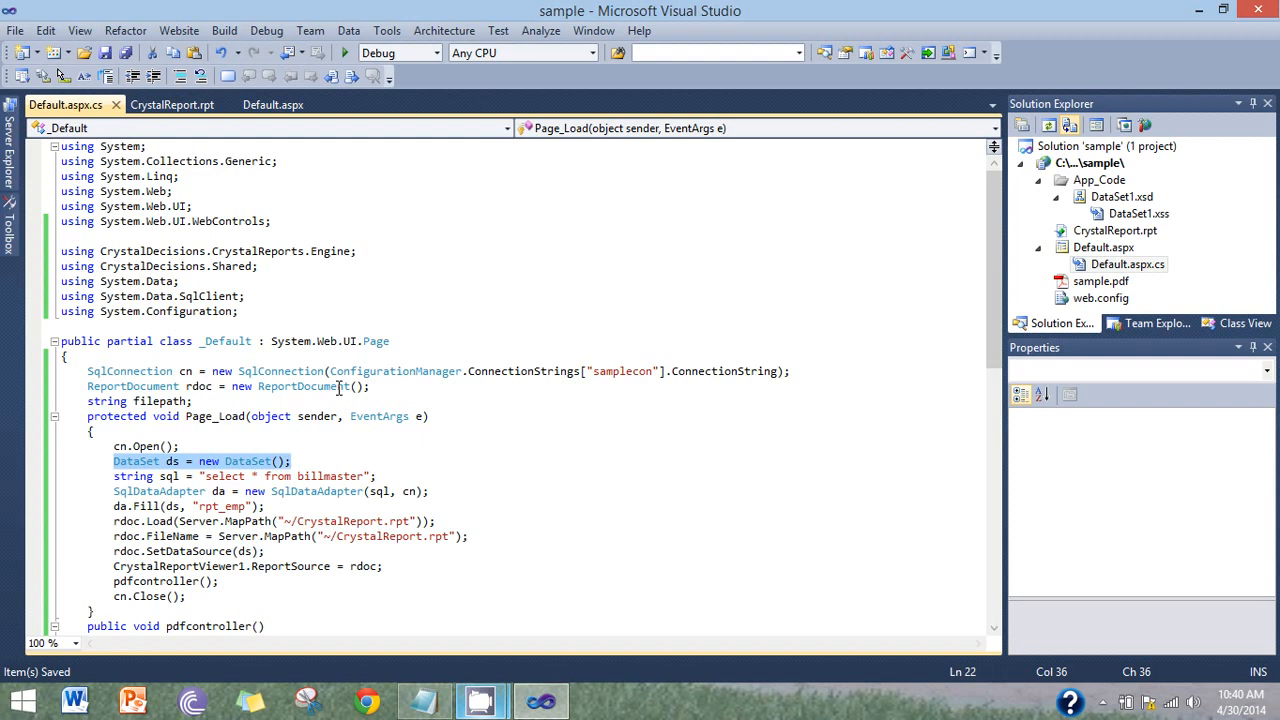
pyautogui.click(156, 476)
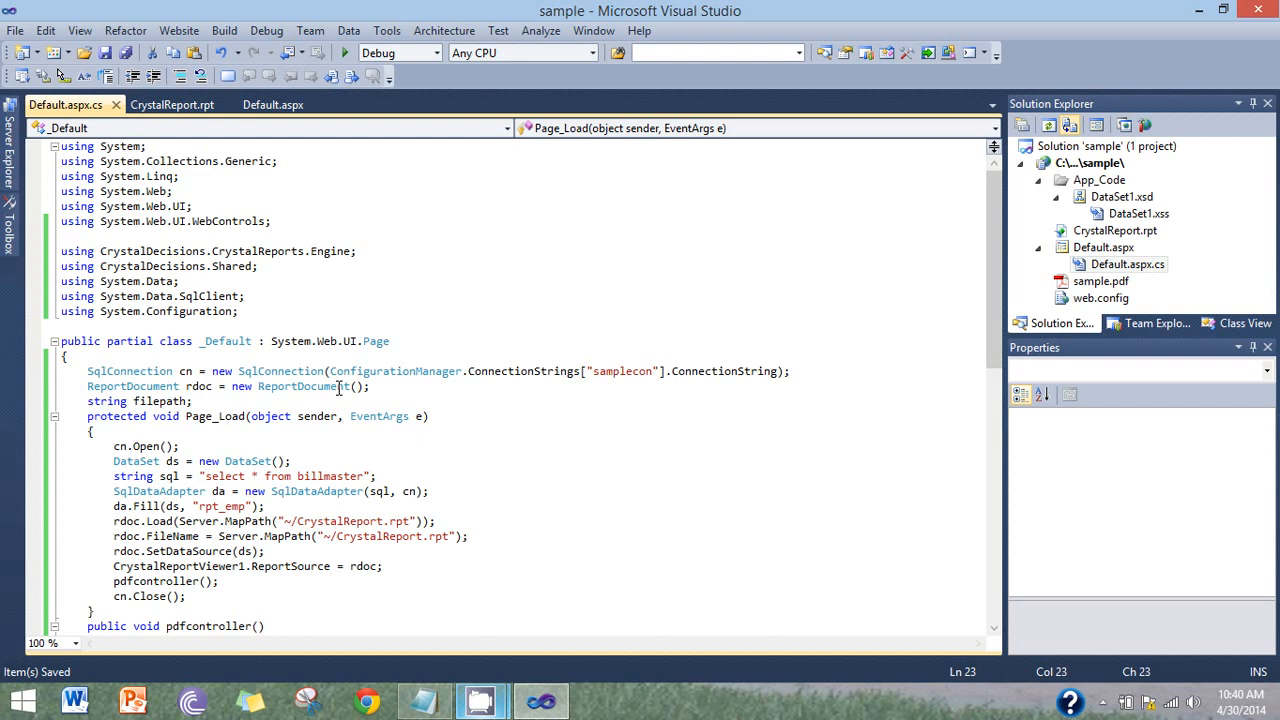
# Edit the Page_Load query so it reads 'select * from emp' instead of billmaster
pyautogui.click(205, 475)
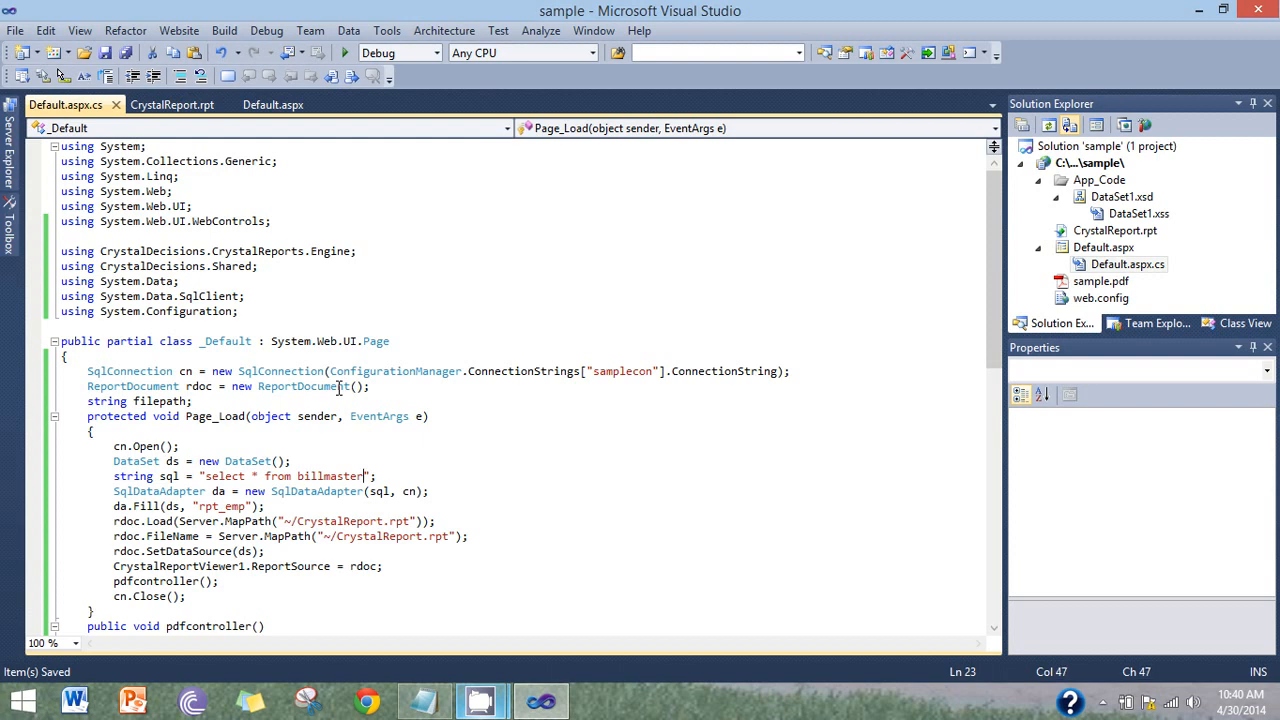
pyautogui.write('emp')
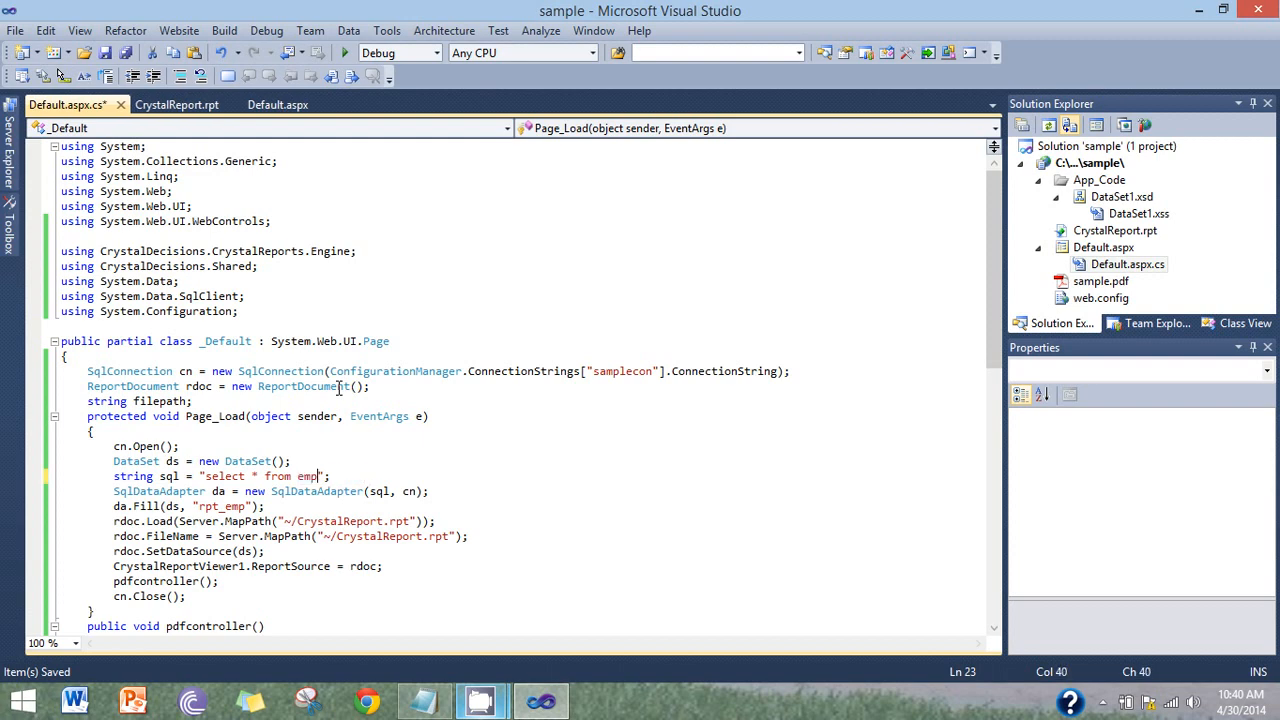
pyautogui.click(160, 491)
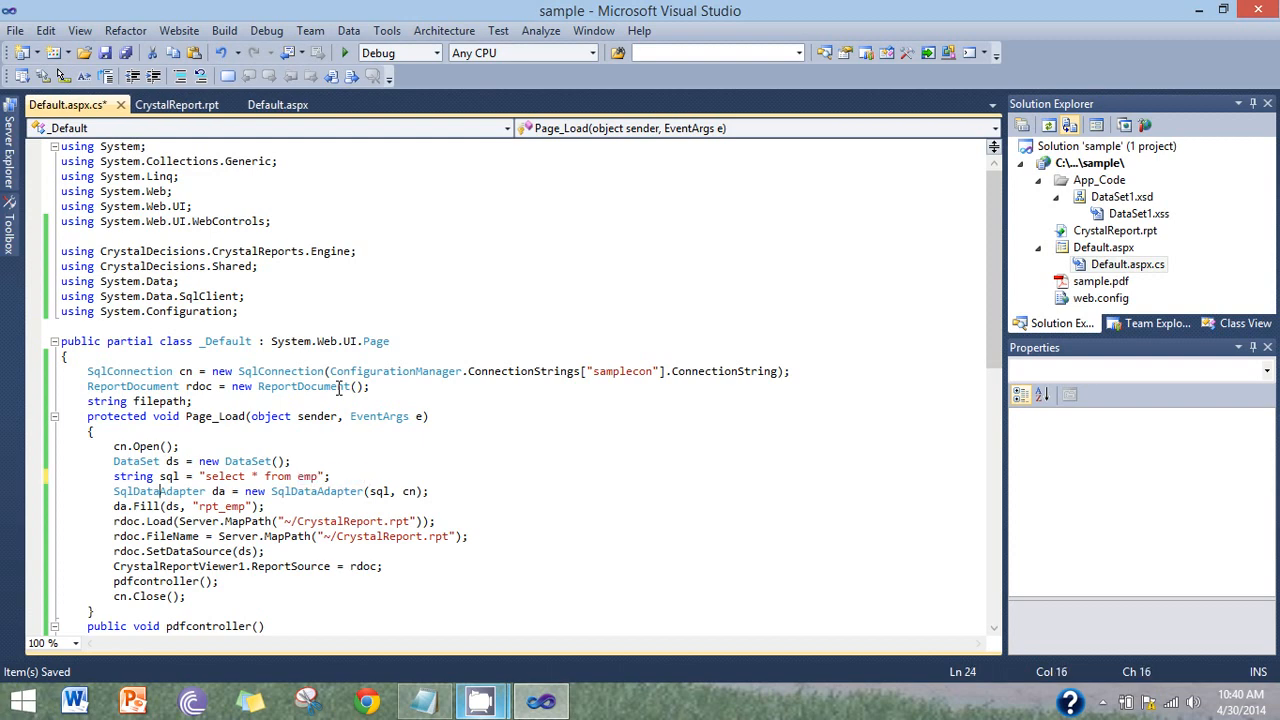
pyautogui.click(297, 491)
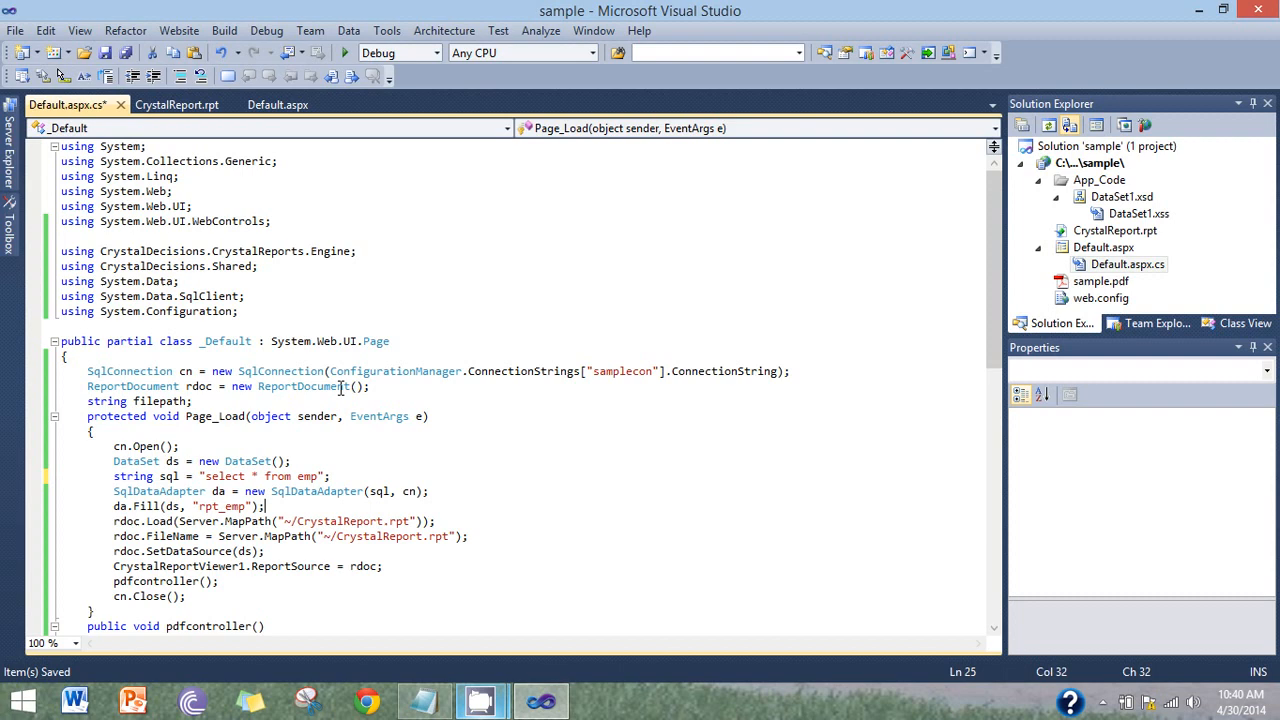
pyautogui.click(133, 521)
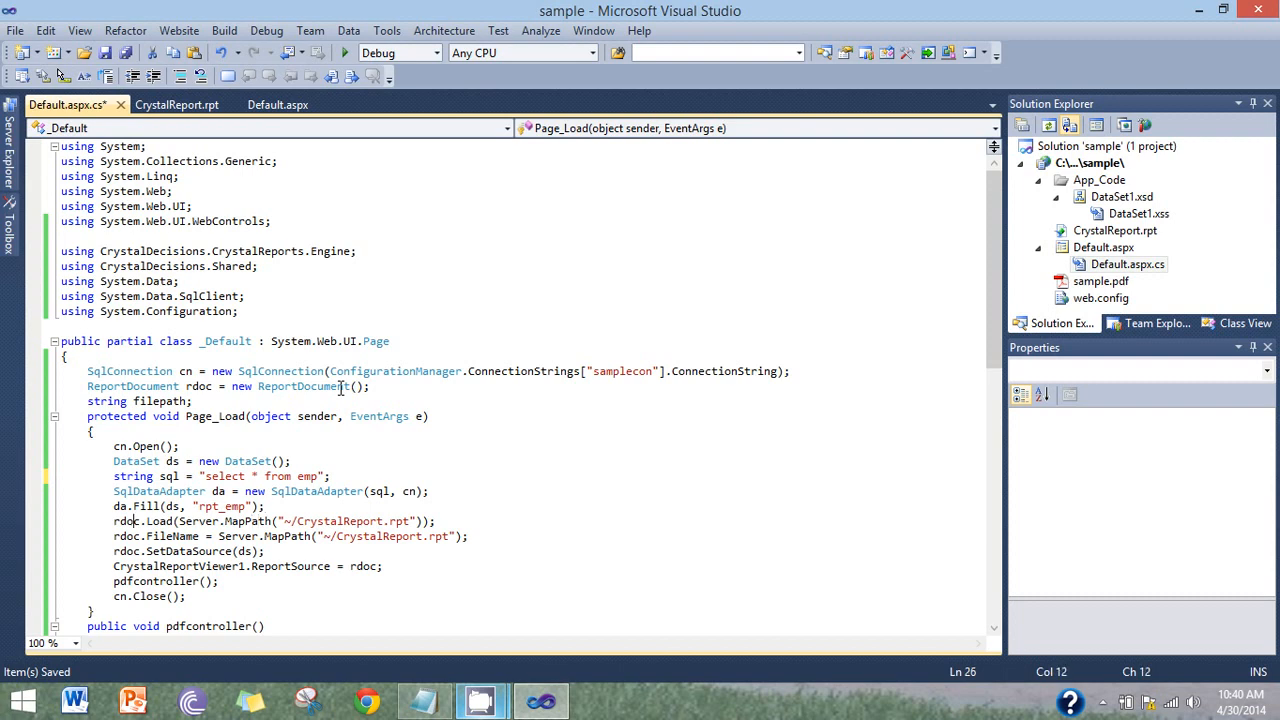
pyautogui.click(128, 505)
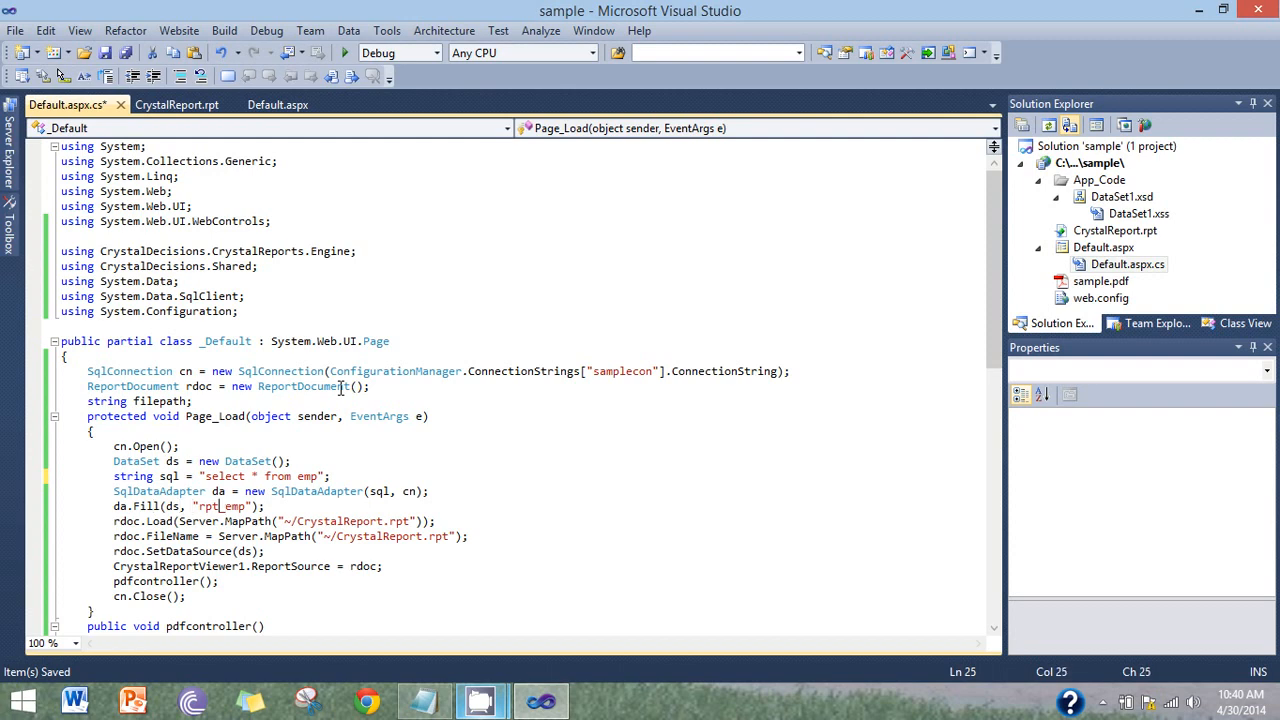
pyautogui.click(130, 521)
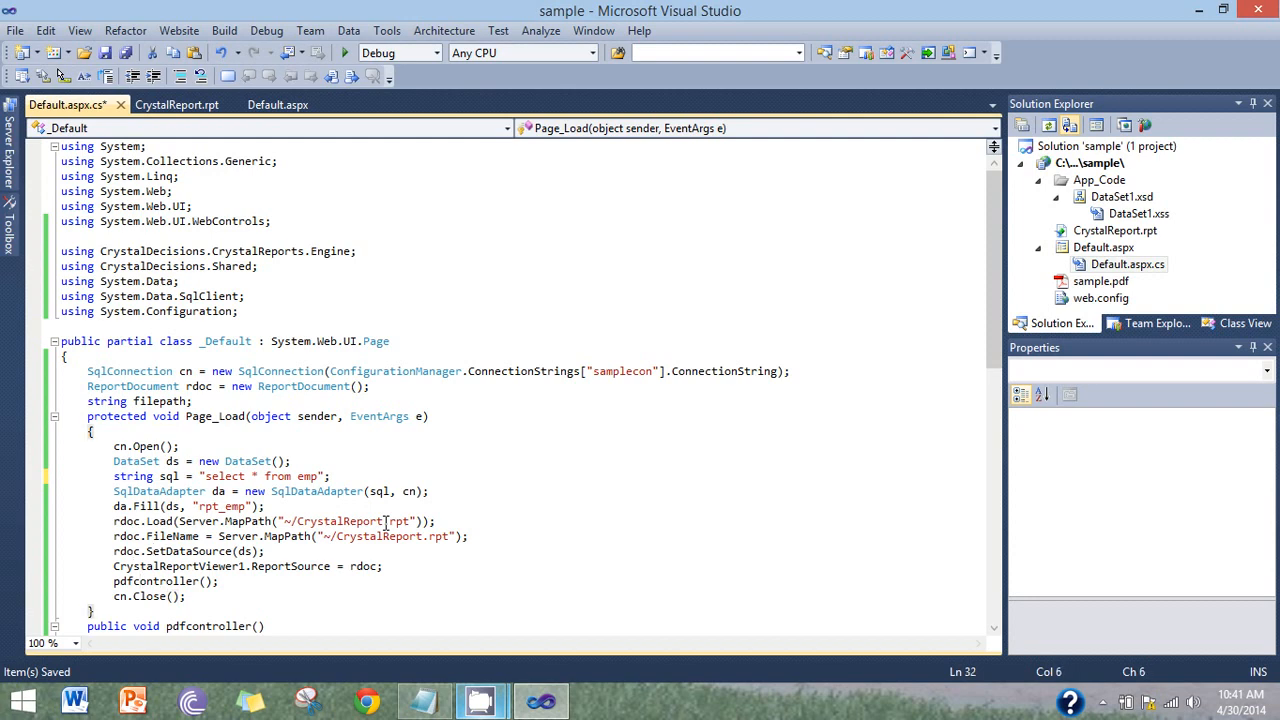
# Review the pdfcontroller export method and save Default.aspx.cs
pyautogui.scroll(-3)
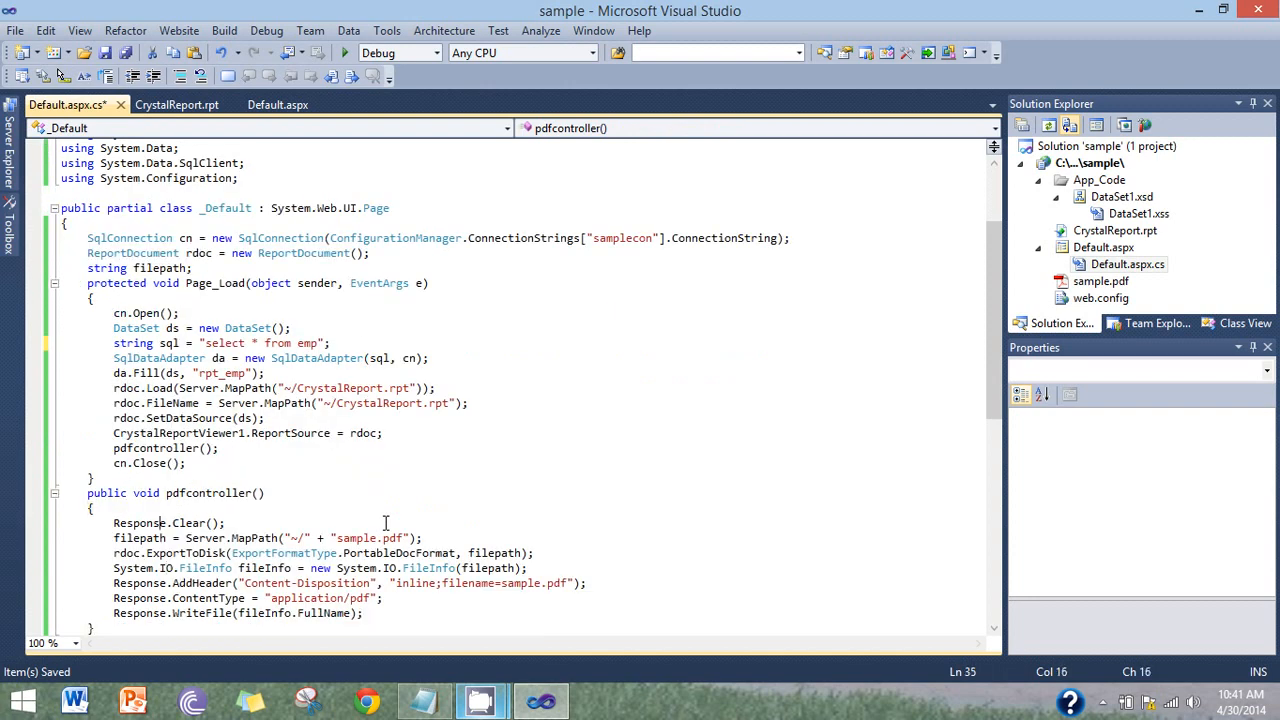
pyautogui.click(115, 522)
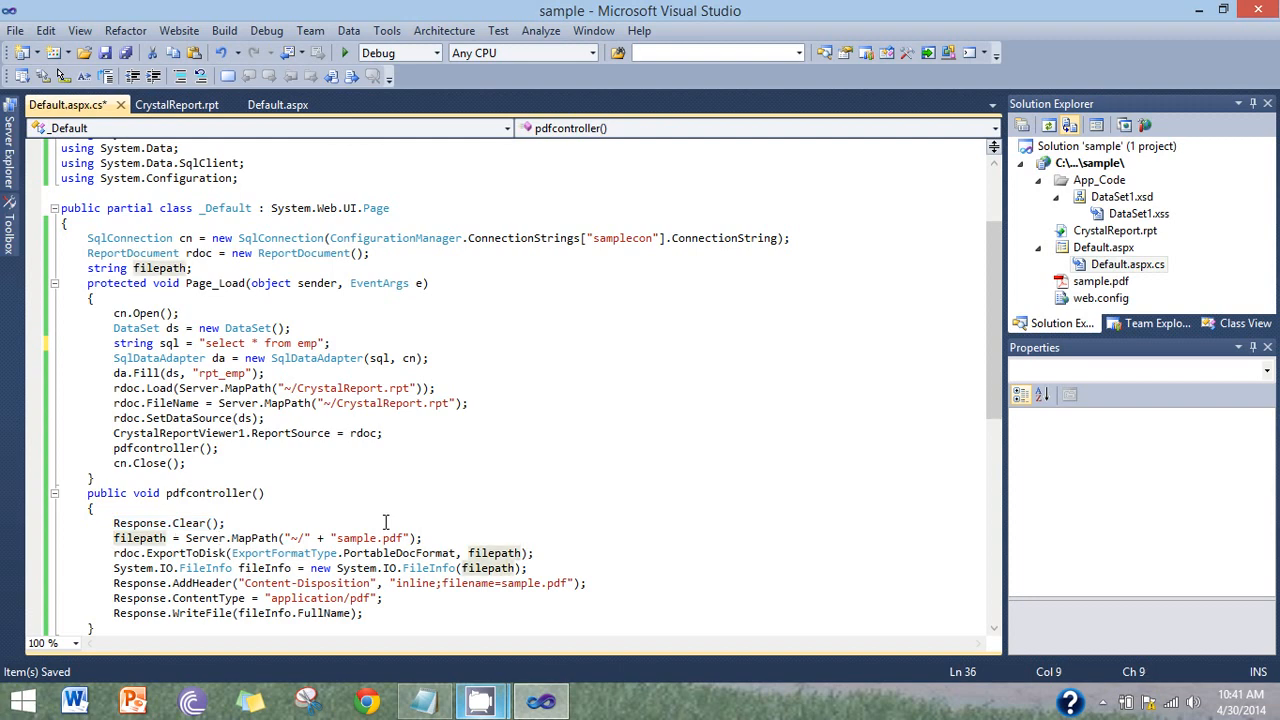
pyautogui.click(114, 538)
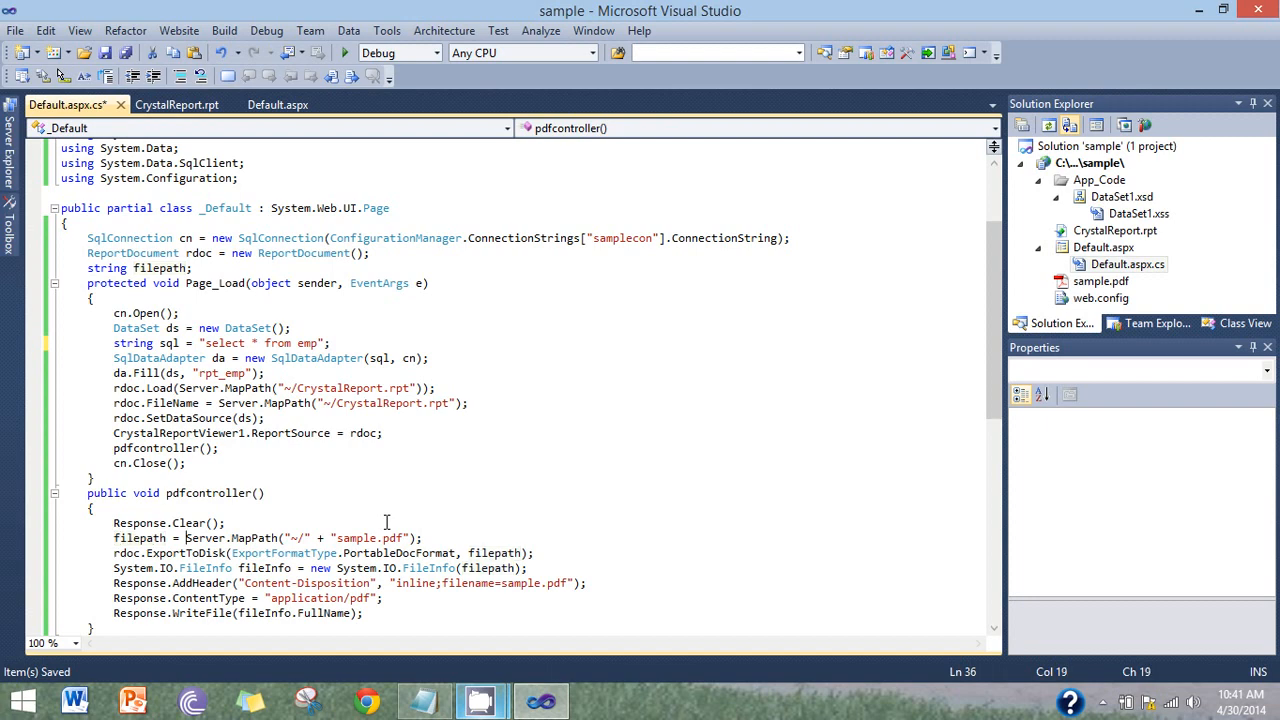
pyautogui.click(418, 538)
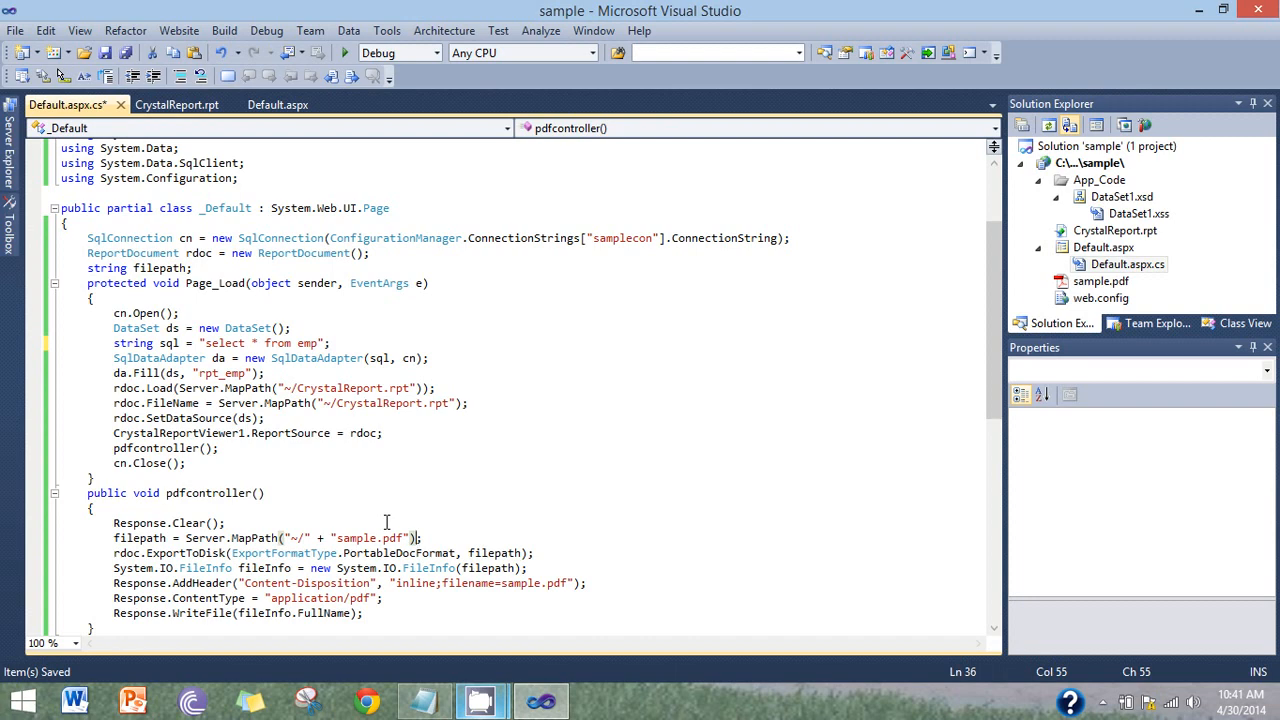
pyautogui.click(220, 553)
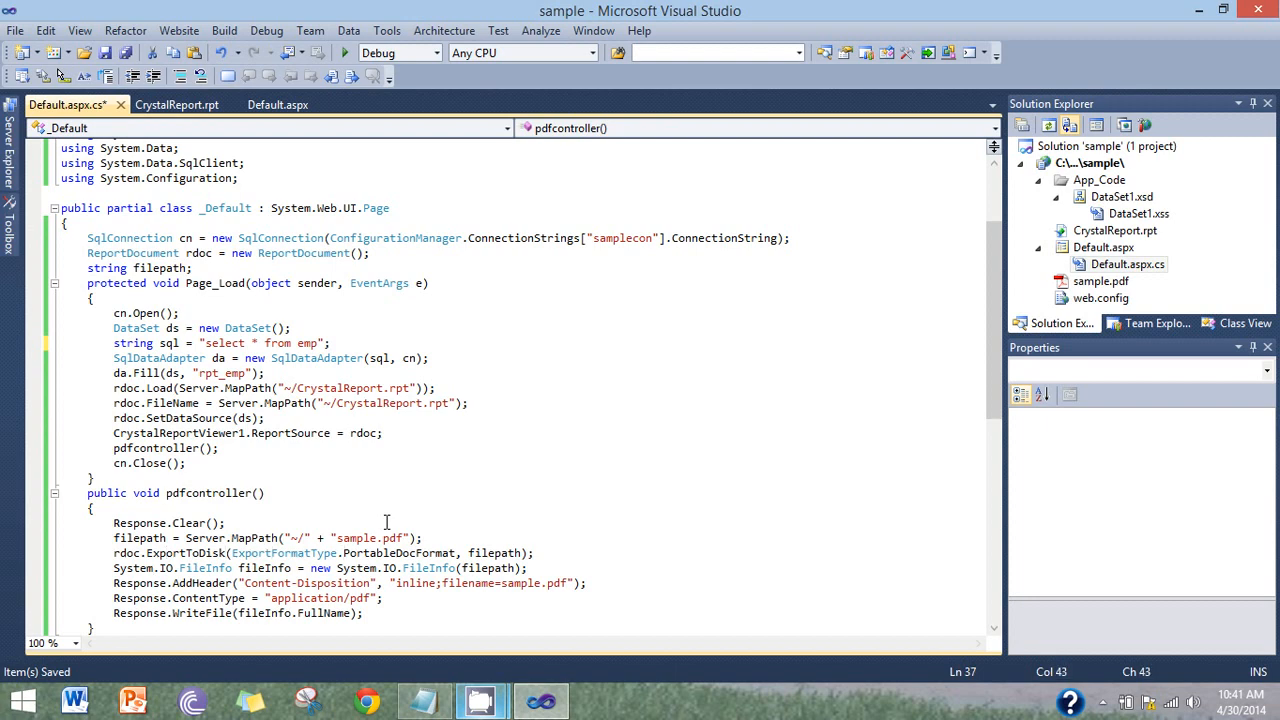
pyautogui.doubleClick(283, 553)
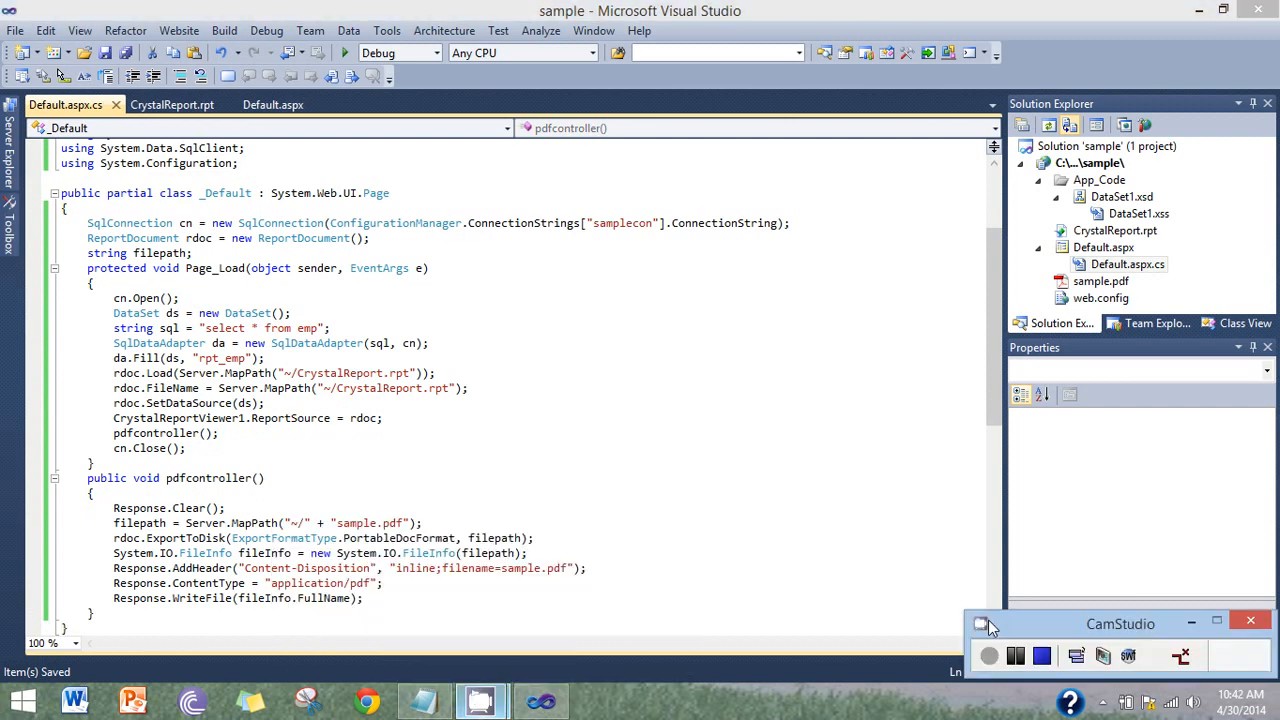
# Run the website and confirm the download so sample_2.pdf opens in Adobe Reader
pyautogui.click(345, 53)
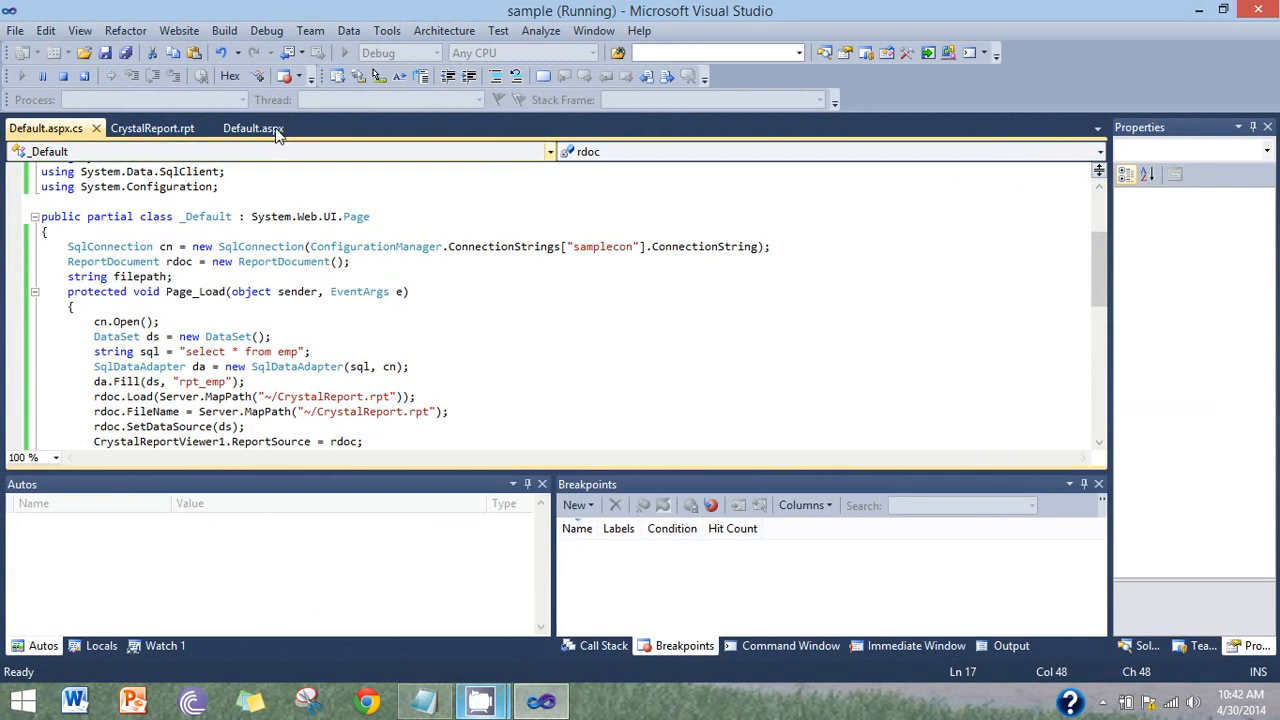
pyautogui.click(337, 53)
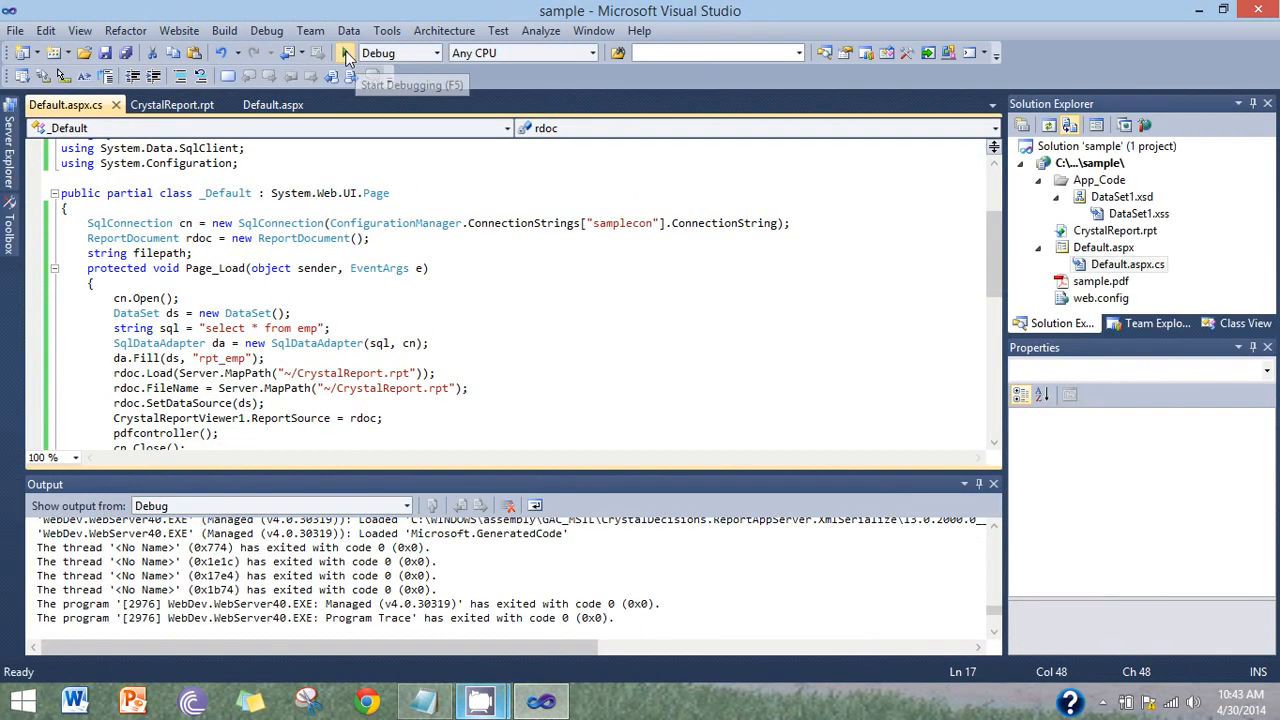
pyautogui.click(345, 52)
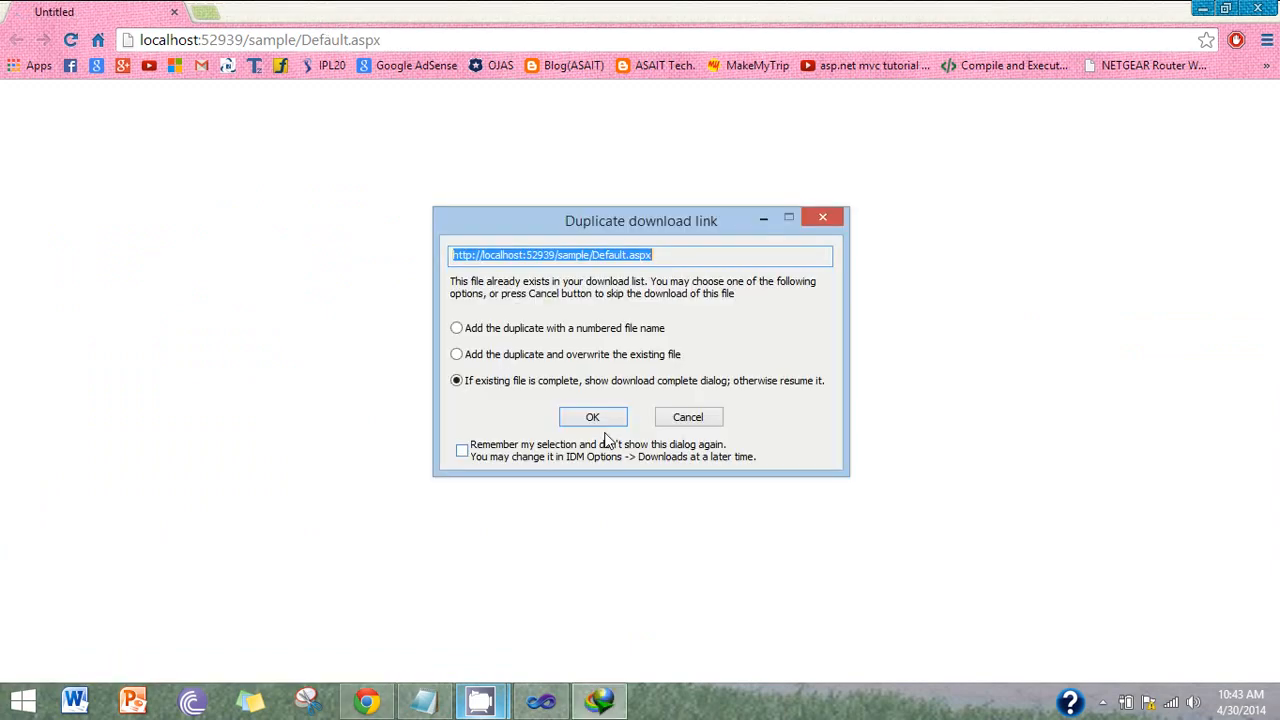
pyautogui.click(592, 417)
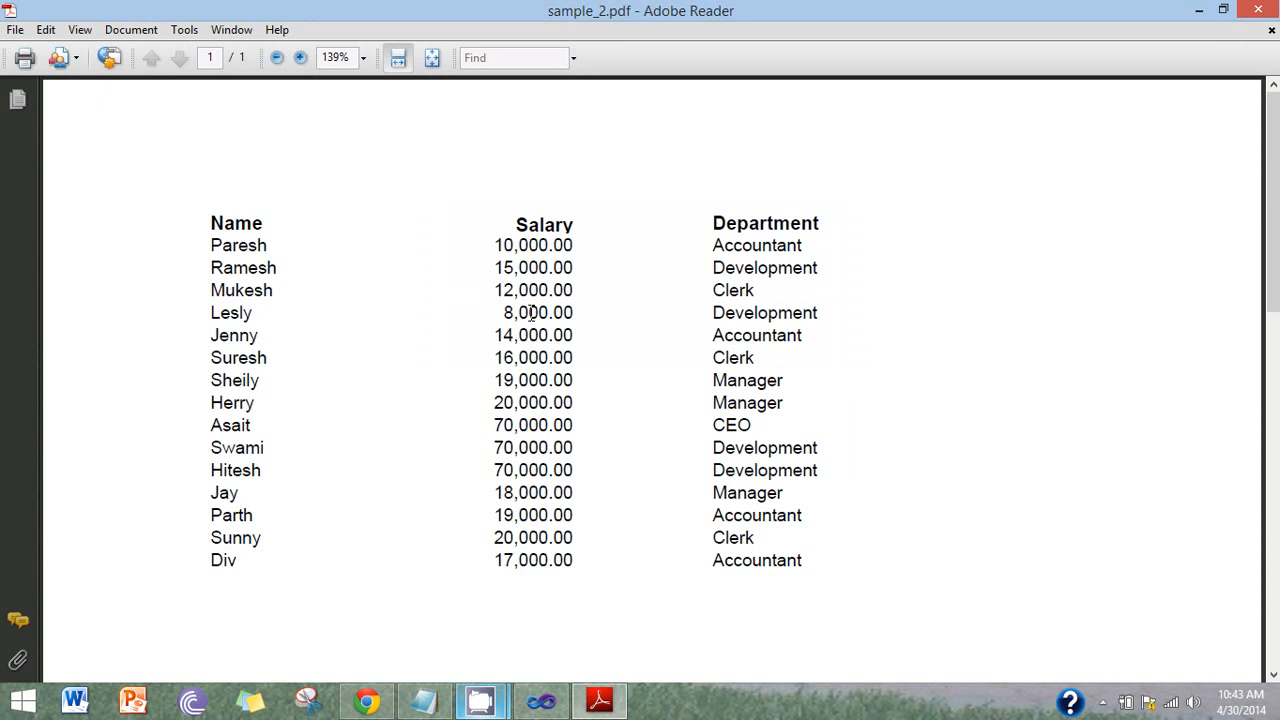
pyautogui.scroll(-3)
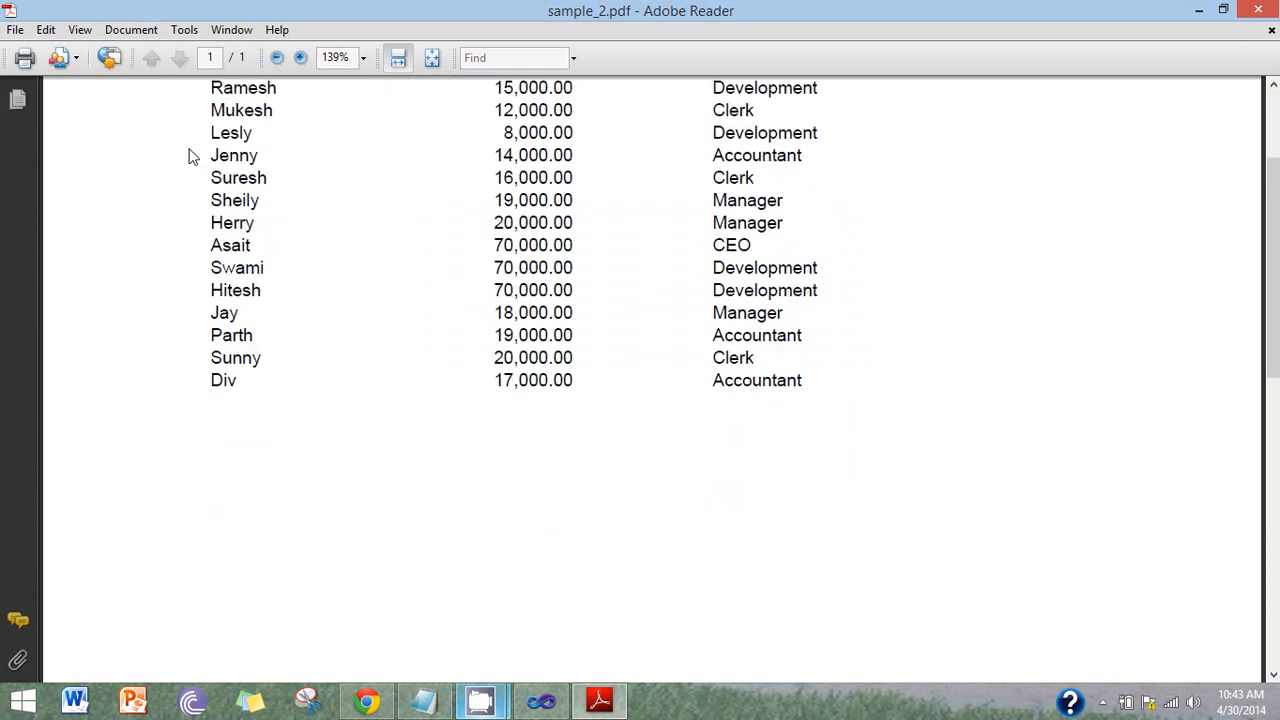
pyautogui.scroll(3)
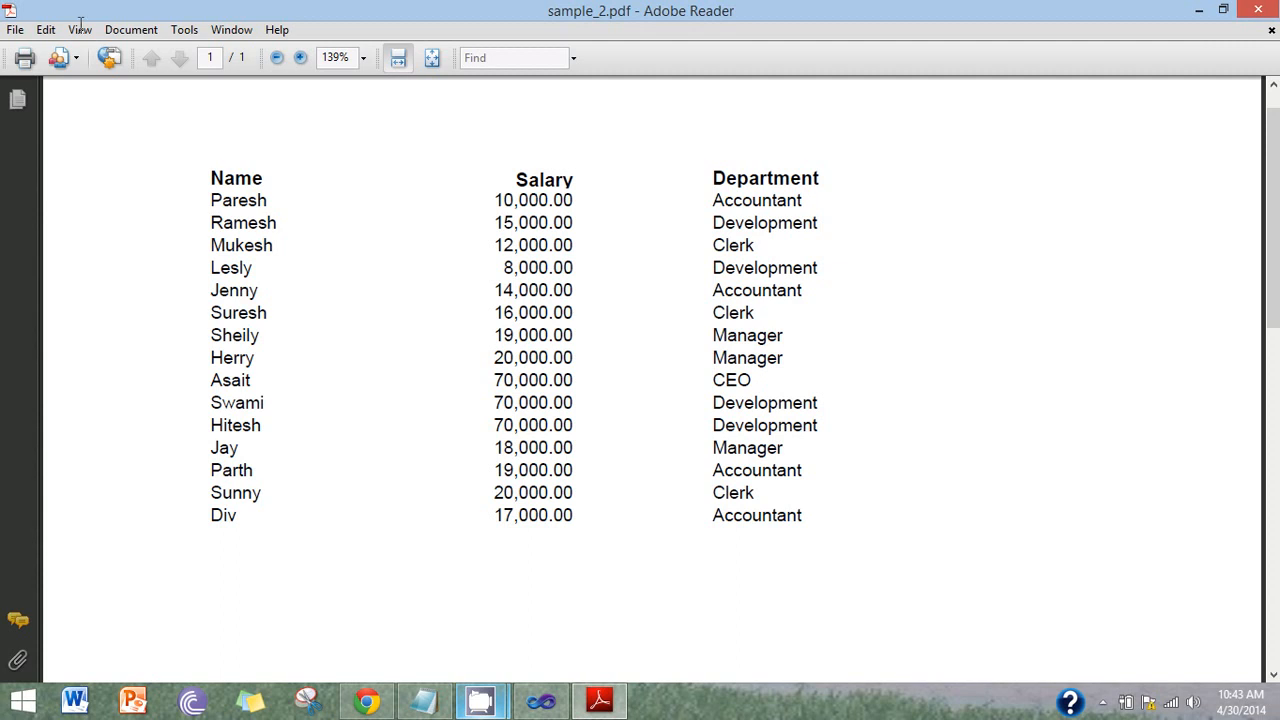
pyautogui.moveTo(895, 356)
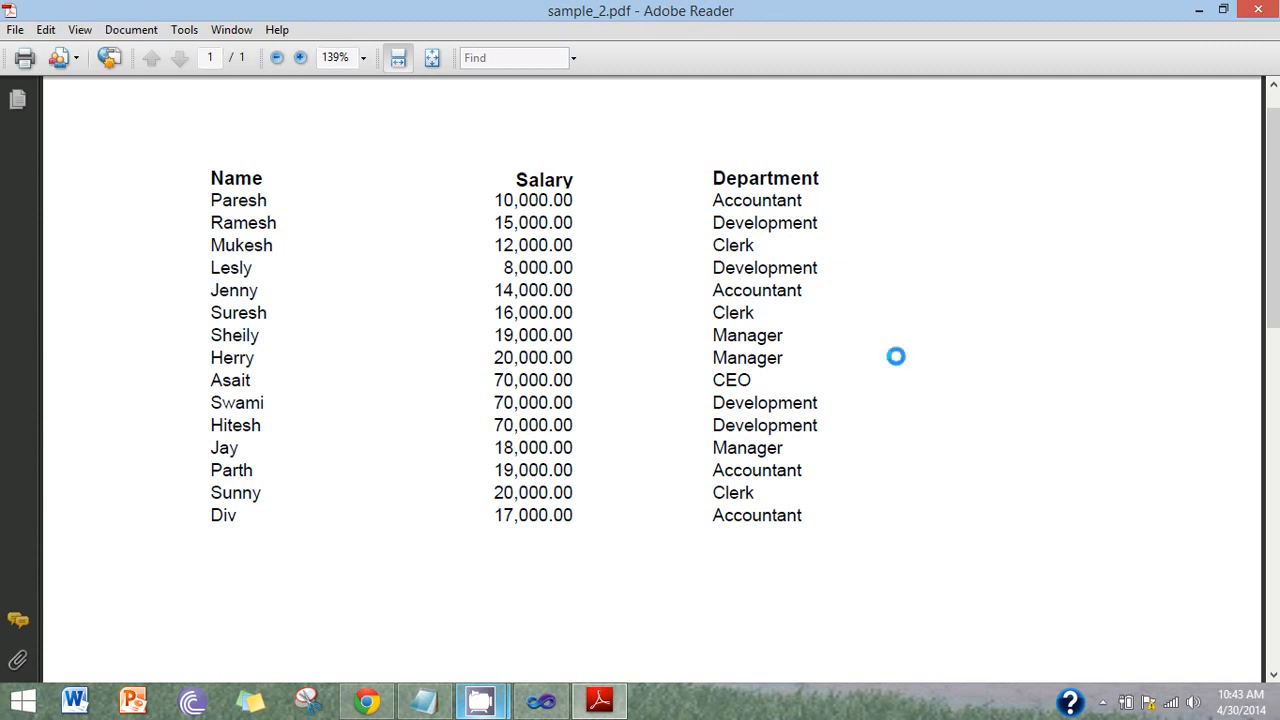